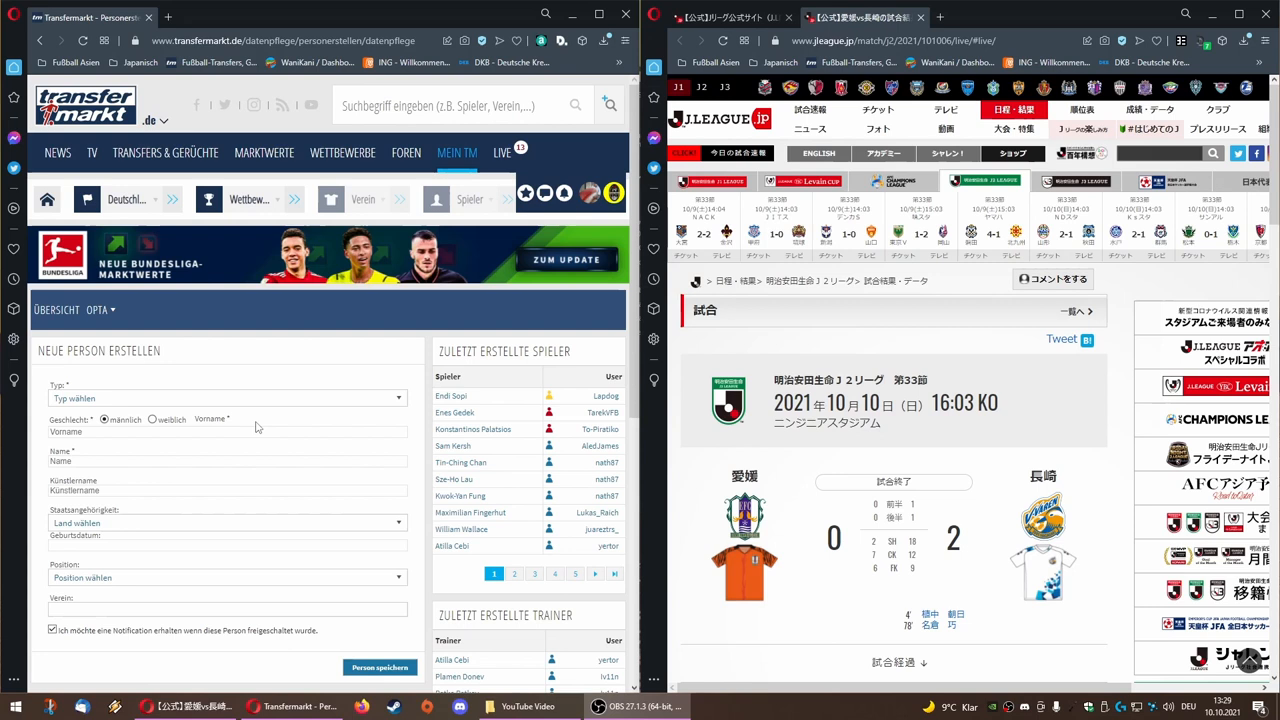
{"action": "mouse_move", "coordinate": [294, 378]}
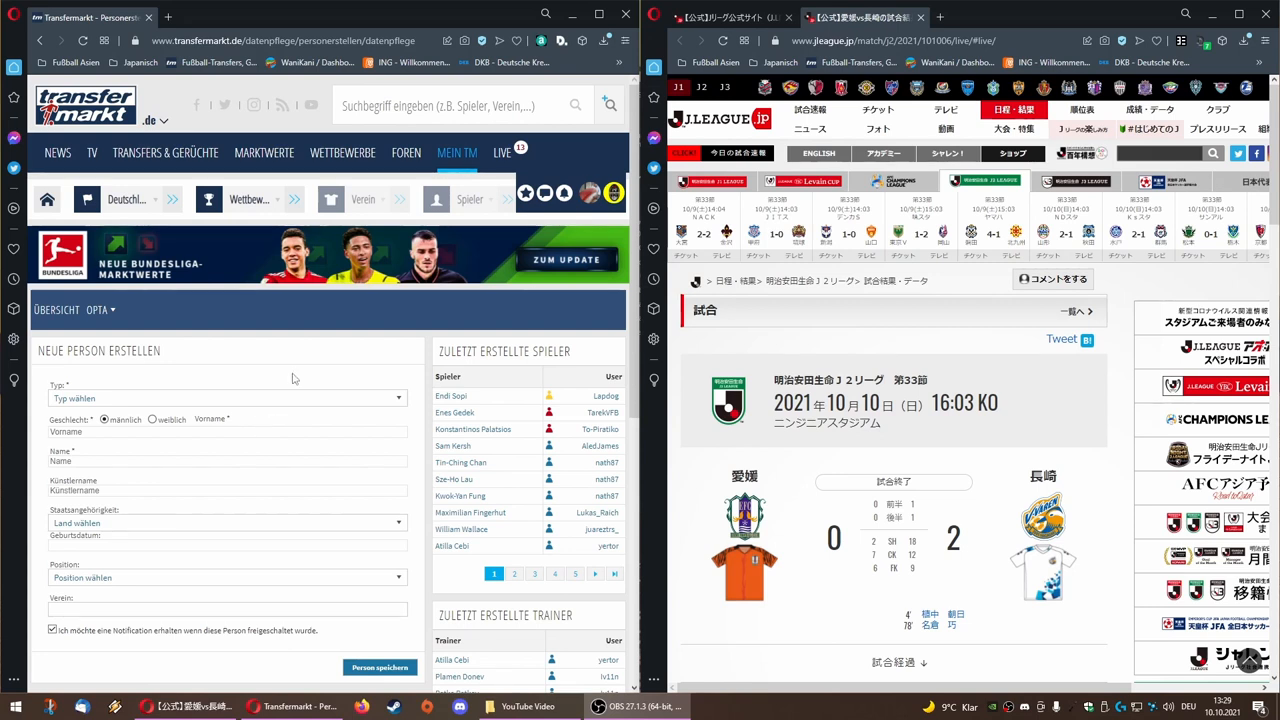
{"action": "mouse_move", "coordinate": [186, 379]}
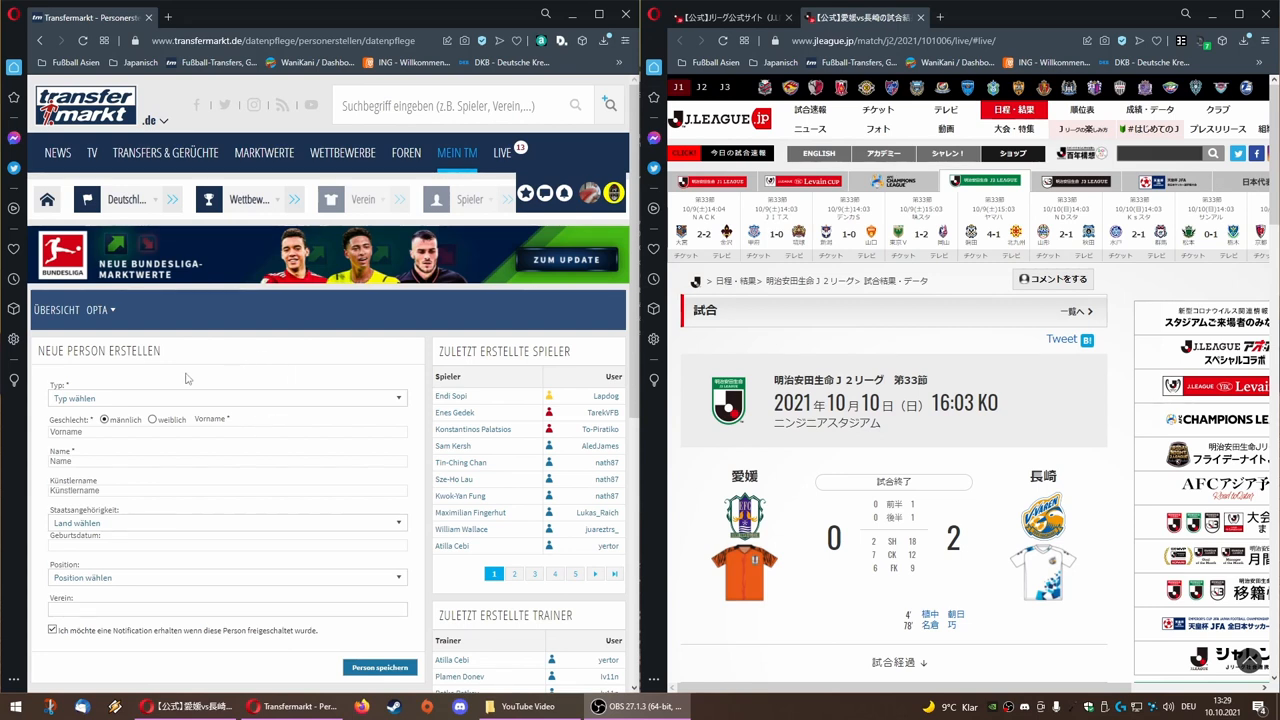
{"action": "mouse_move", "coordinate": [178, 380]}
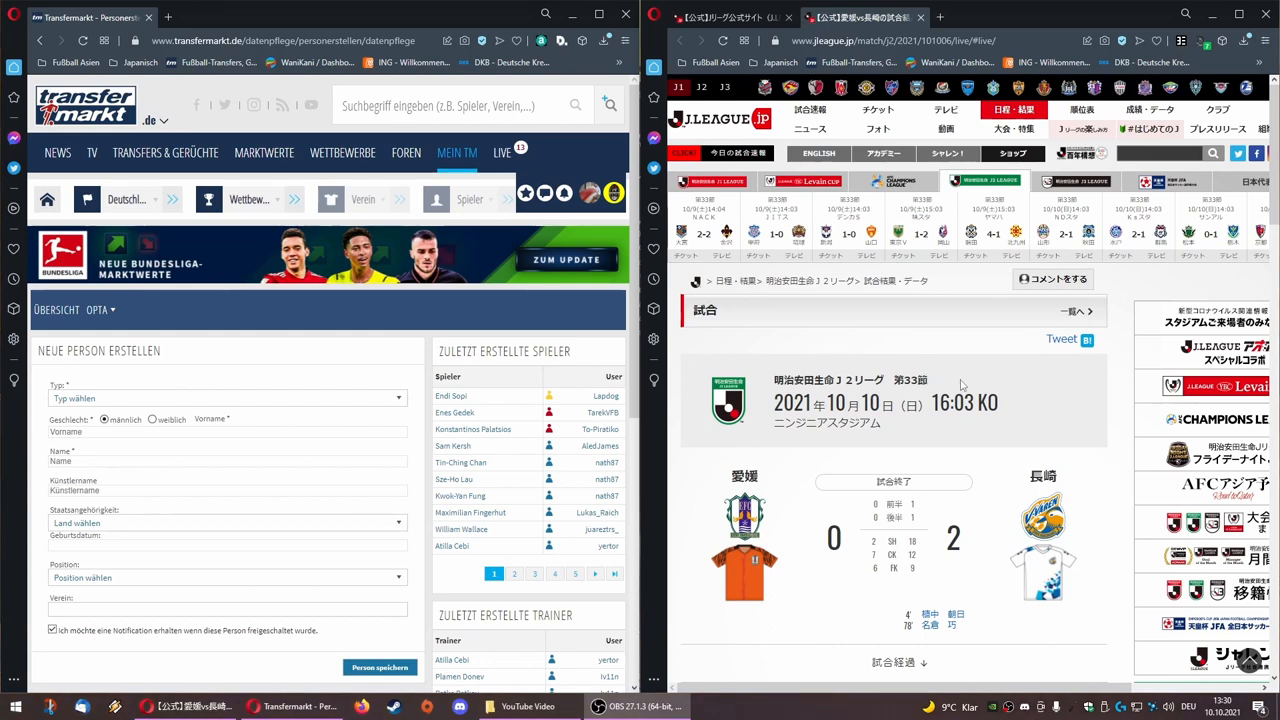
{"action": "mouse_move", "coordinate": [964, 386]}
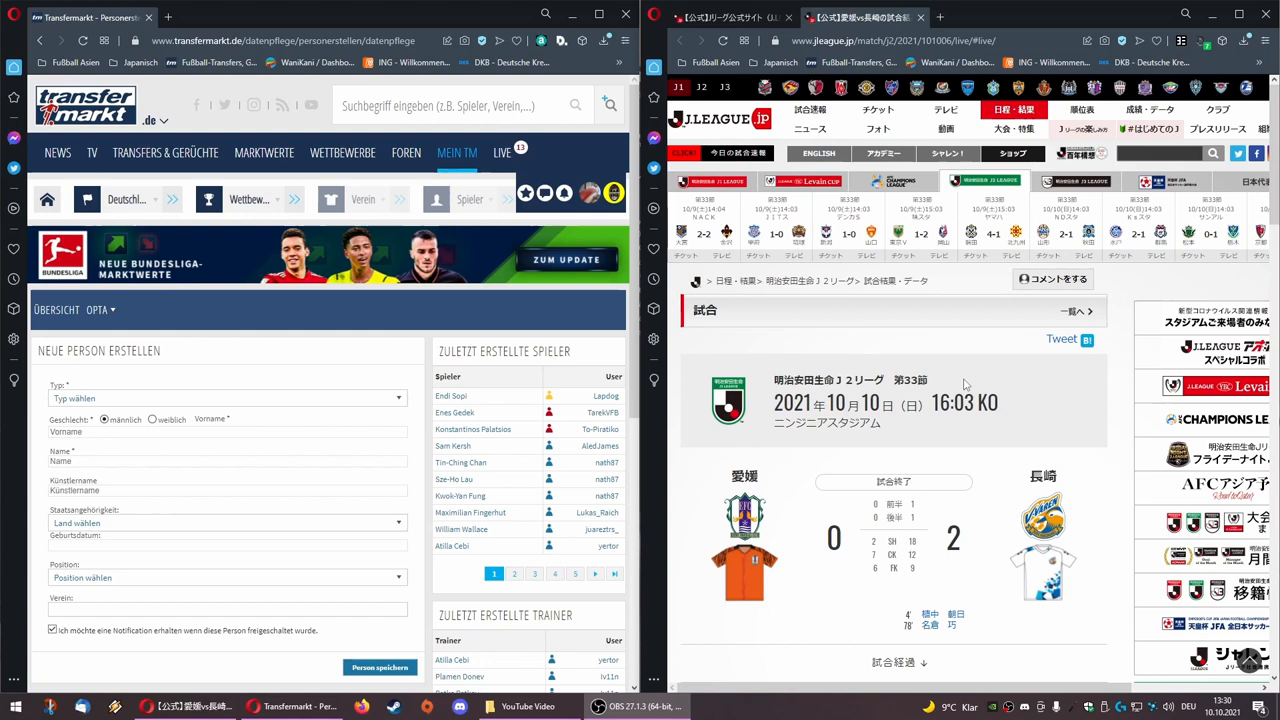
{"action": "mouse_move", "coordinate": [929, 392]}
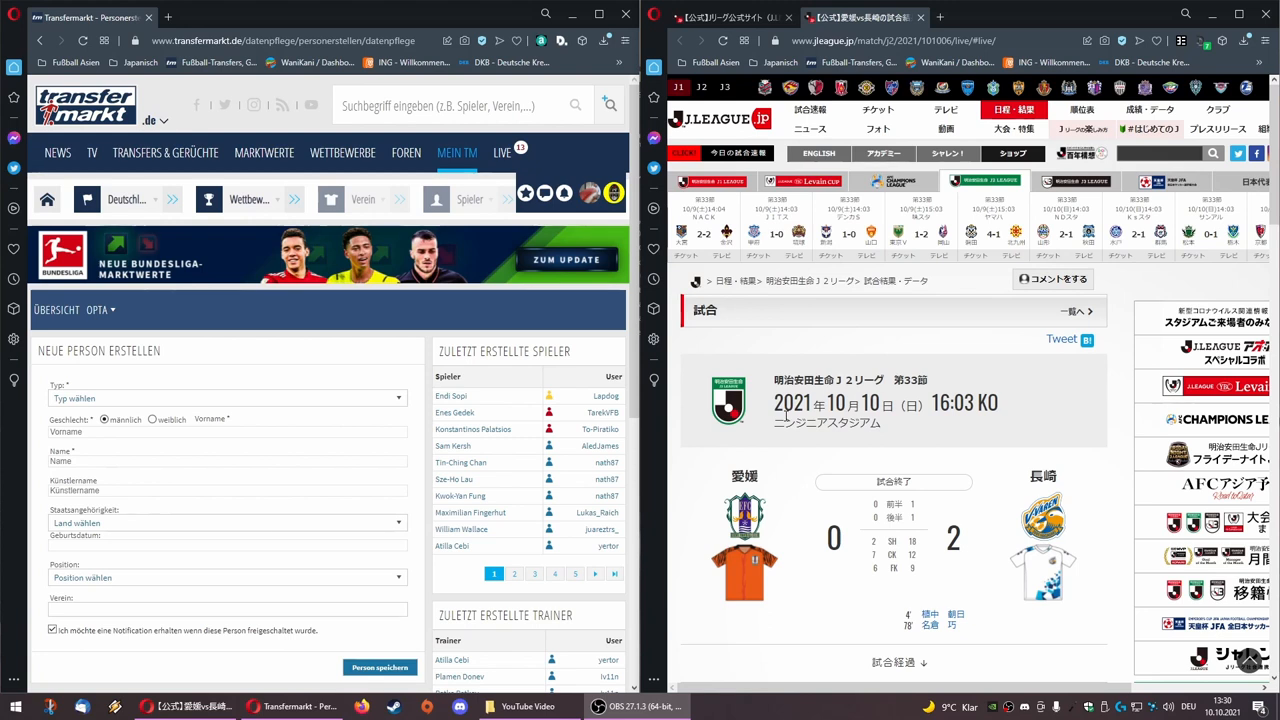
{"action": "mouse_move", "coordinate": [365, 345]}
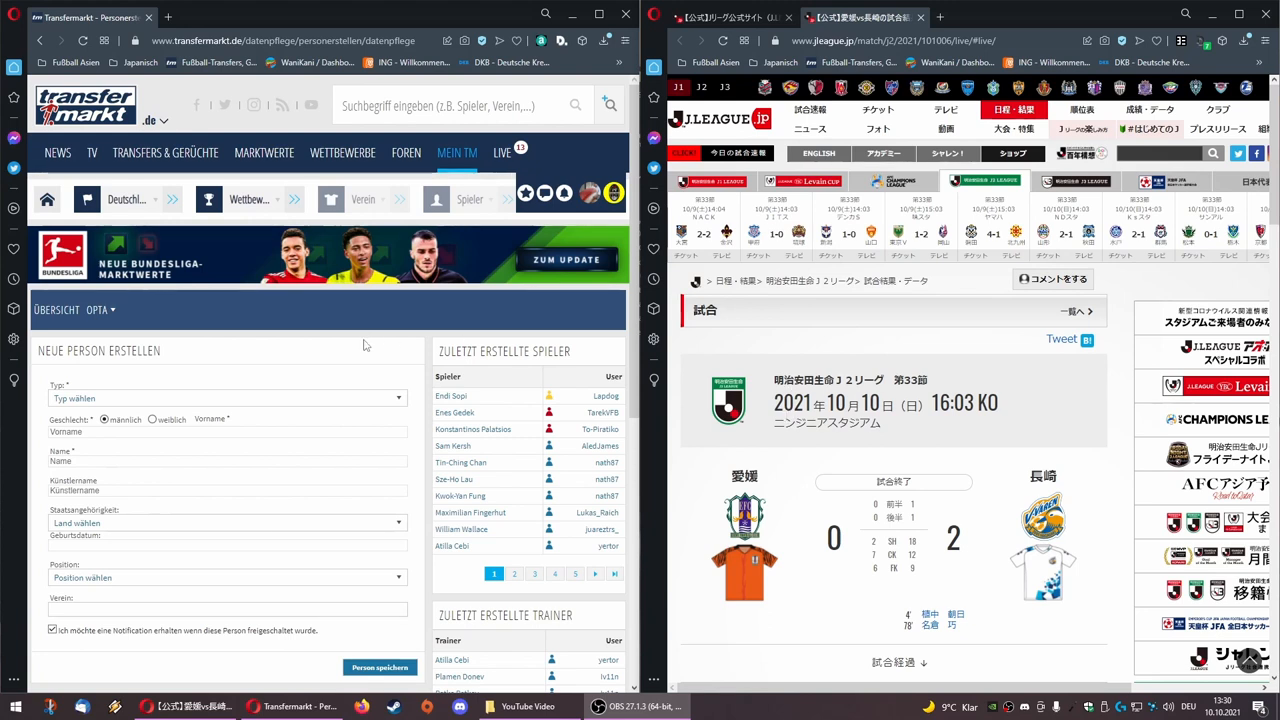
{"action": "mouse_move", "coordinate": [280, 375]}
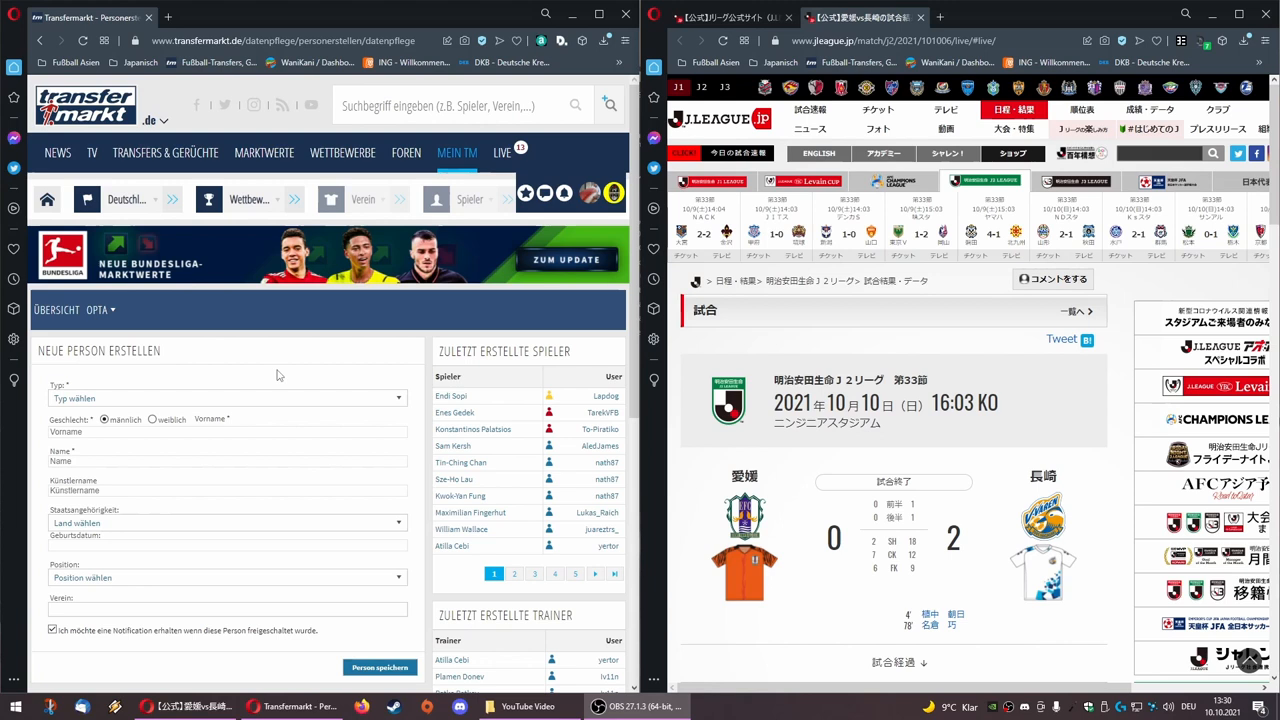
{"action": "mouse_move", "coordinate": [230, 388]}
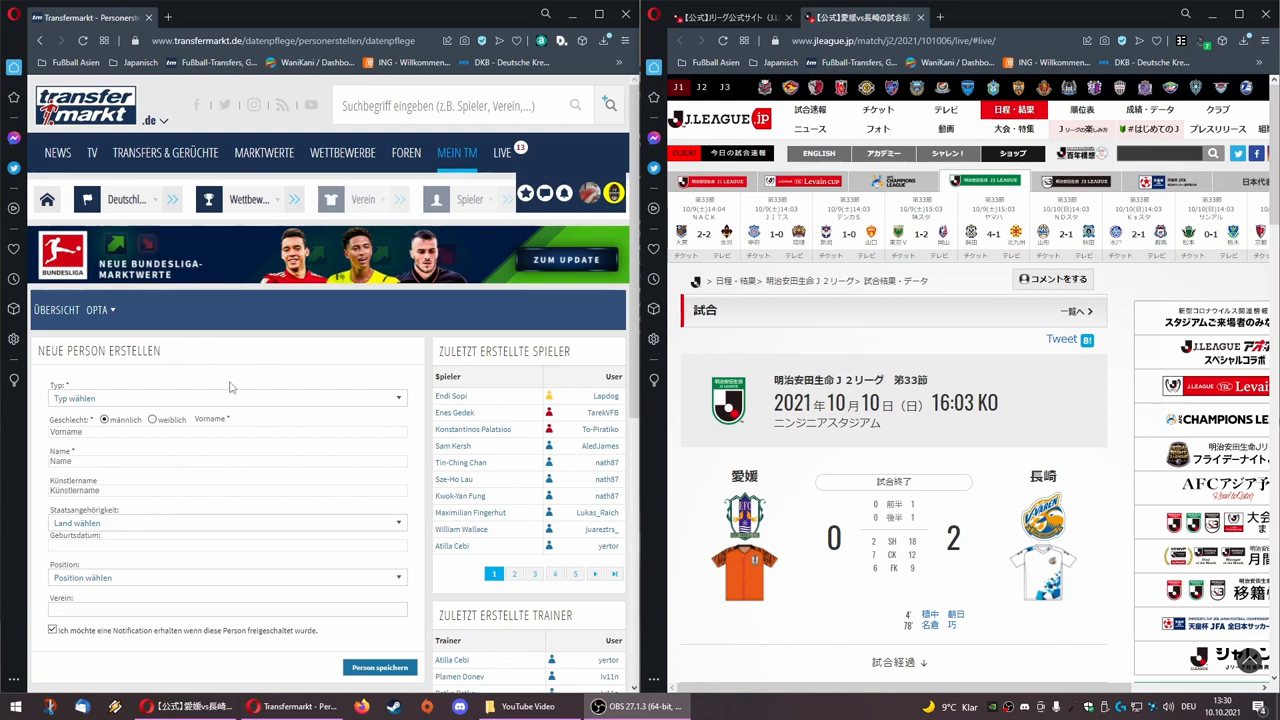
{"action": "mouse_move", "coordinate": [141, 390]}
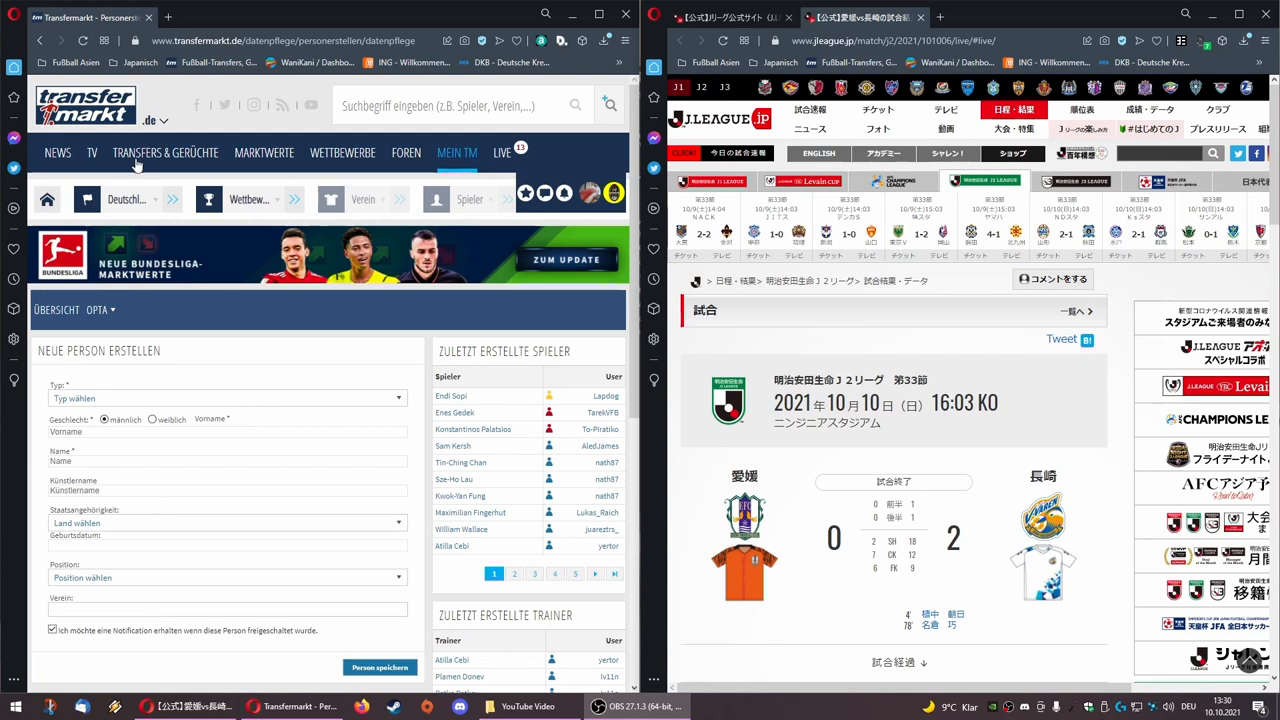
- Open Ehime FC midfielder #30 Motoki Ohara's J.League profile from the lineups and highlight the birthplace footnote
{"action": "left_click", "coordinate": [155, 120]}
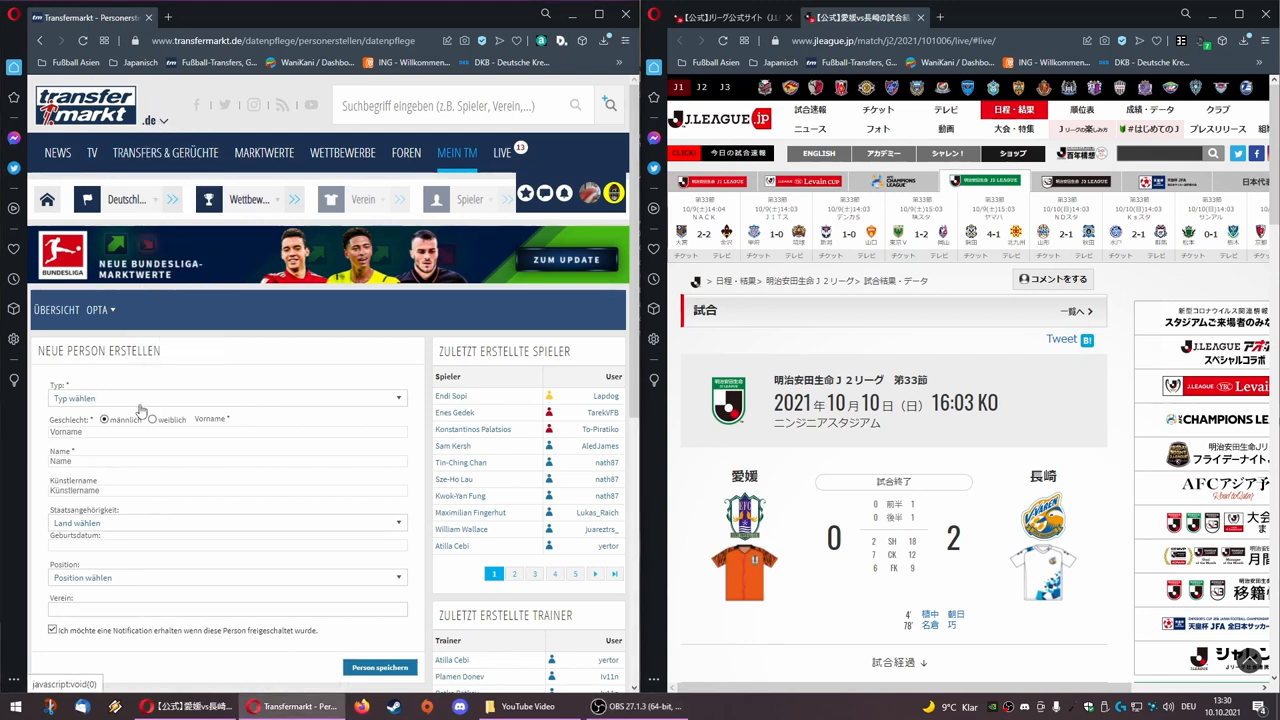
{"action": "mouse_move", "coordinate": [144, 405]}
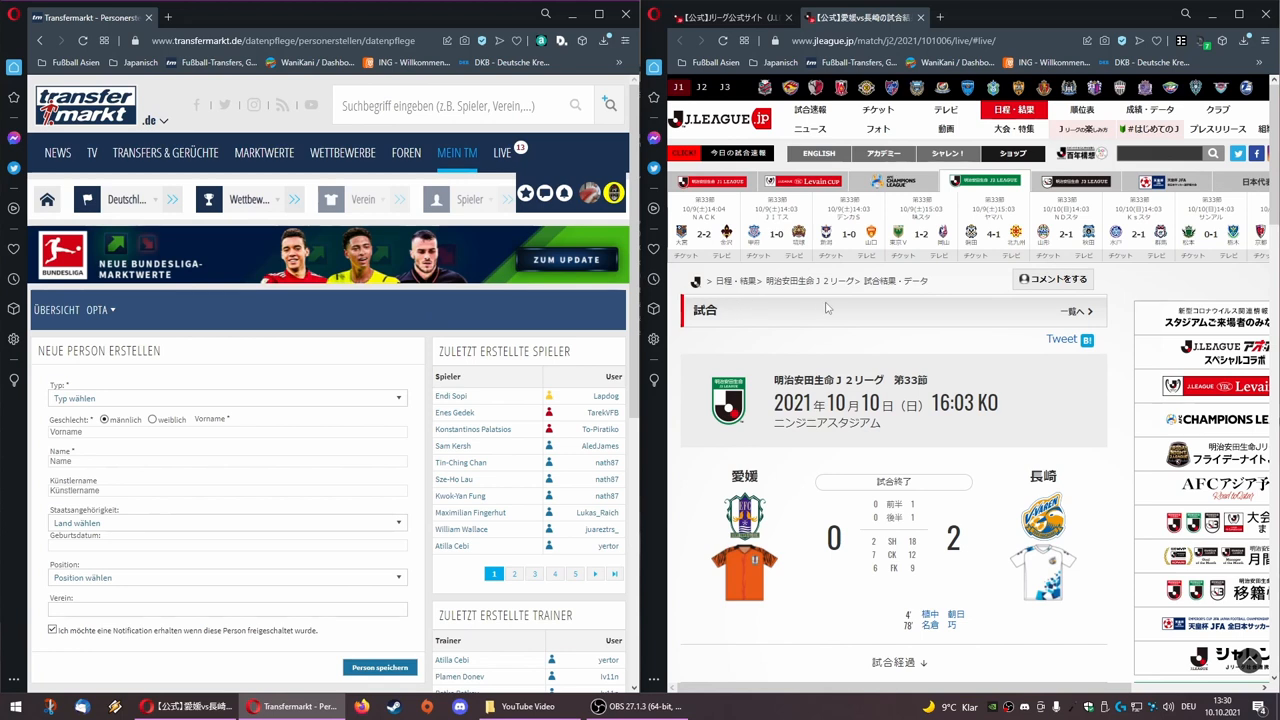
{"action": "mouse_move", "coordinate": [829, 313]}
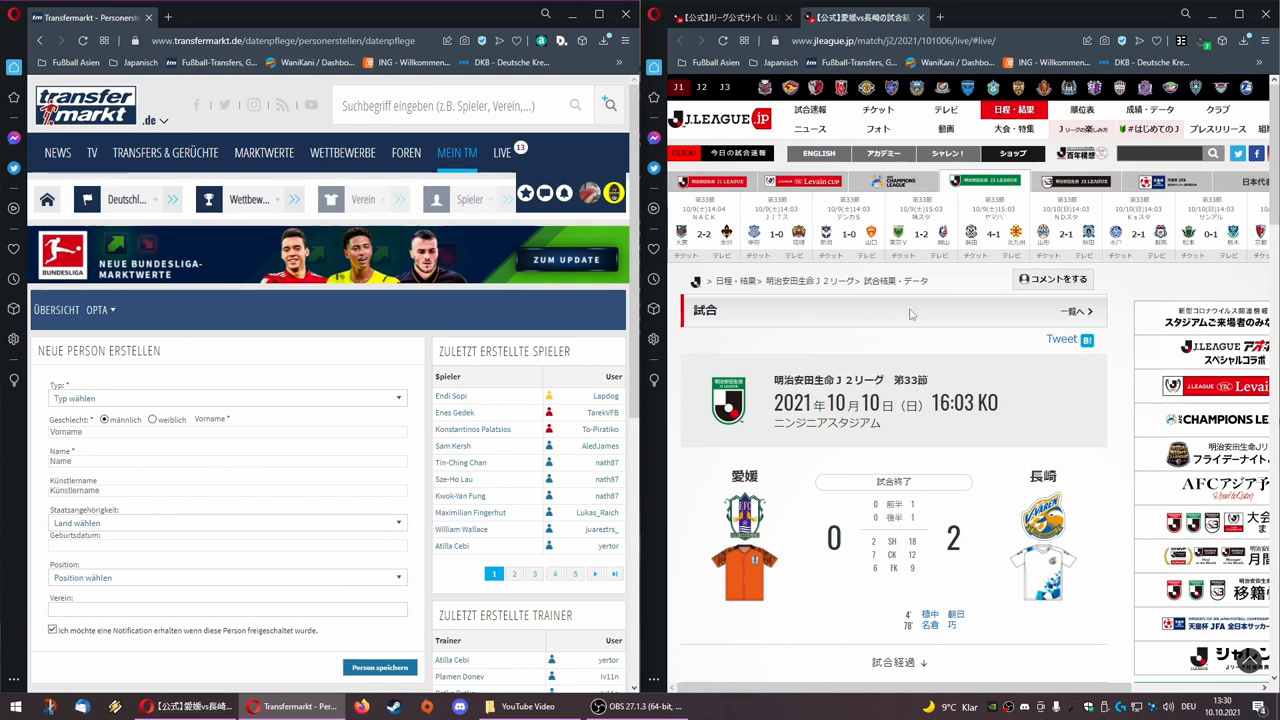
{"action": "scroll", "scroll_direction": "down", "scroll_amount": 3}
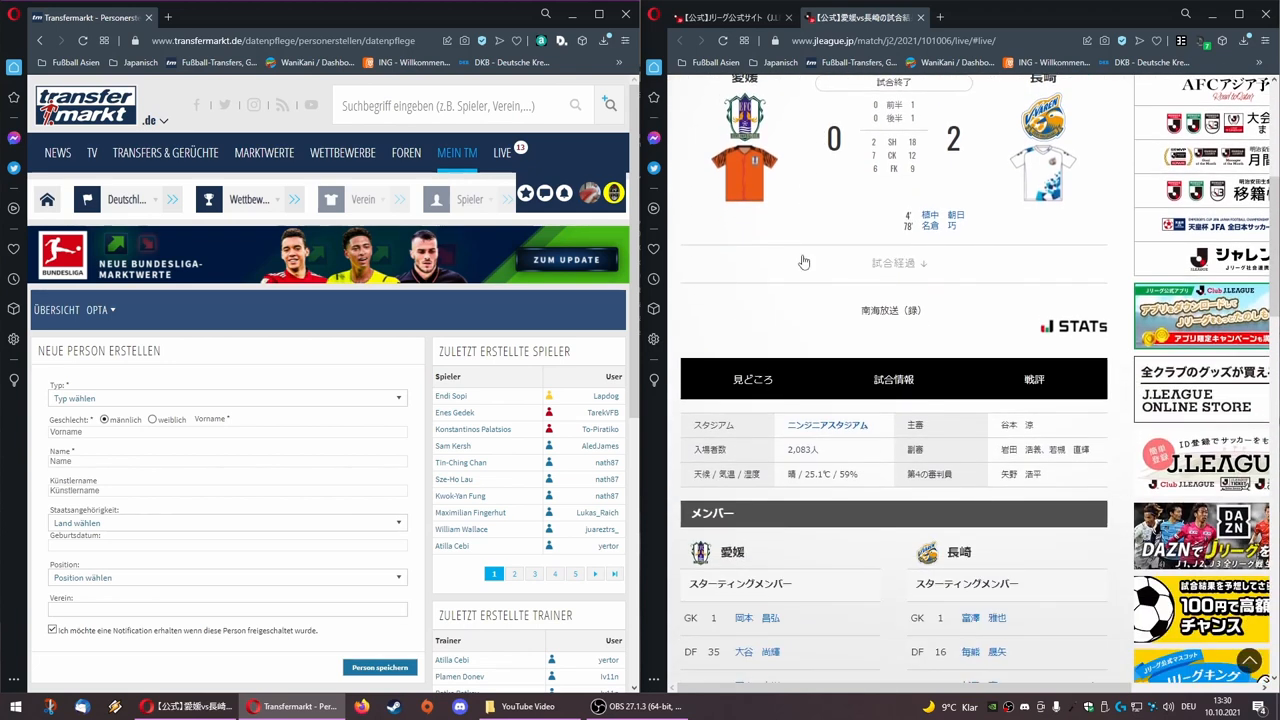
{"action": "scroll", "scroll_direction": "down", "scroll_amount": 3}
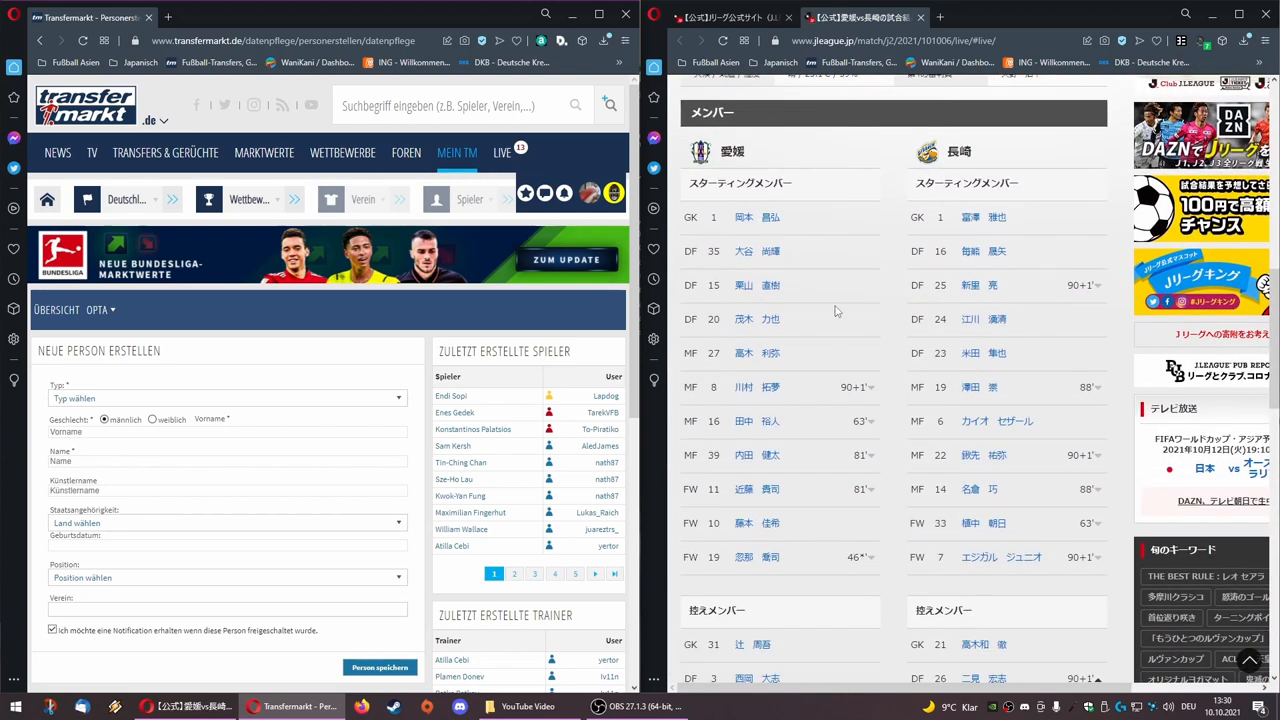
{"action": "mouse_move", "coordinate": [810, 411]}
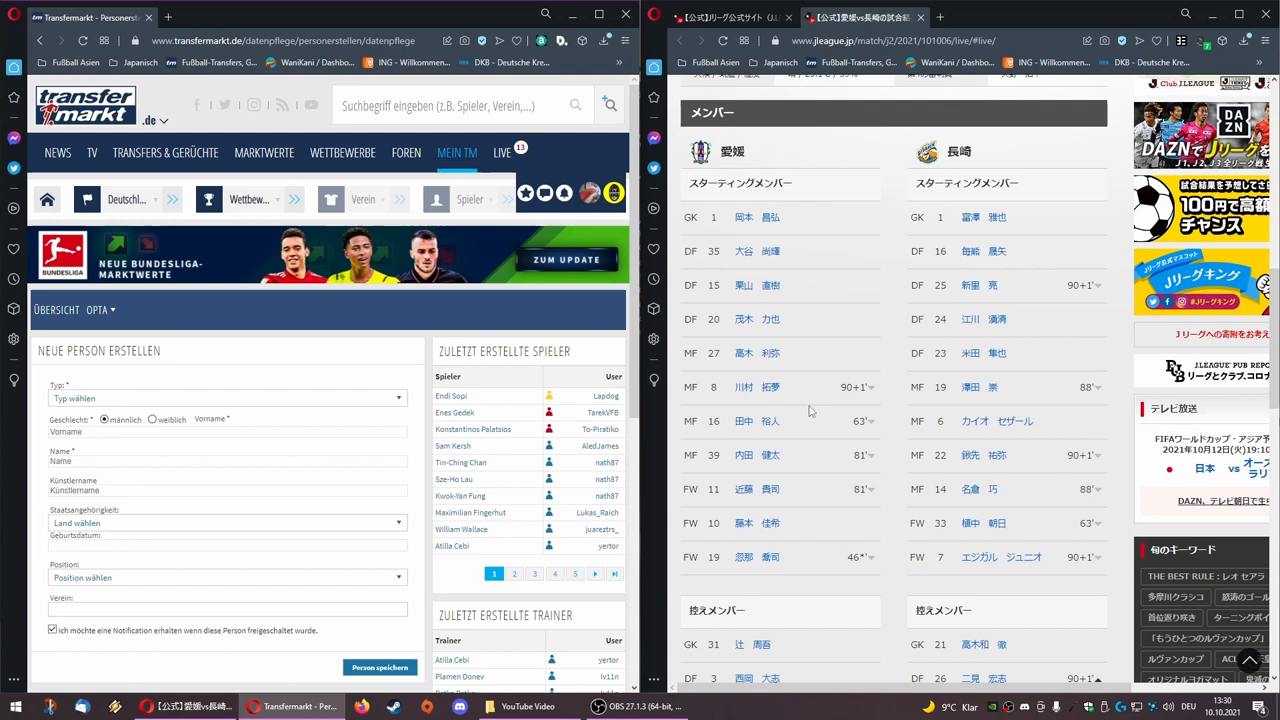
{"action": "scroll", "scroll_direction": "down", "scroll_amount": 3}
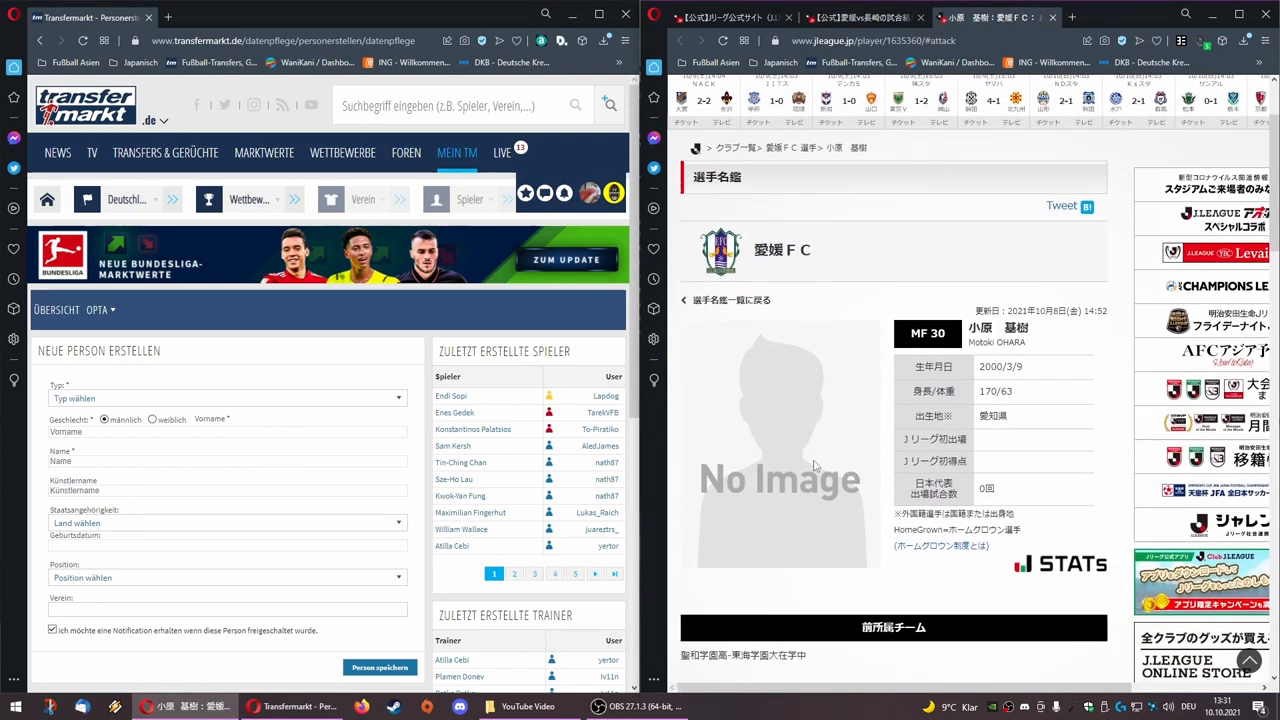
{"action": "mouse_move", "coordinate": [783, 366]}
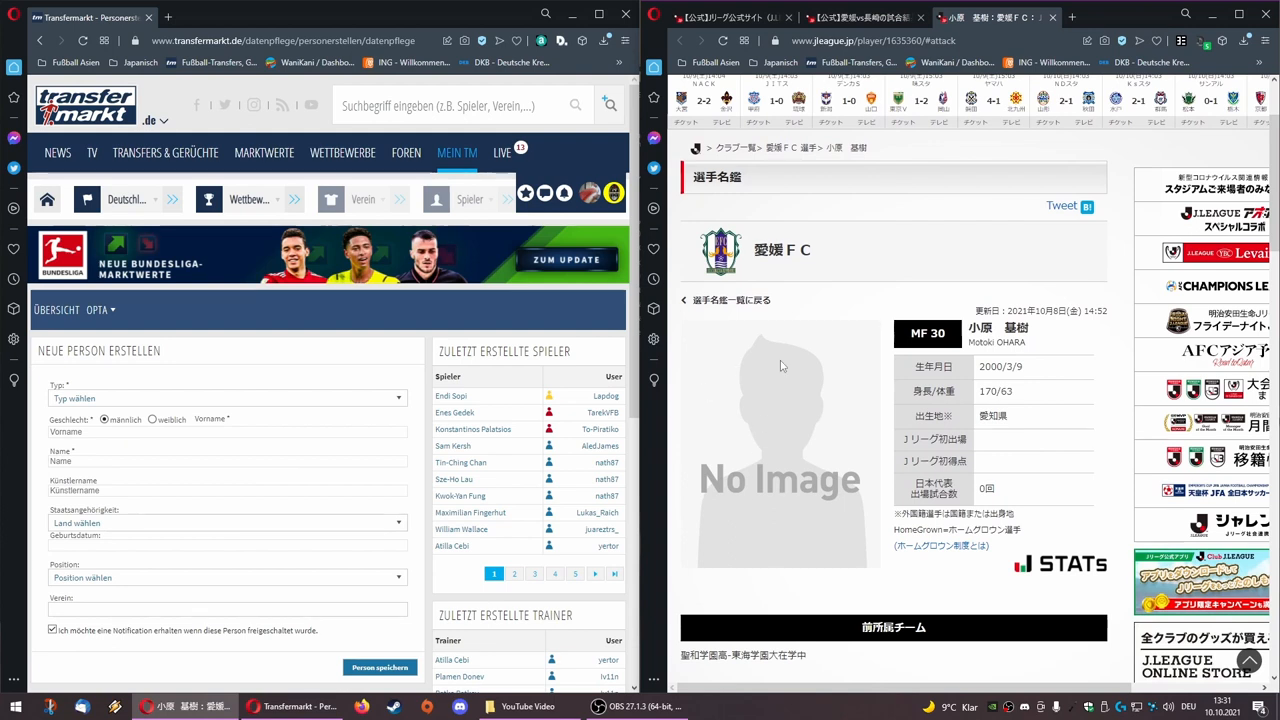
{"action": "mouse_move", "coordinate": [806, 464]}
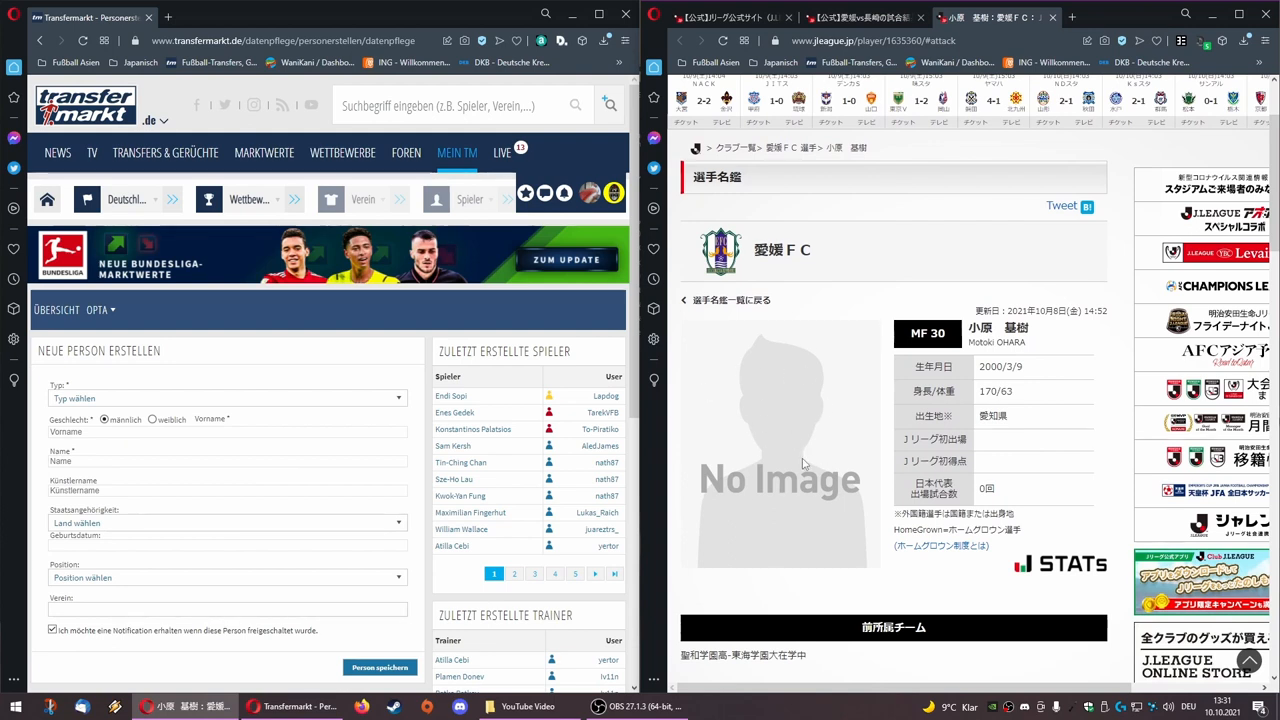
{"action": "mouse_move", "coordinate": [765, 428]}
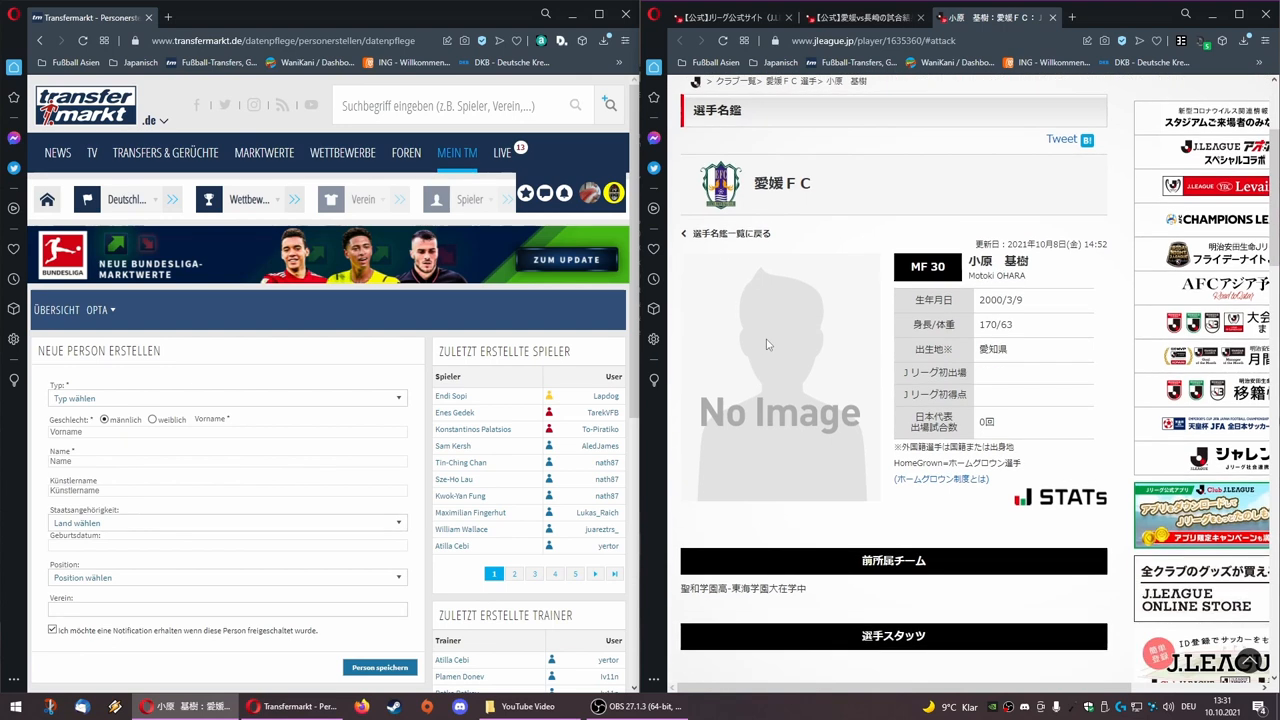
{"action": "scroll", "scroll_direction": "down", "scroll_amount": 3}
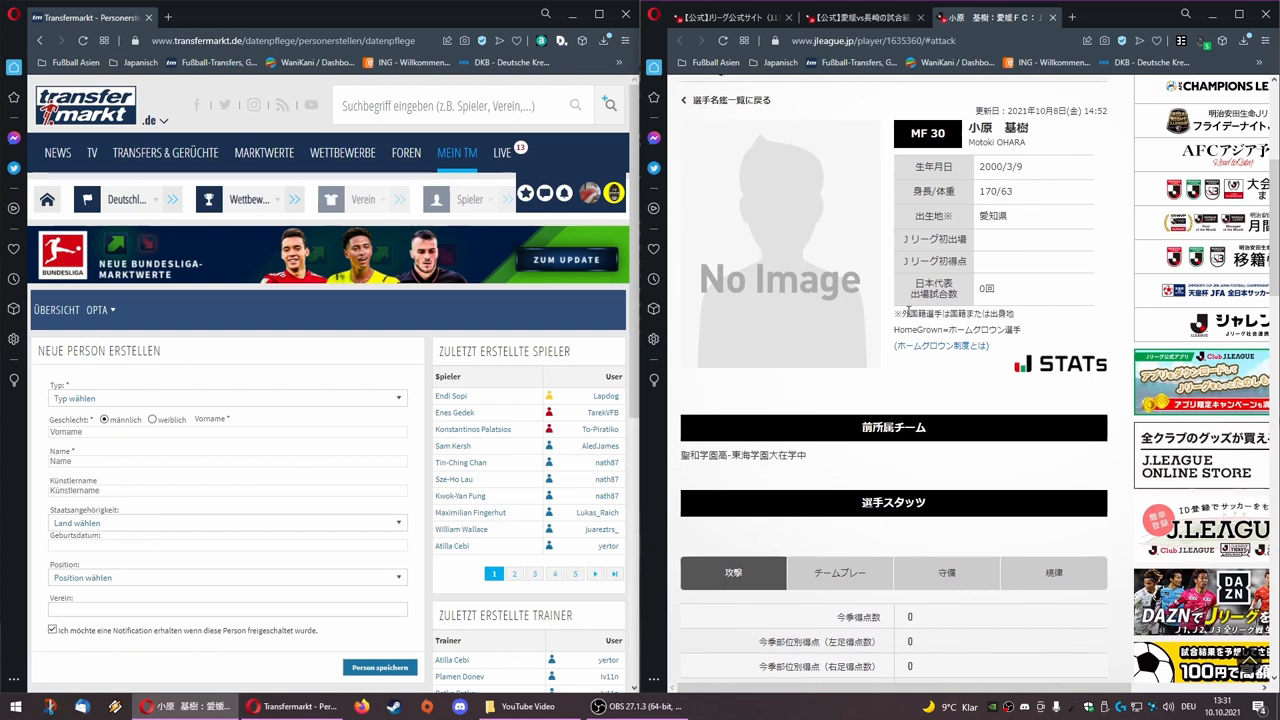
{"action": "double_click", "coordinate": [955, 313]}
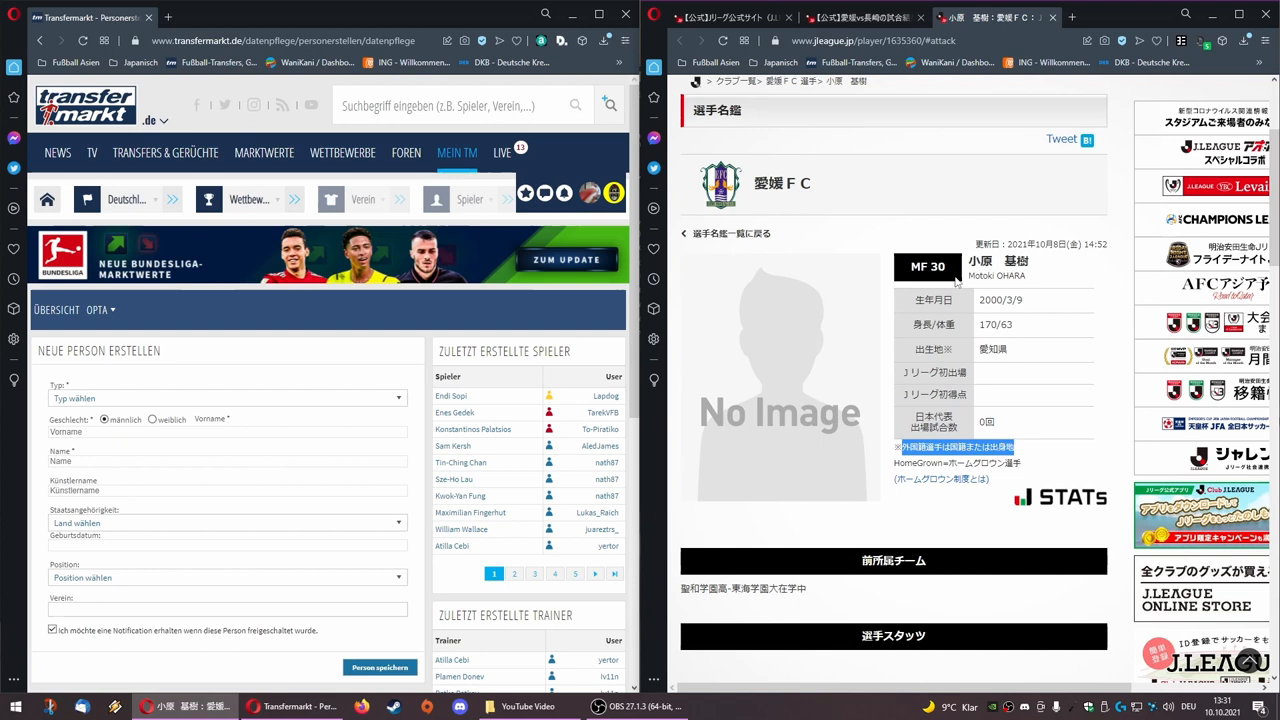
{"action": "mouse_move", "coordinate": [975, 288]}
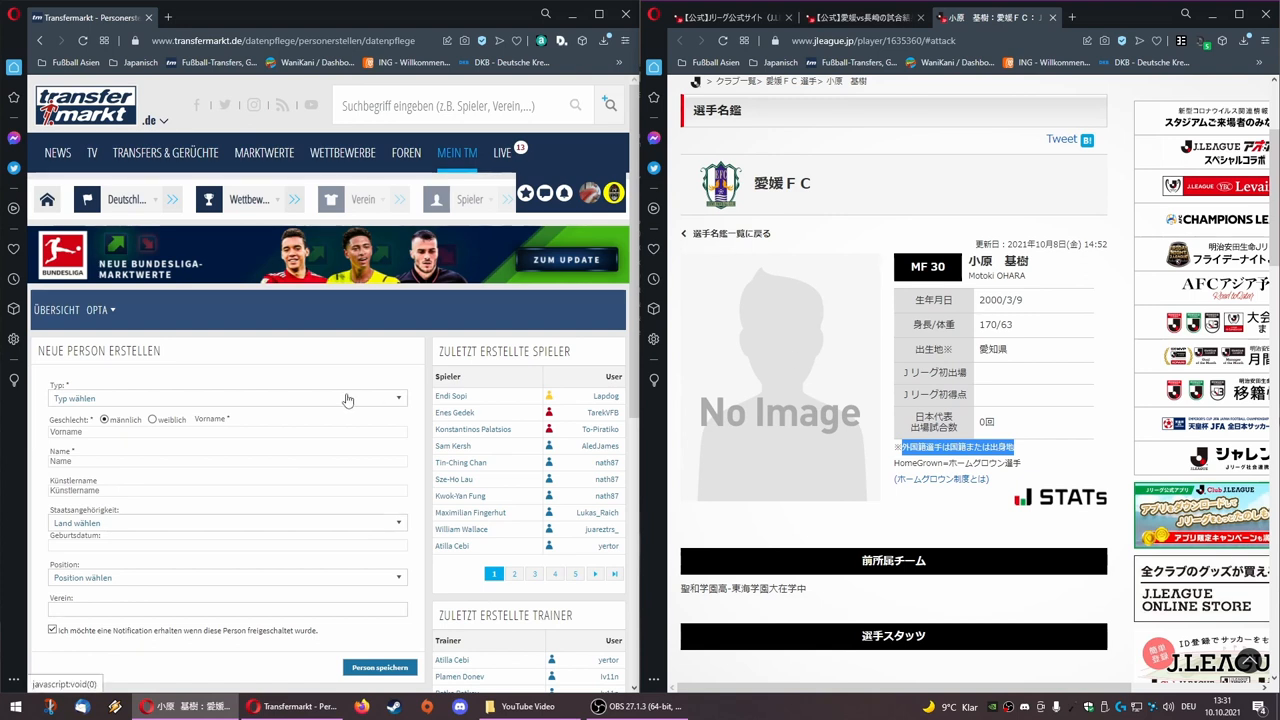
- Set the person type to Spieler, briefly switching to Torwart-Trainer before reverting
{"action": "left_click", "coordinate": [227, 398]}
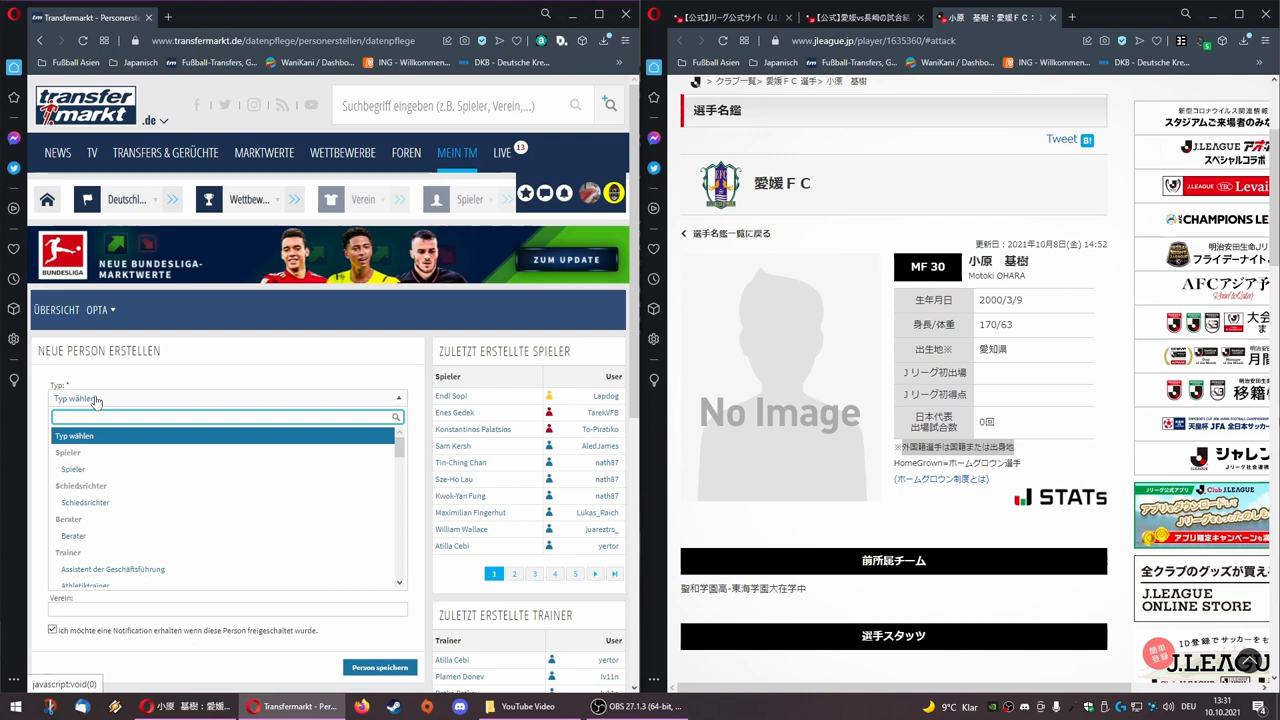
{"action": "left_click", "coordinate": [72, 469]}
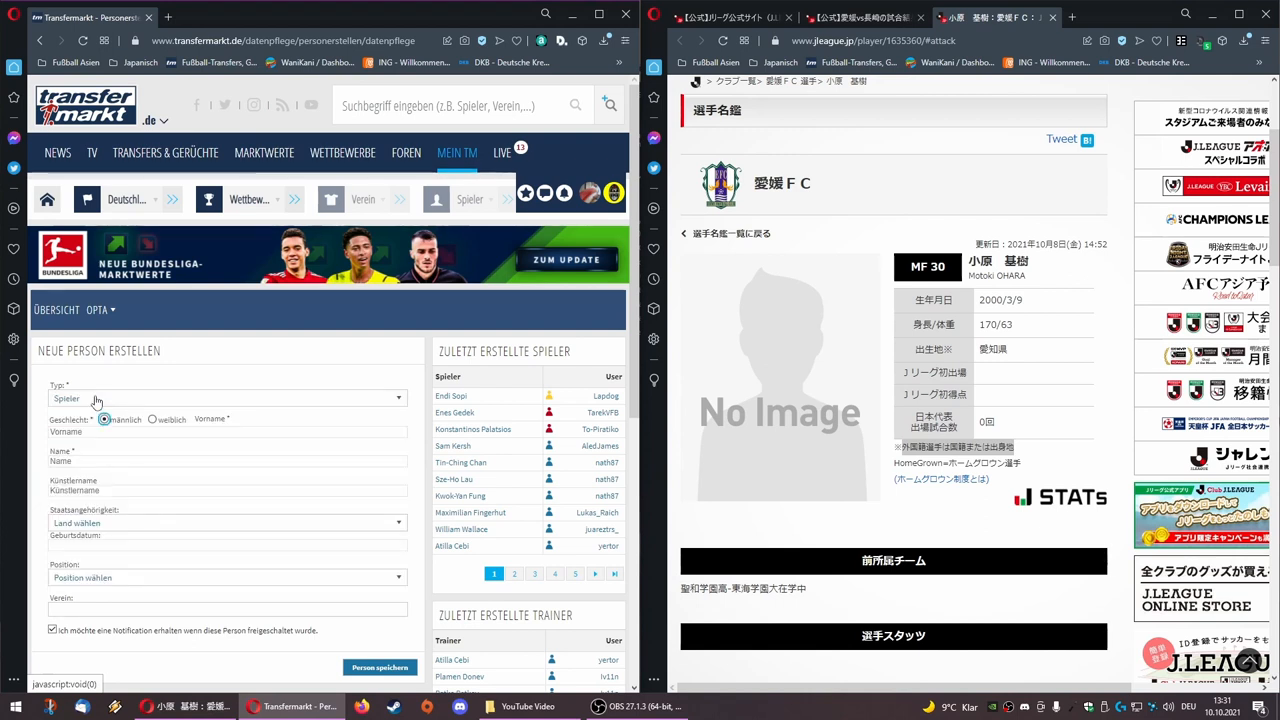
{"action": "left_click", "coordinate": [228, 398]}
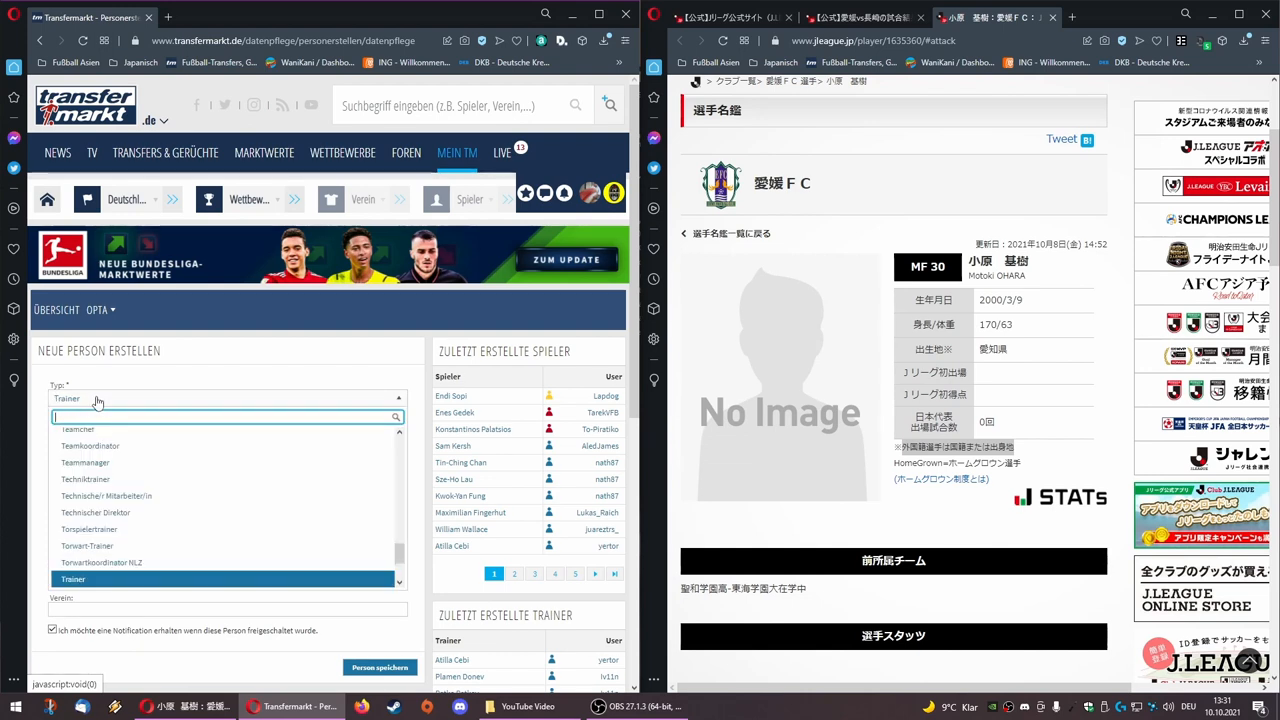
{"action": "type", "text": "to"}
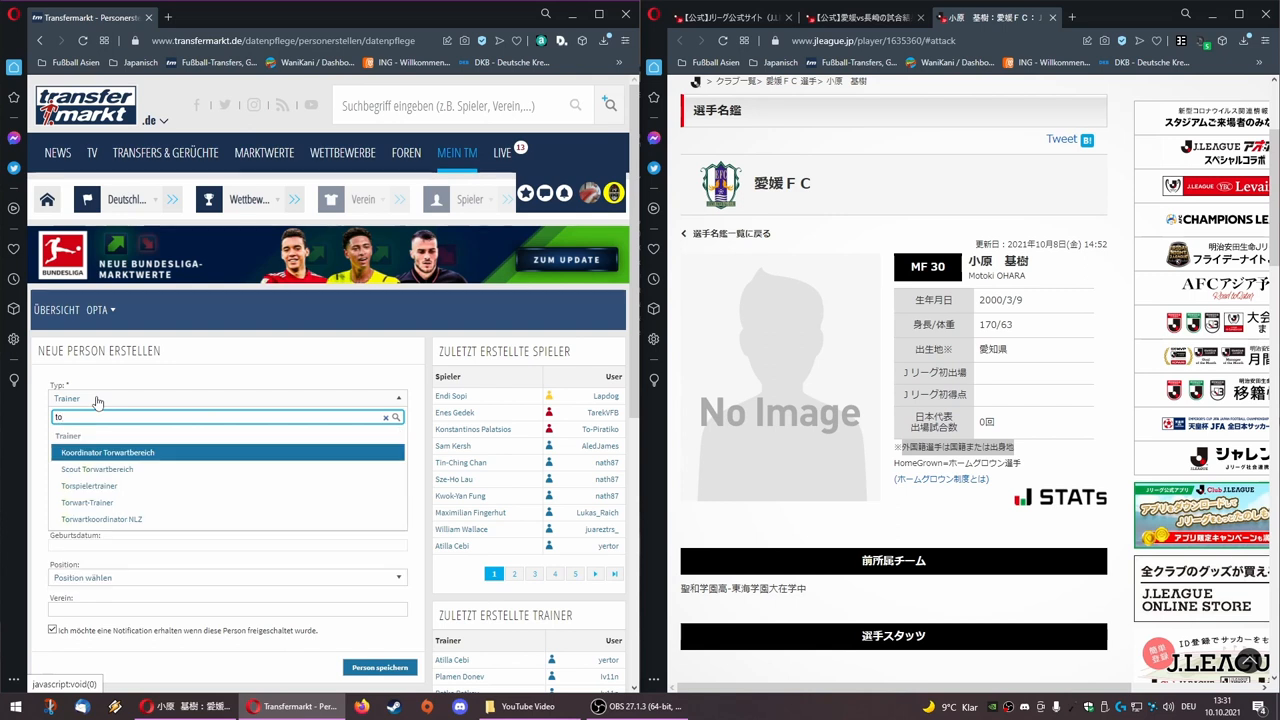
{"action": "left_click", "coordinate": [87, 502]}
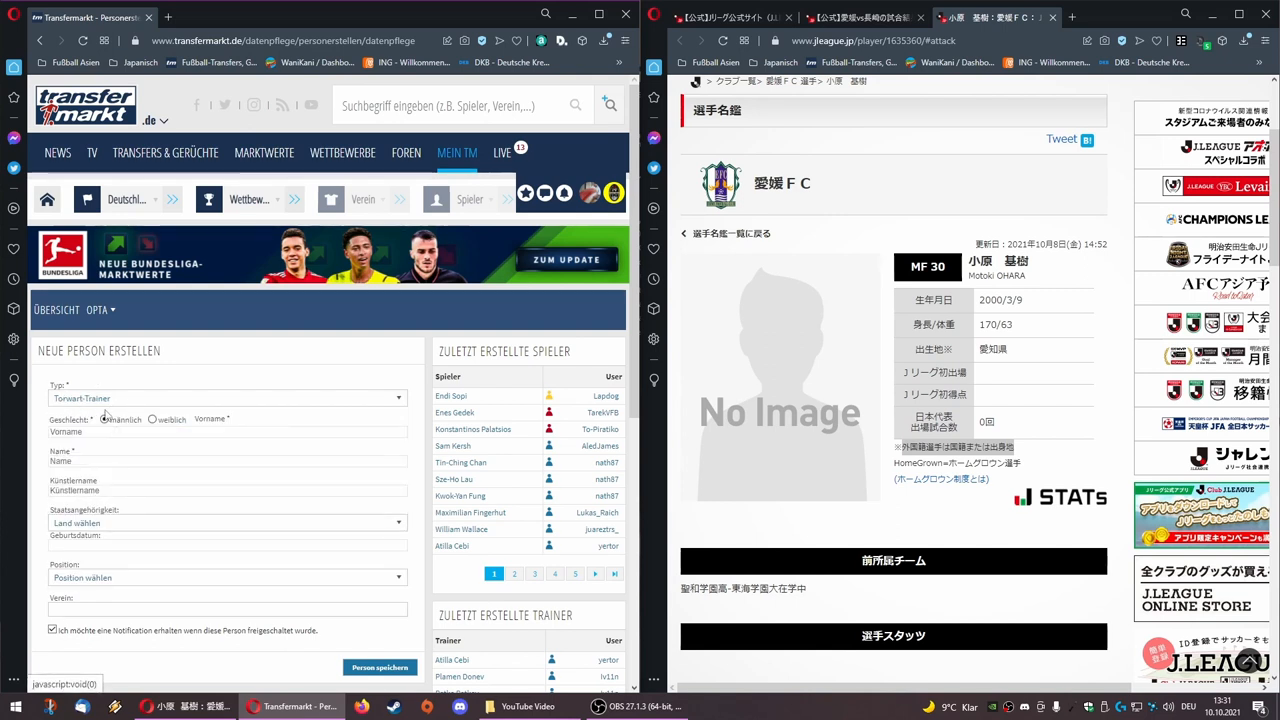
{"action": "left_click", "coordinate": [227, 398]}
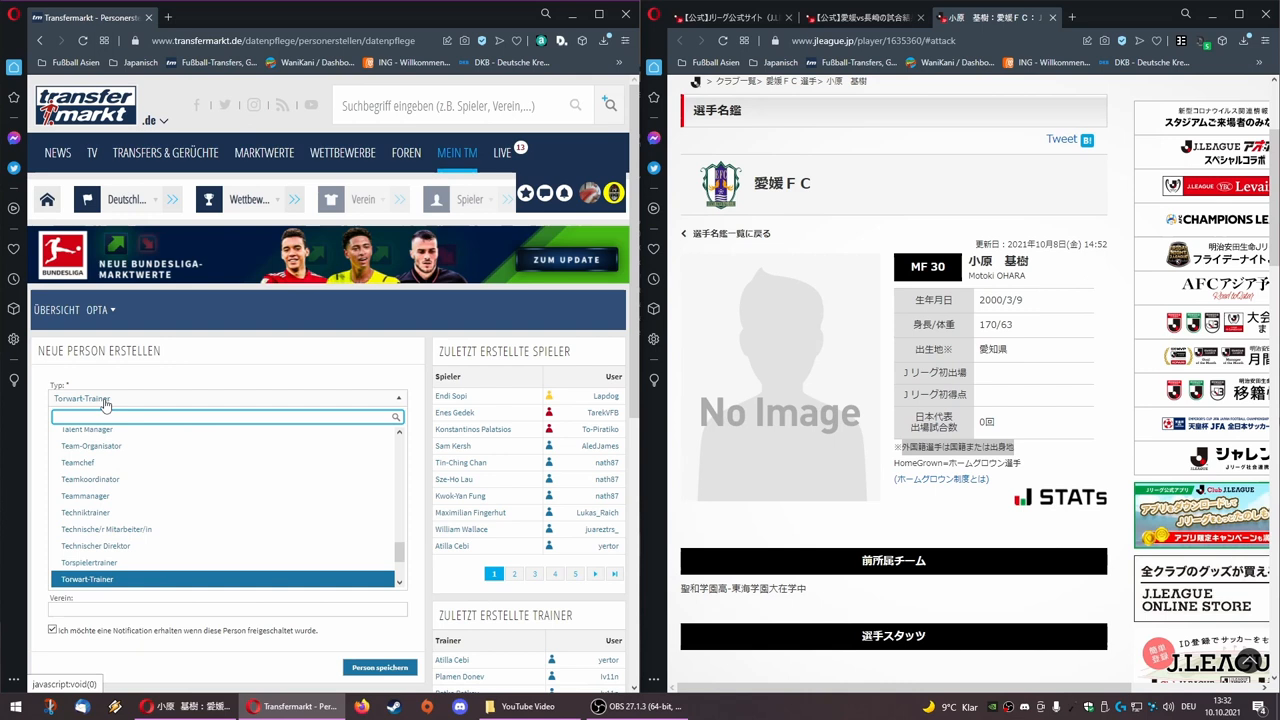
{"action": "left_click", "coordinate": [67, 398]}
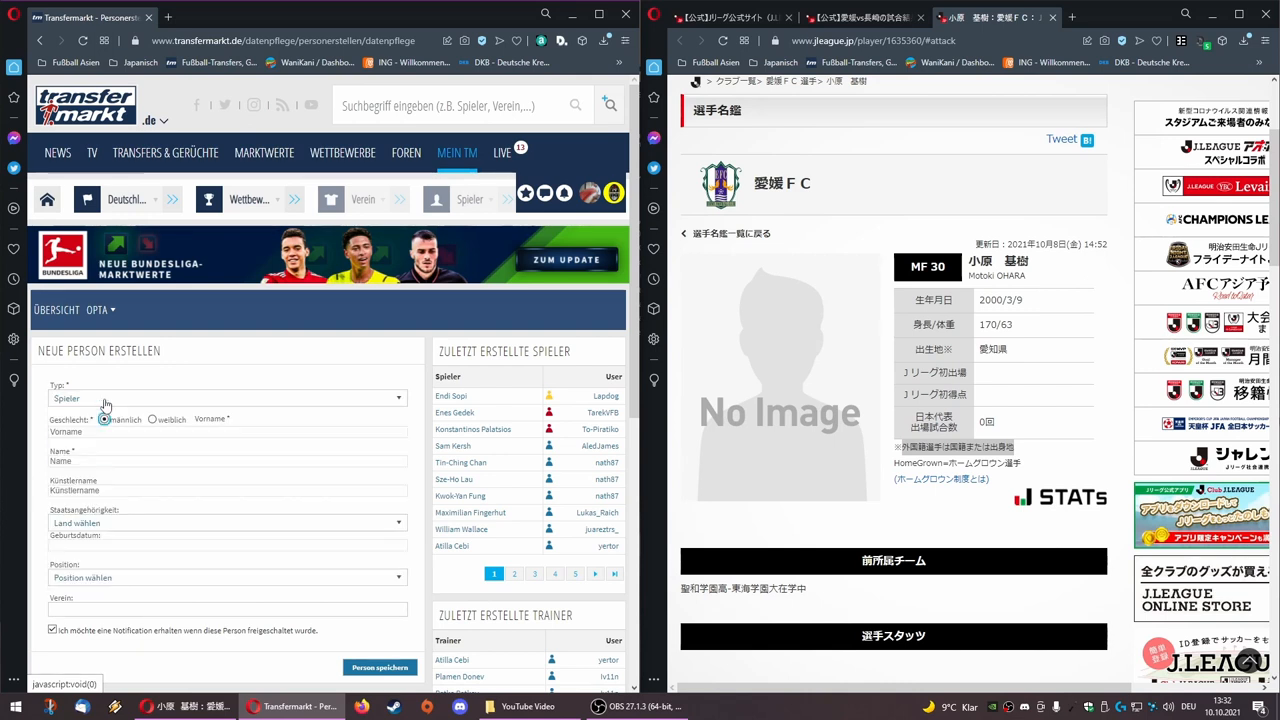
- Choose Ehime FC as the club and keep the names as Motoki and Ohara
{"action": "left_click", "coordinate": [227, 431]}
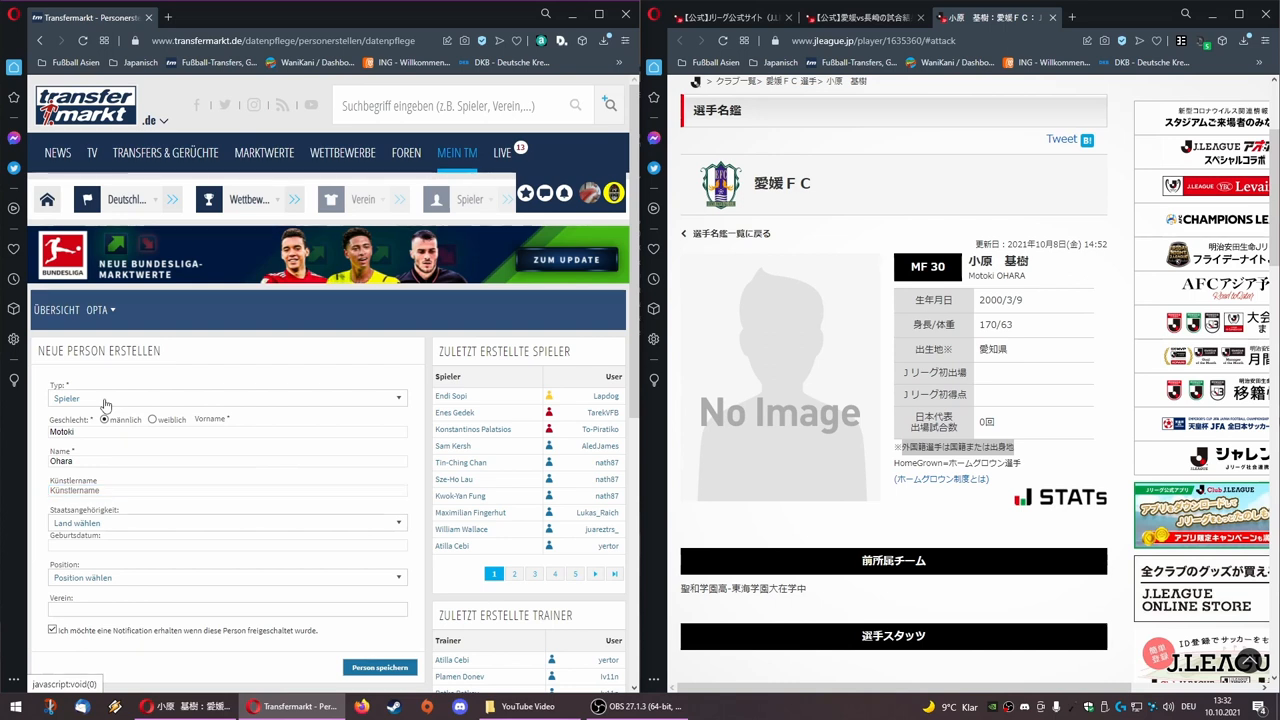
{"action": "type", "text": "h"}
{"action": "type", "text": "09.03.2000"}
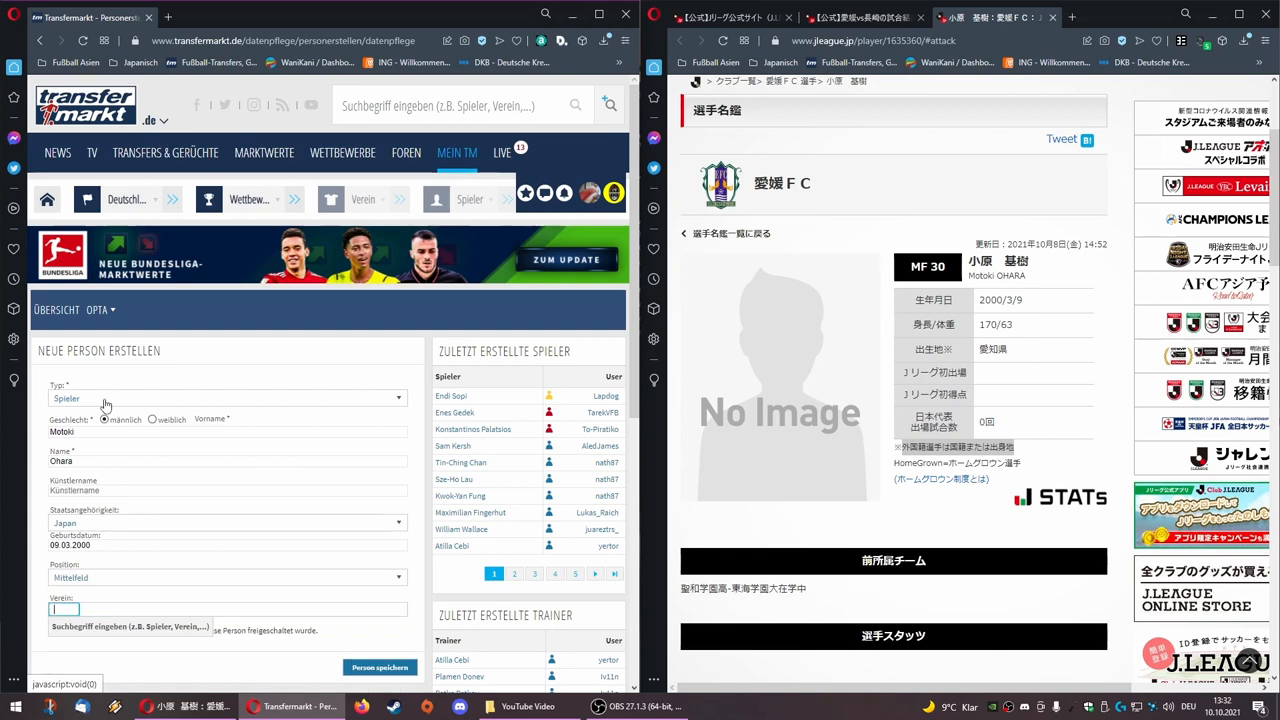
{"action": "type", "text": "Ehime FC"}
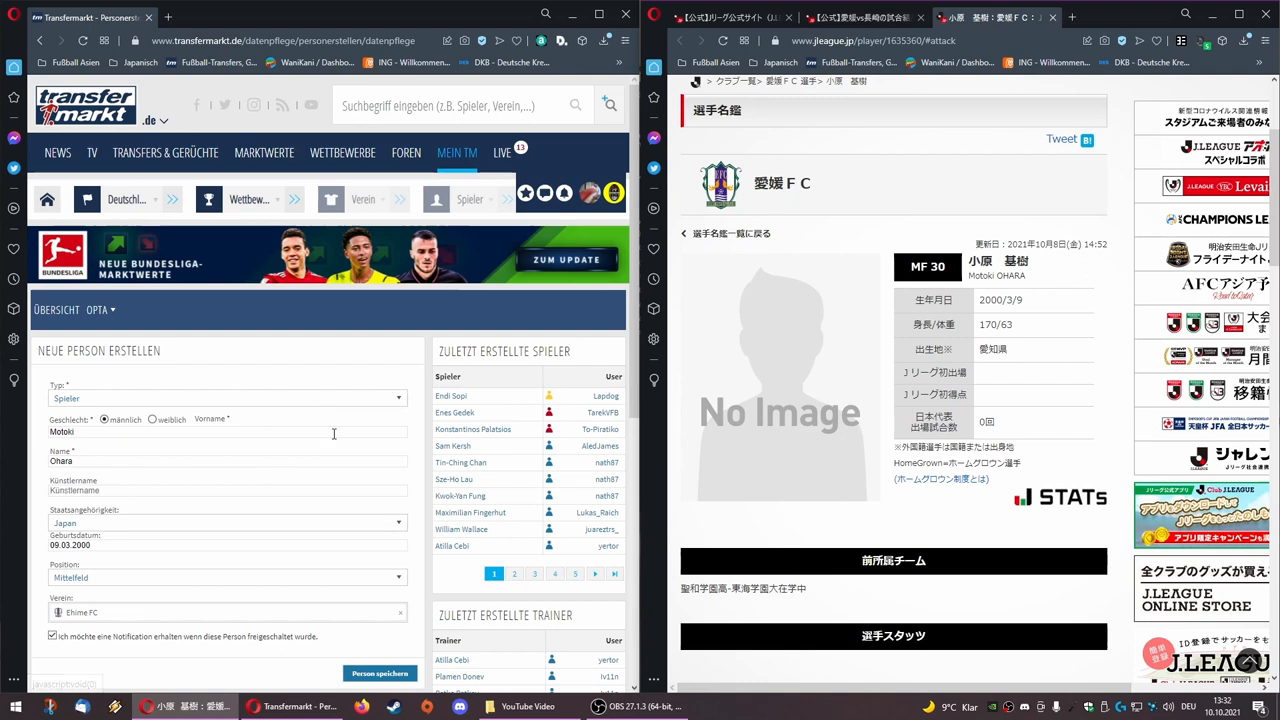
{"action": "mouse_move", "coordinate": [287, 451]}
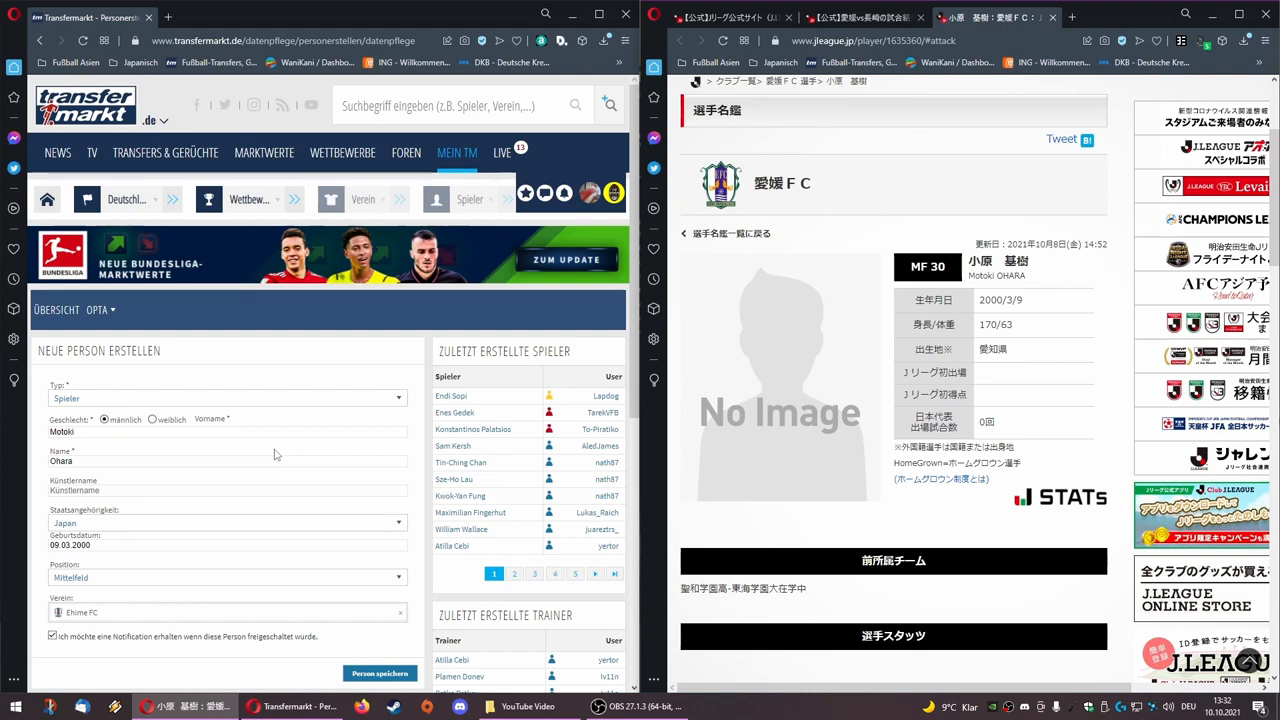
{"action": "left_click", "coordinate": [227, 431]}
{"action": "type", "text": "Adolf"}
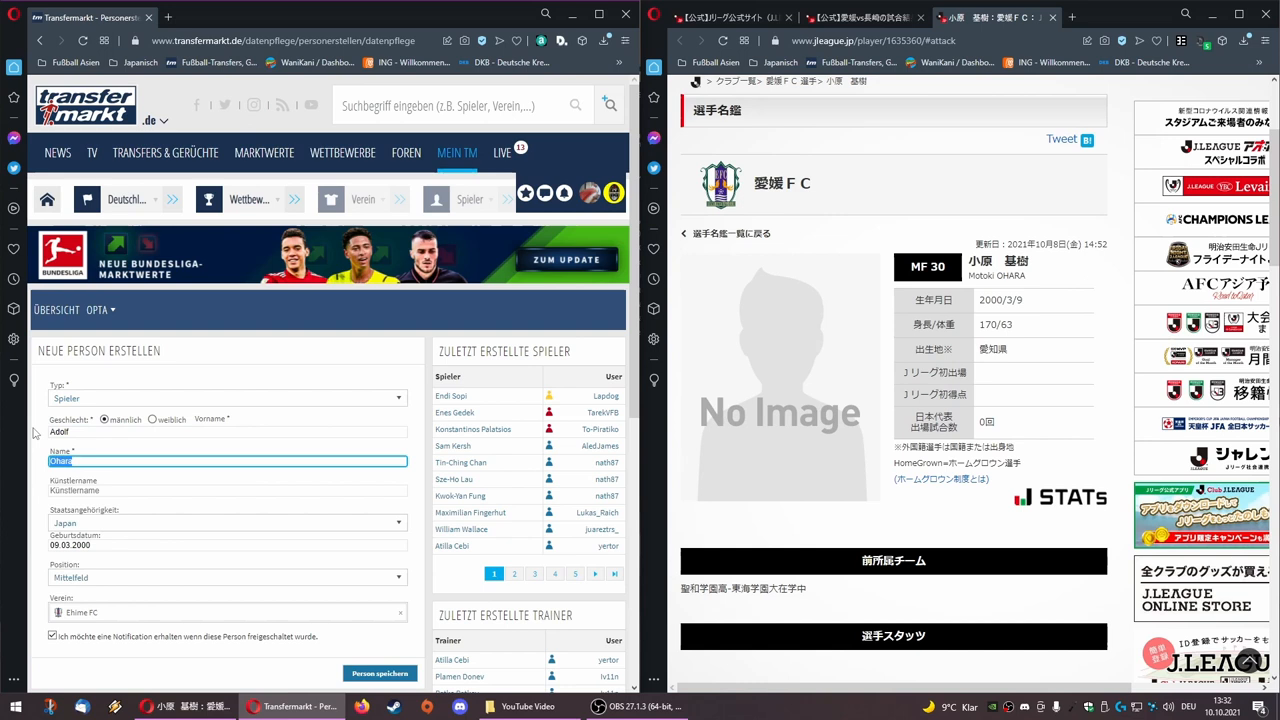
{"action": "type", "text": "H."}
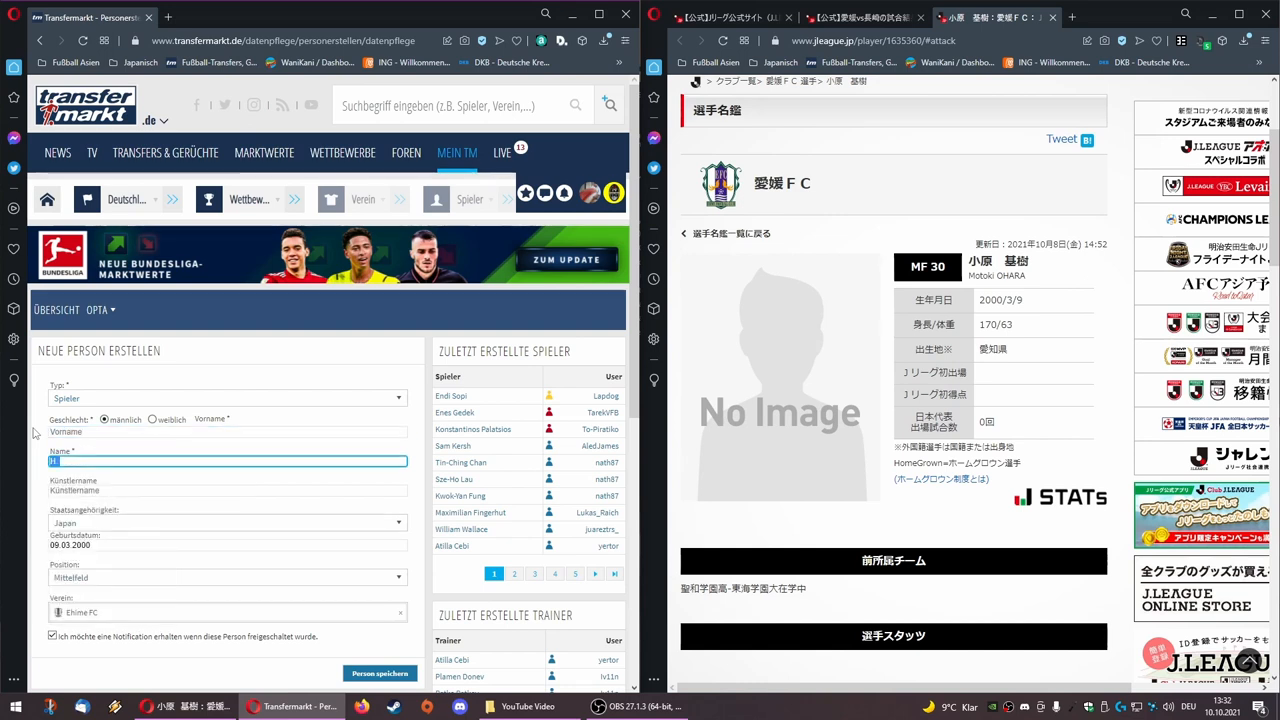
{"action": "left_click", "coordinate": [228, 431]}
{"action": "type", "text": "Ohara"}
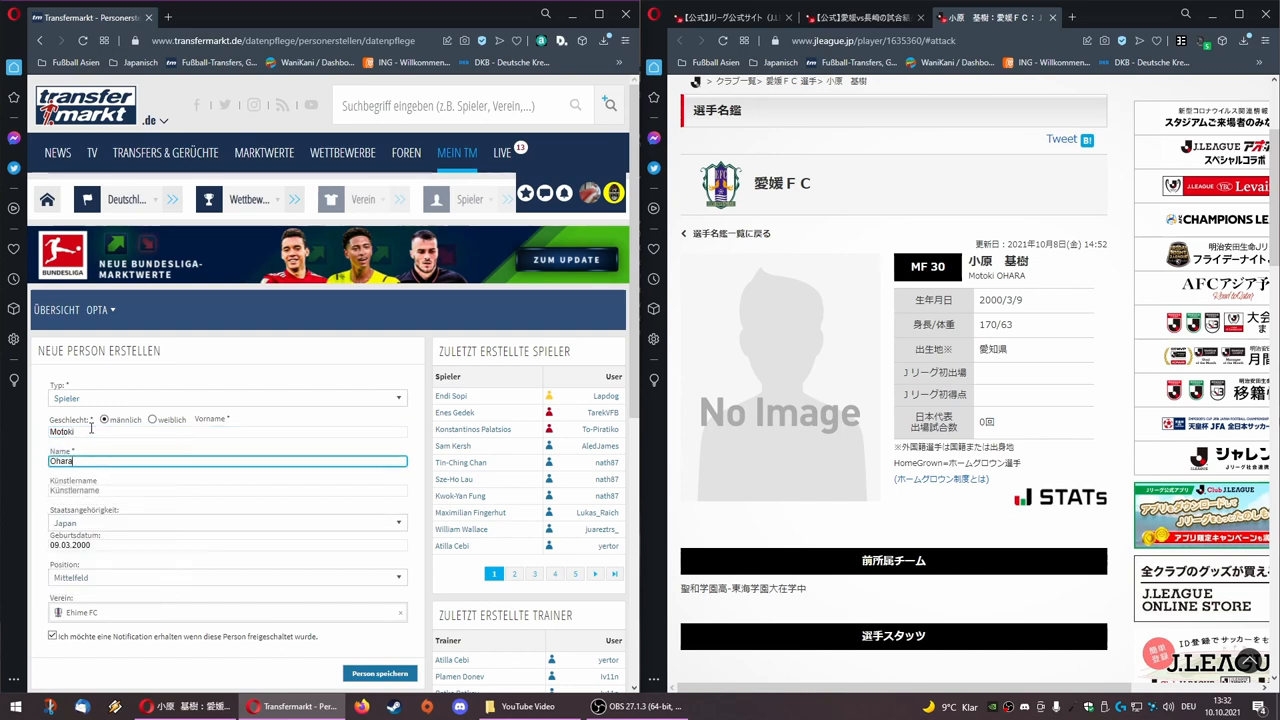
{"action": "left_click", "coordinate": [227, 490]}
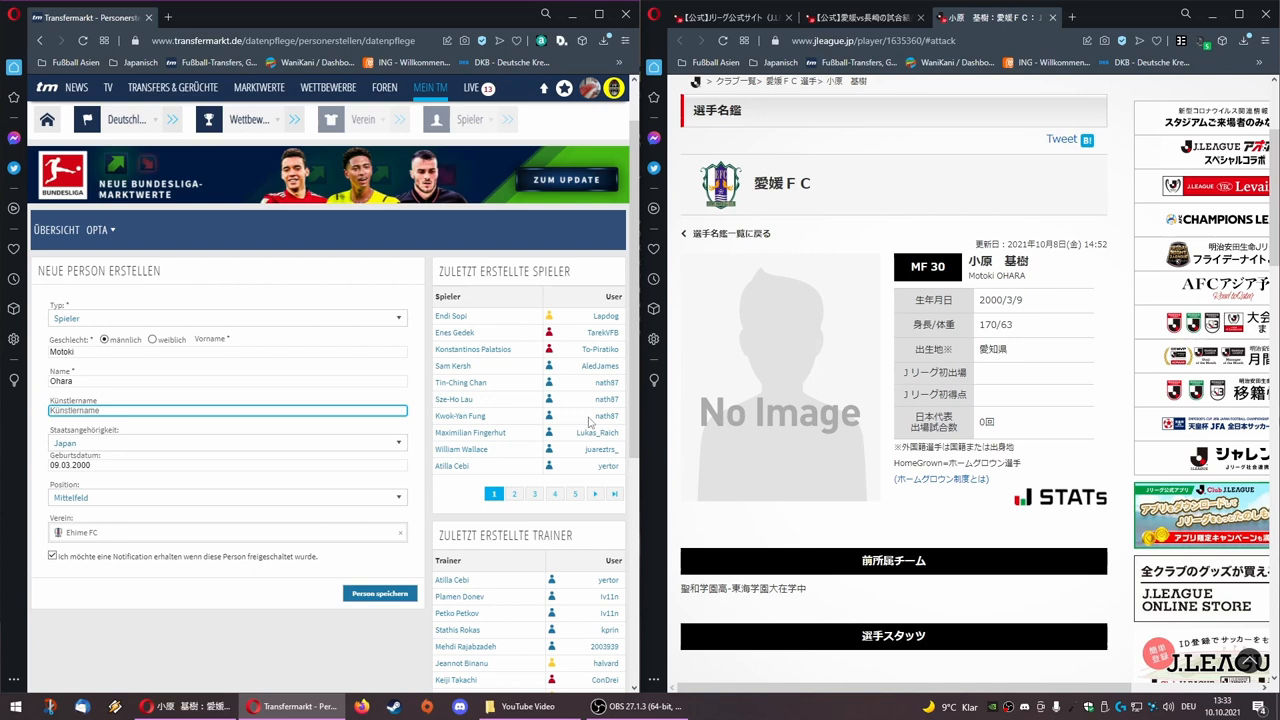
{"action": "mouse_move", "coordinate": [460, 382]}
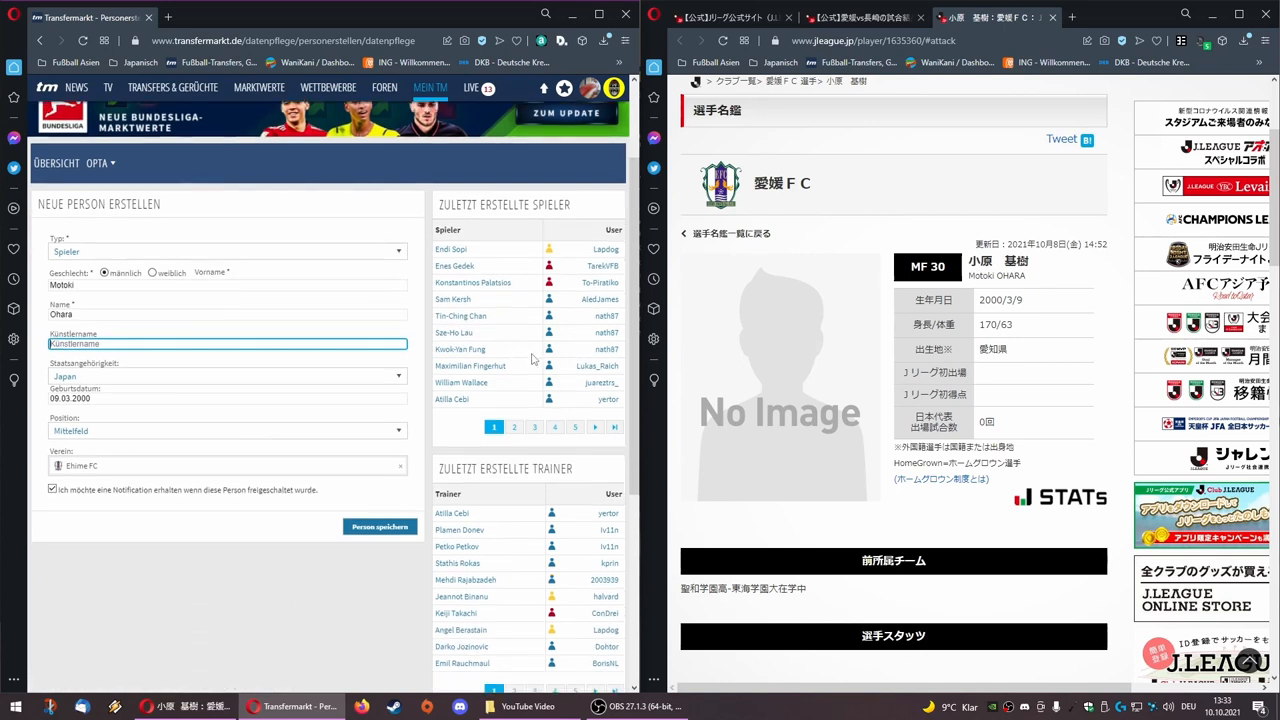
- Open the notifications bell and dismiss an accepted Spielerkorrektur notice
{"action": "scroll", "scroll_direction": "down", "scroll_amount": 3}
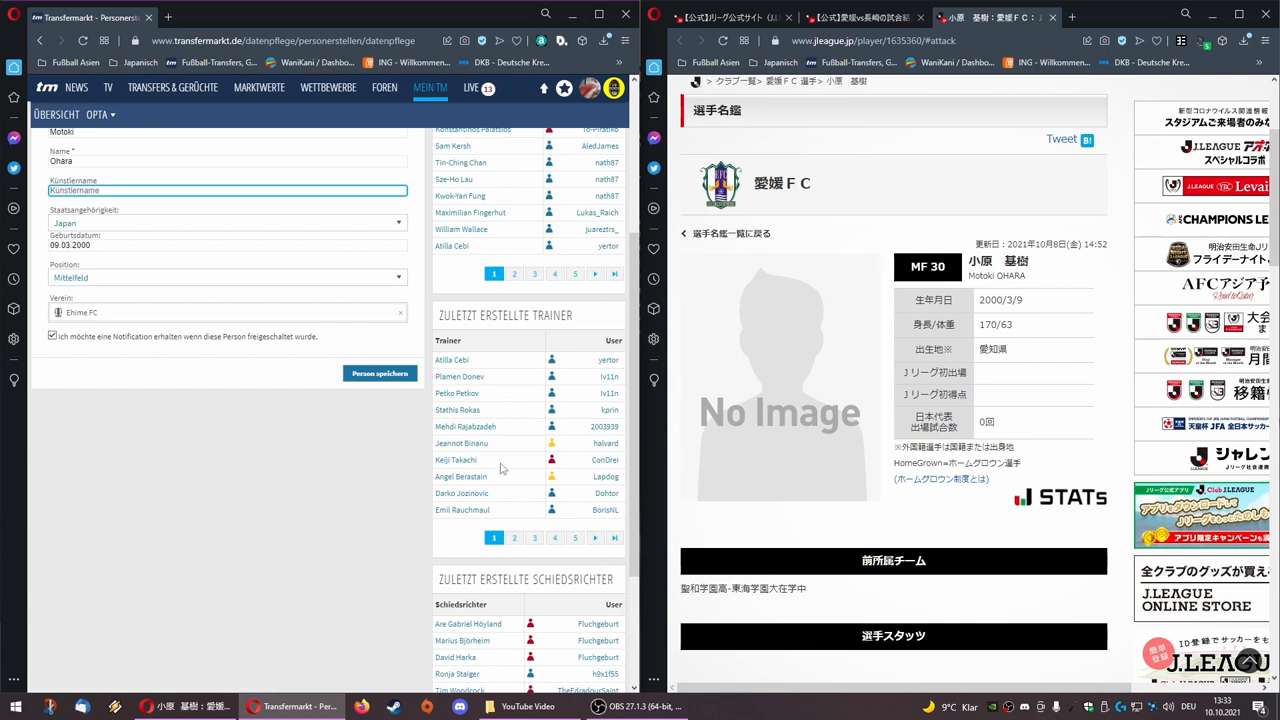
{"action": "scroll", "scroll_direction": "up", "scroll_amount": 3}
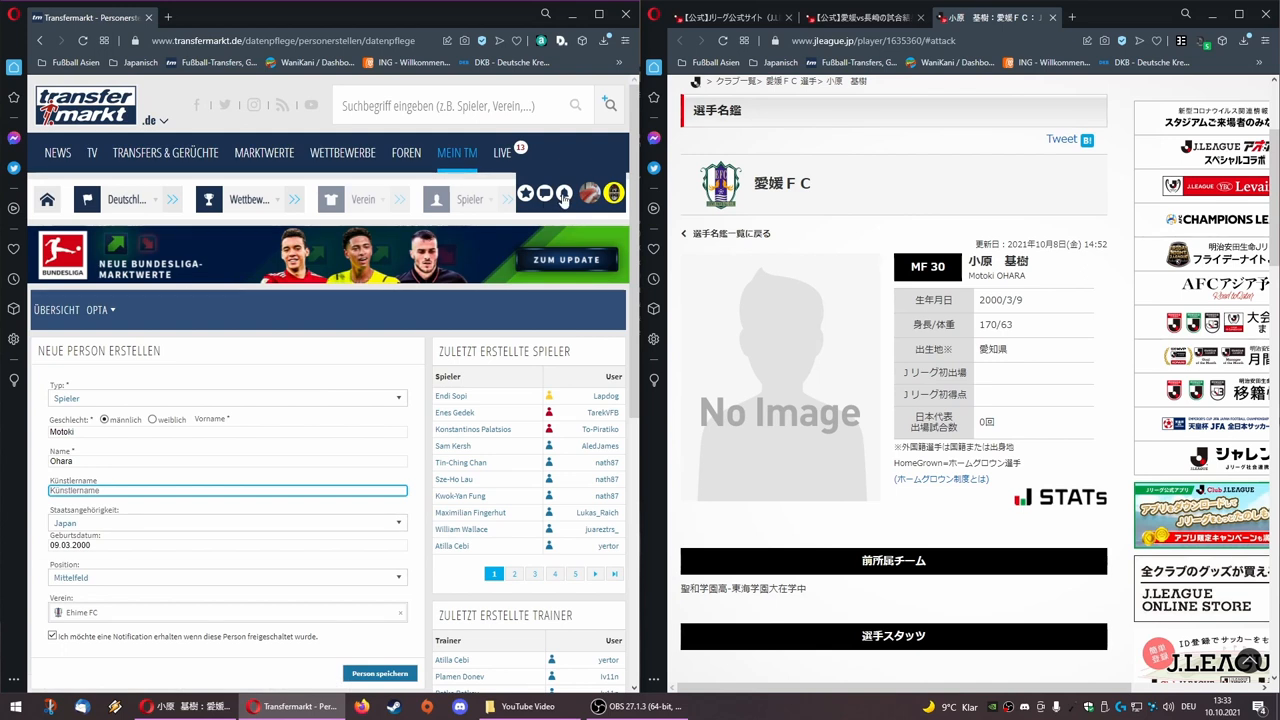
{"action": "left_click", "coordinate": [564, 193]}
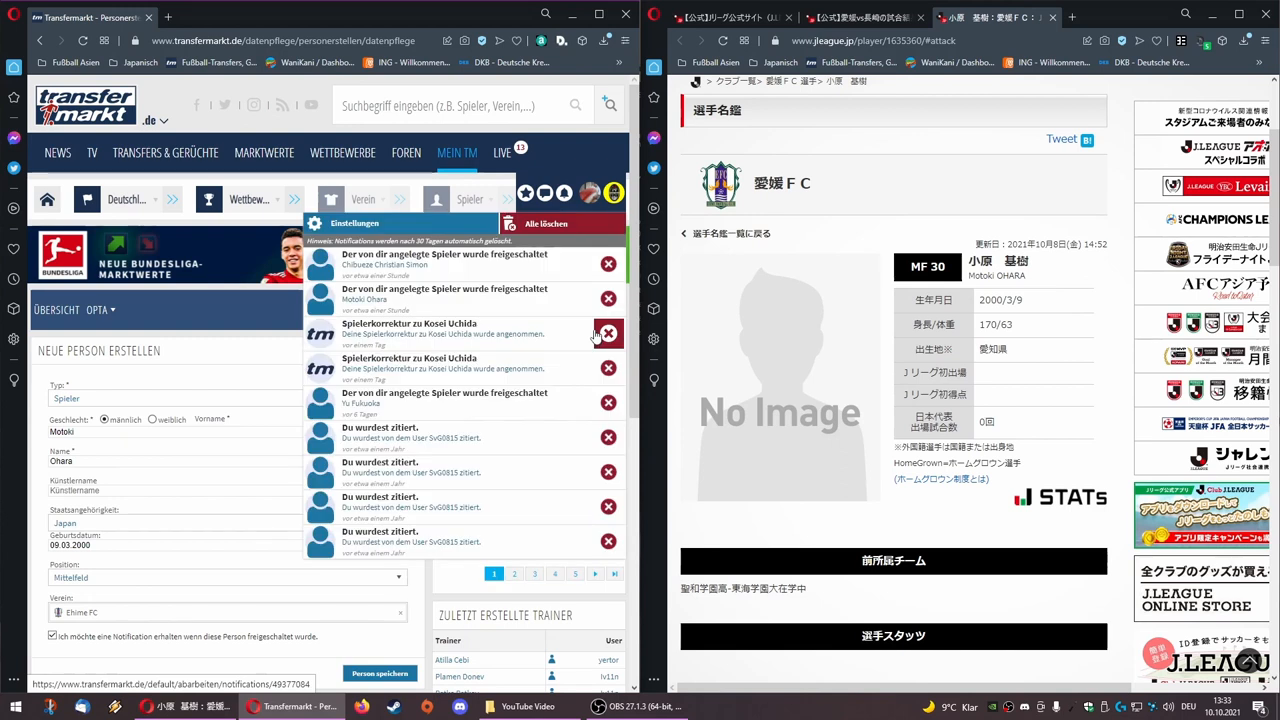
{"action": "left_click", "coordinate": [608, 333]}
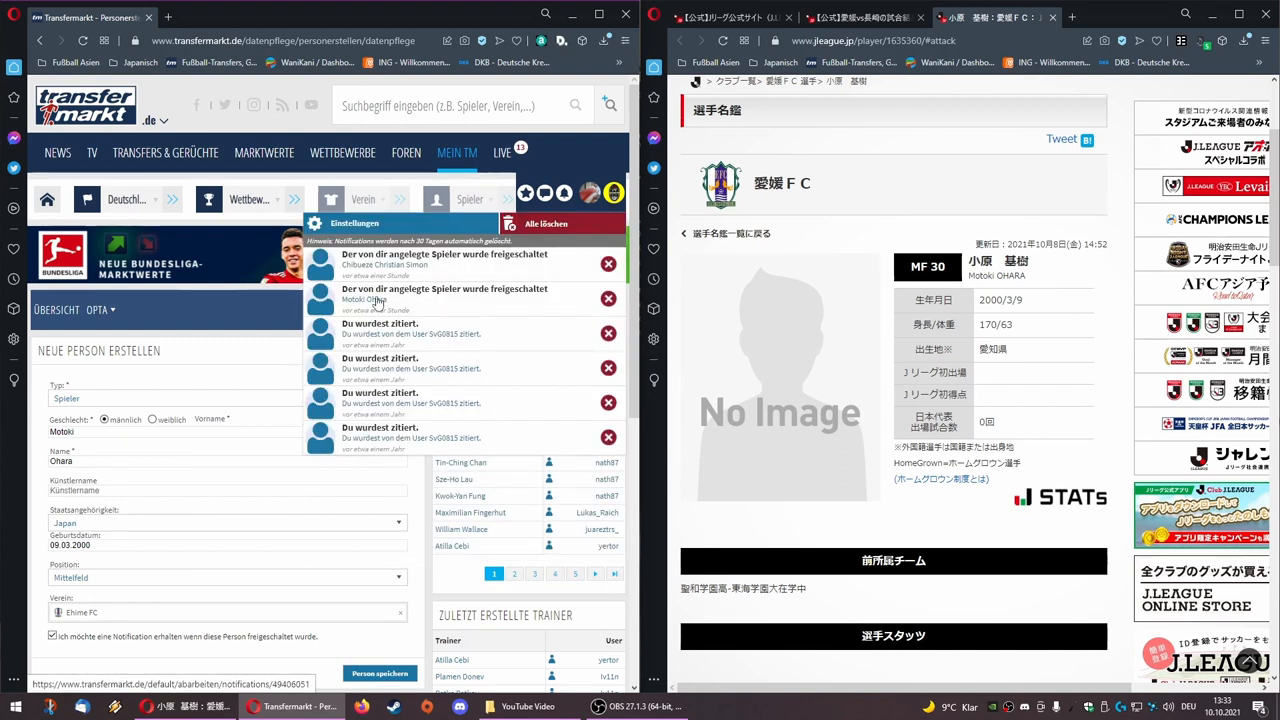
- Open Motoki Ohara's approved Ehime FC profile from the notification and start a web search for his Japanese name
{"action": "left_click", "coordinate": [383, 294]}
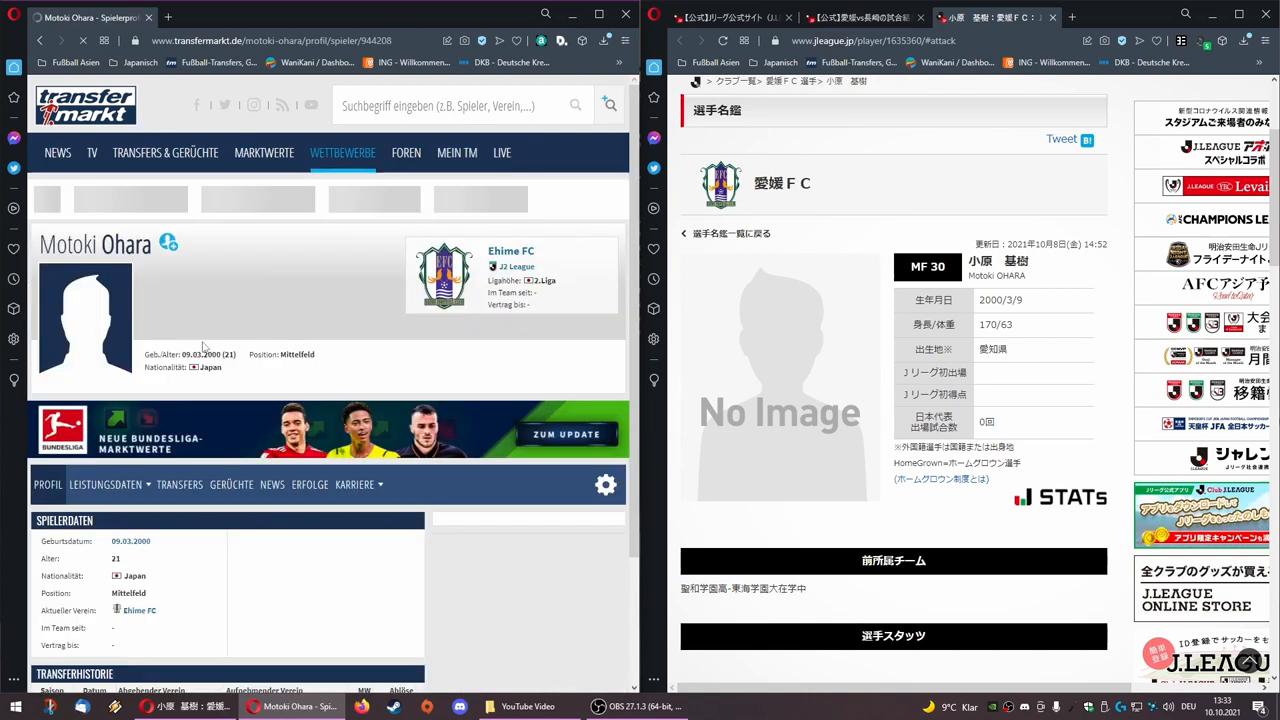
{"action": "left_click", "coordinate": [264, 152]}
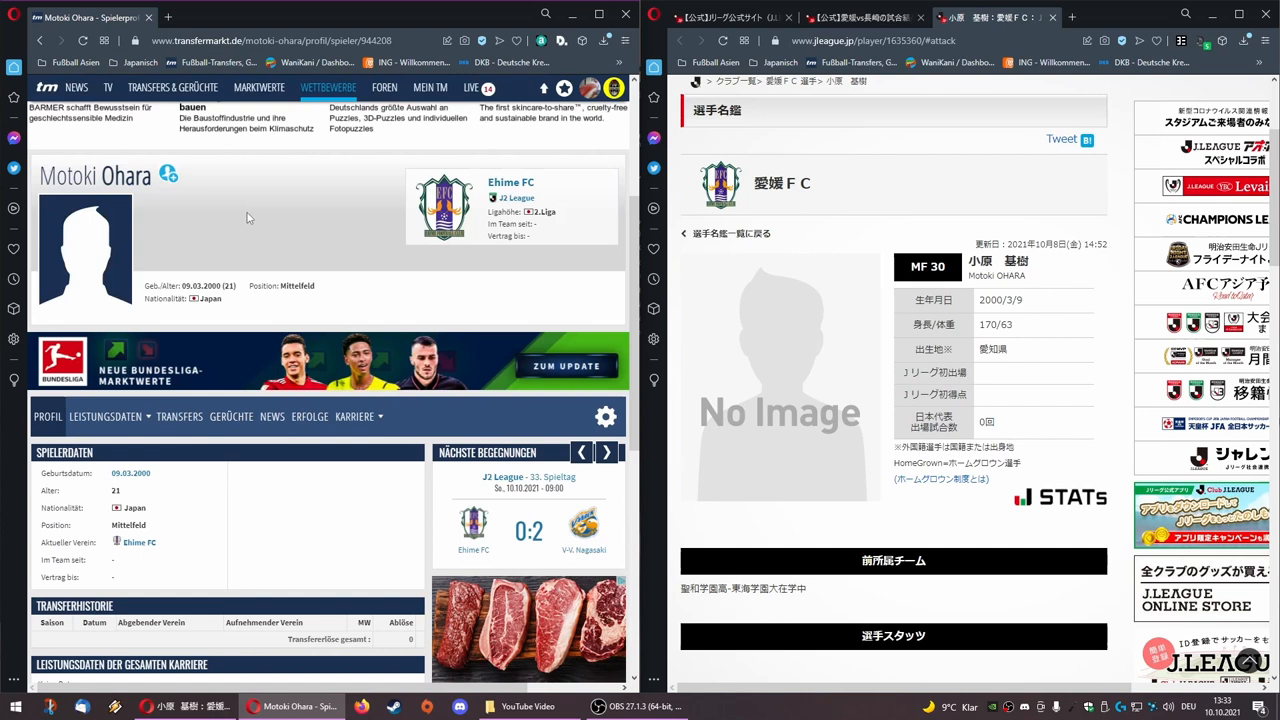
{"action": "mouse_move", "coordinate": [510, 182]}
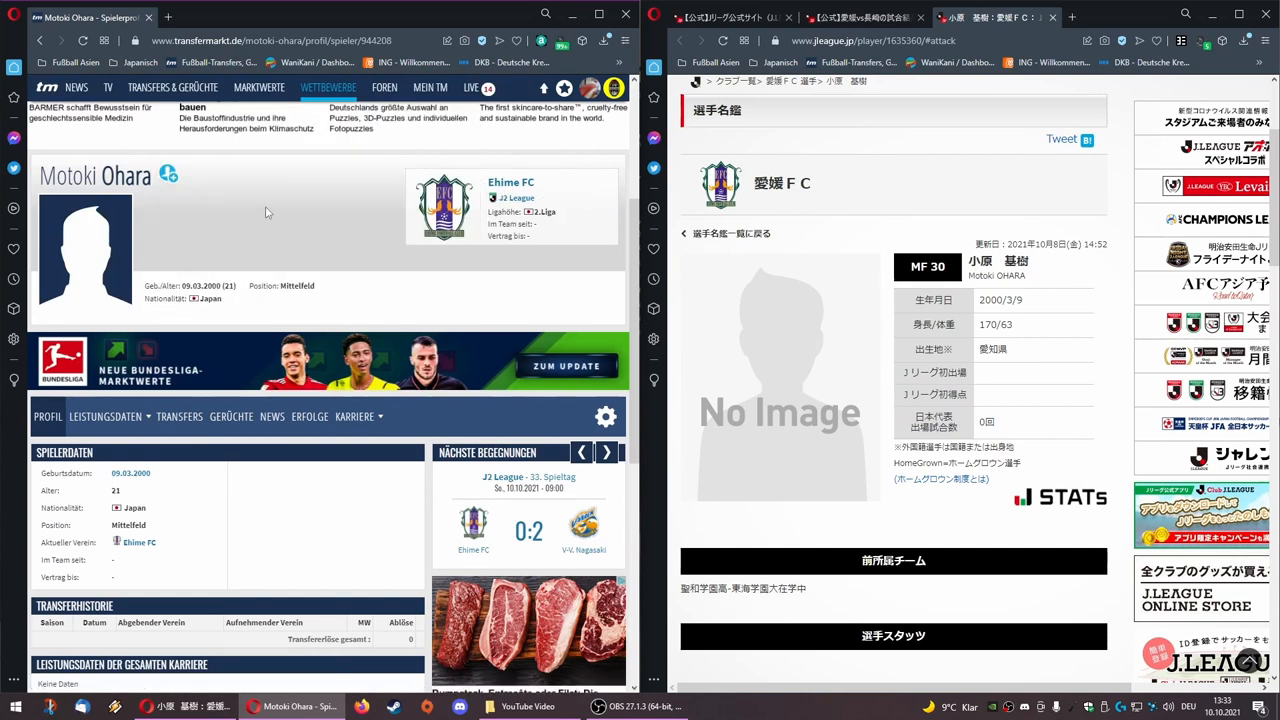
{"action": "scroll", "scroll_direction": "down", "scroll_amount": 3}
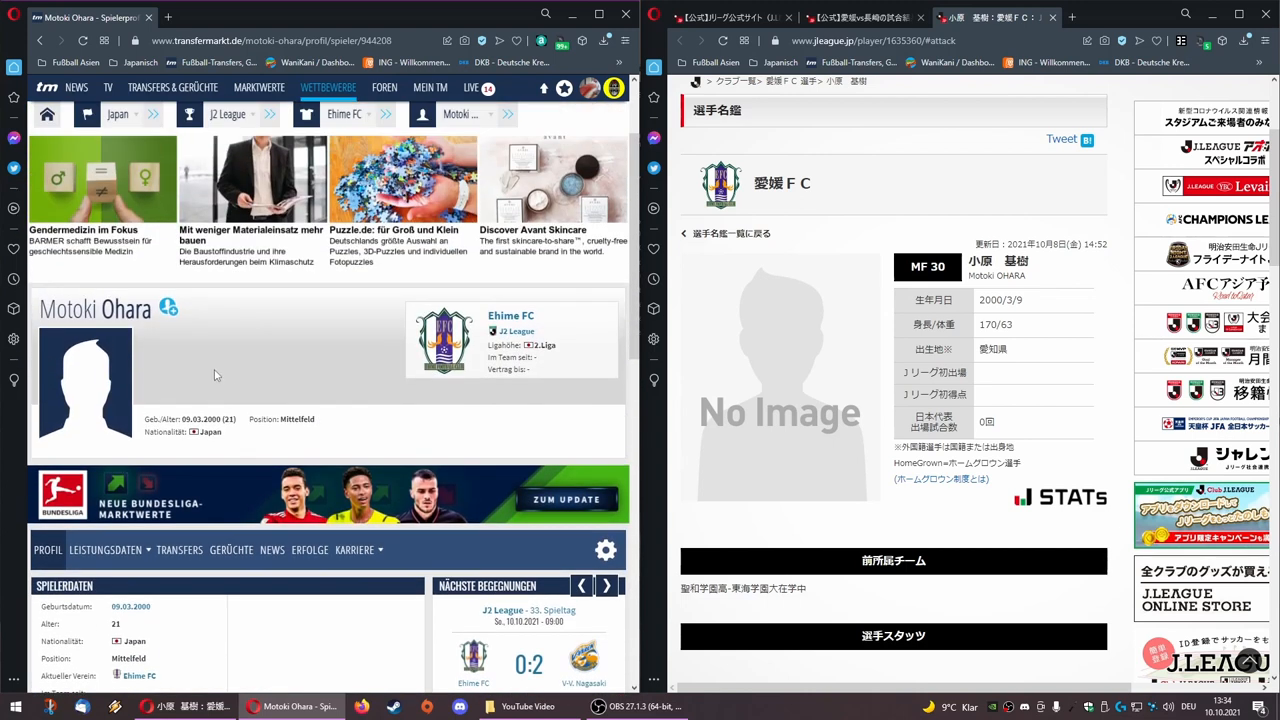
{"action": "mouse_move", "coordinate": [953, 257]}
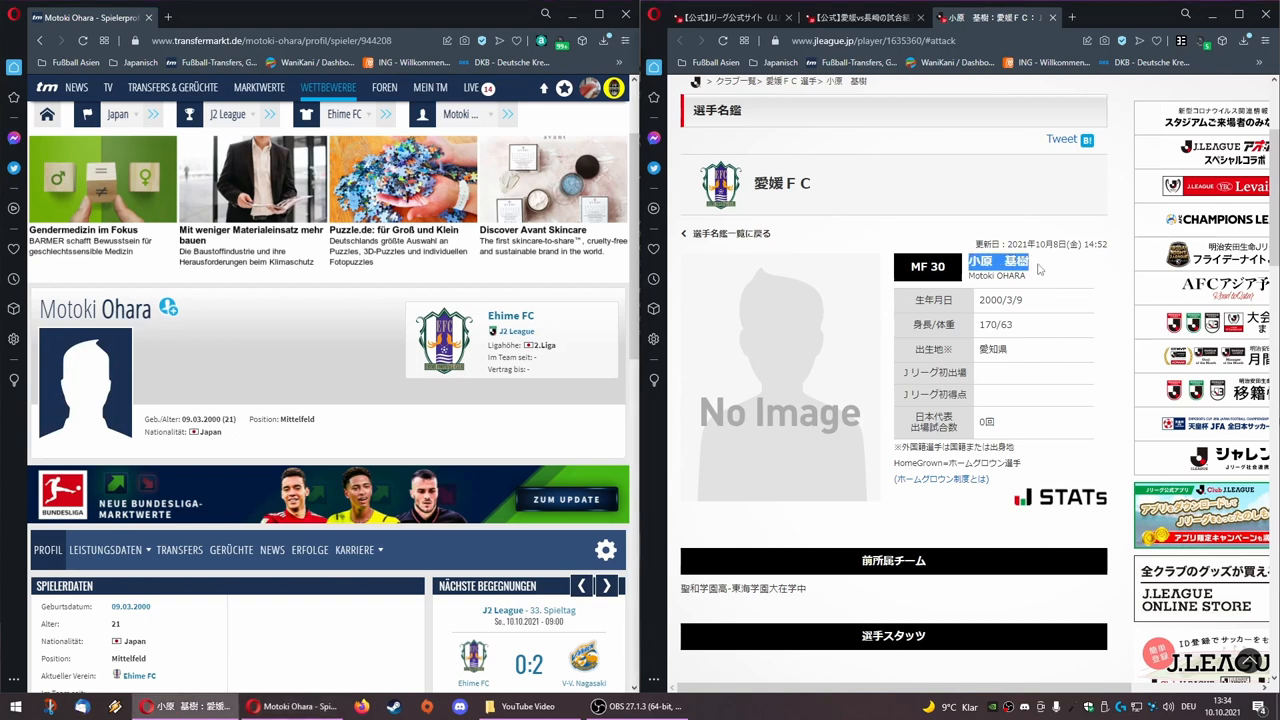
{"action": "mouse_move", "coordinate": [1060, 263]}
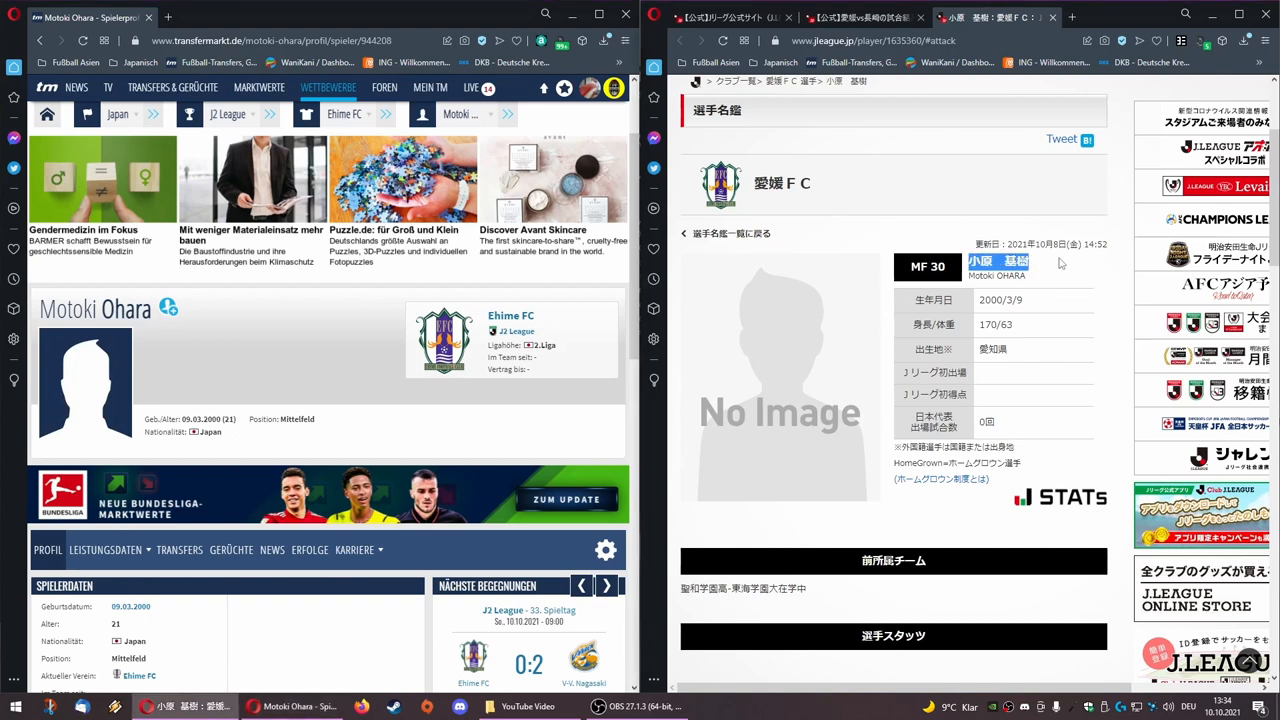
{"action": "left_click", "coordinate": [1142, 17]}
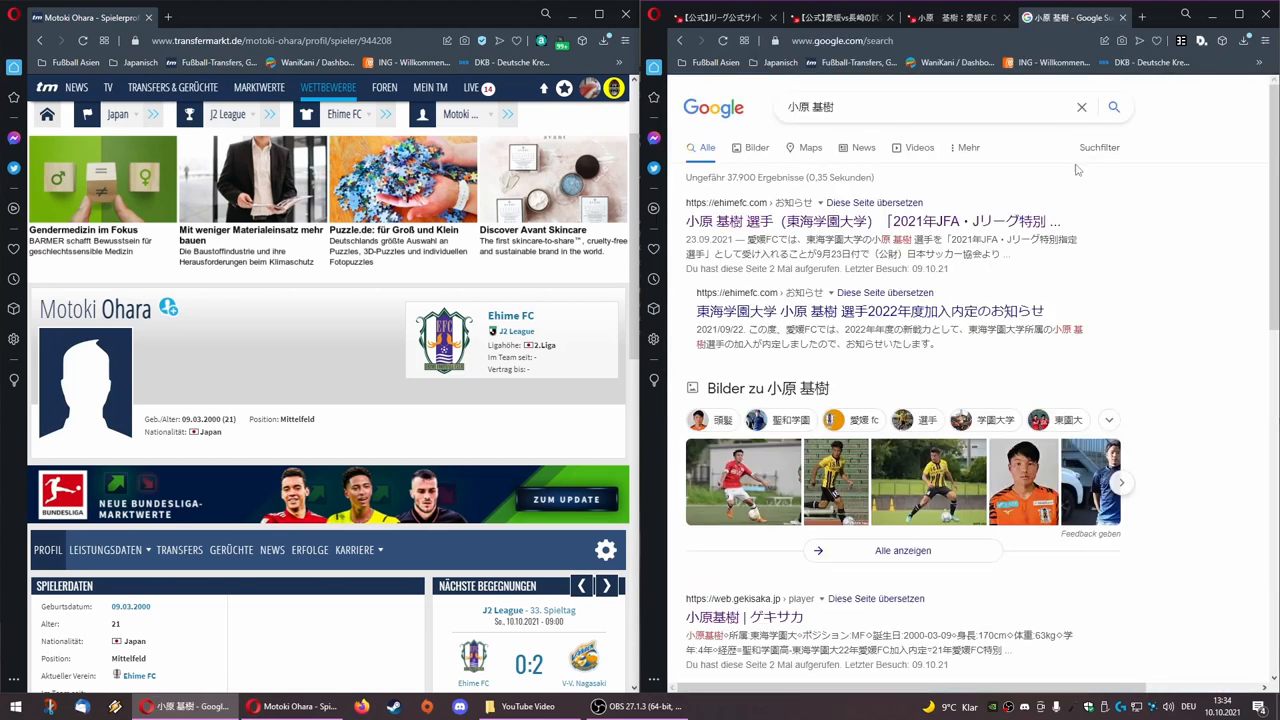
{"action": "mouse_move", "coordinate": [1085, 178]}
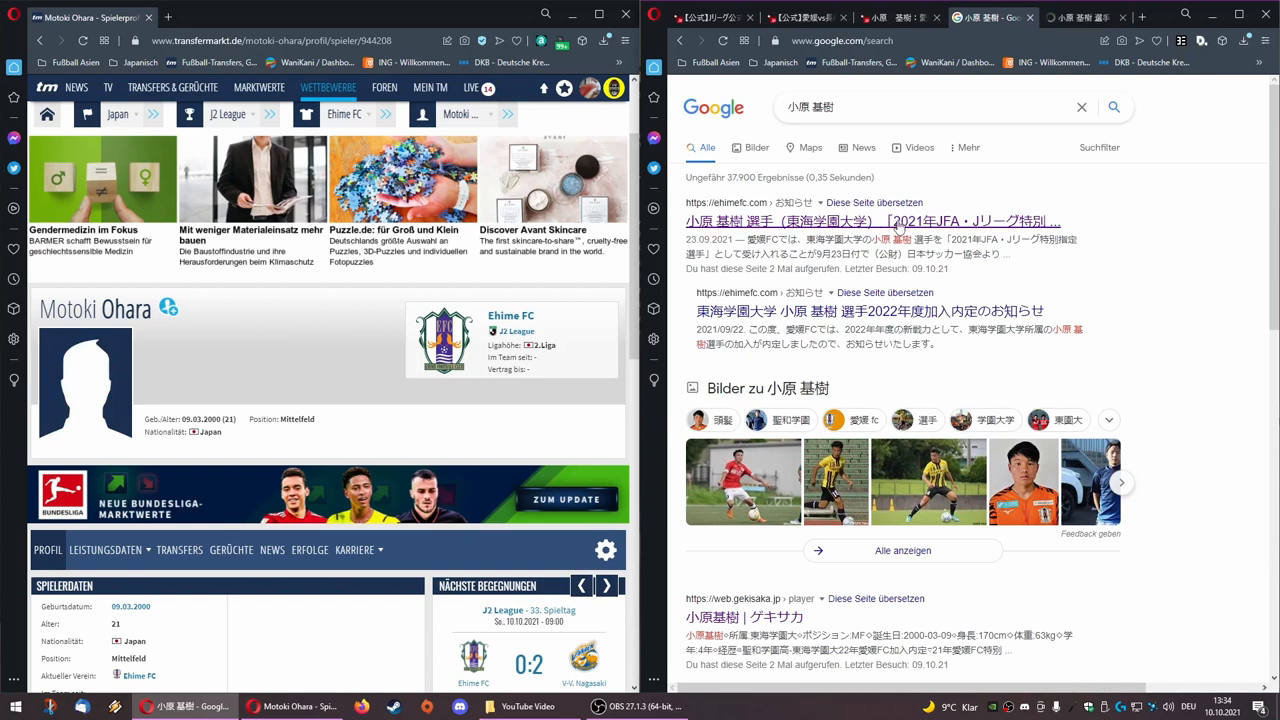
- Browse the Google results for 小原 基樹, including his Gekisaka profile page
{"action": "scroll", "scroll_direction": "down", "scroll_amount": 3}
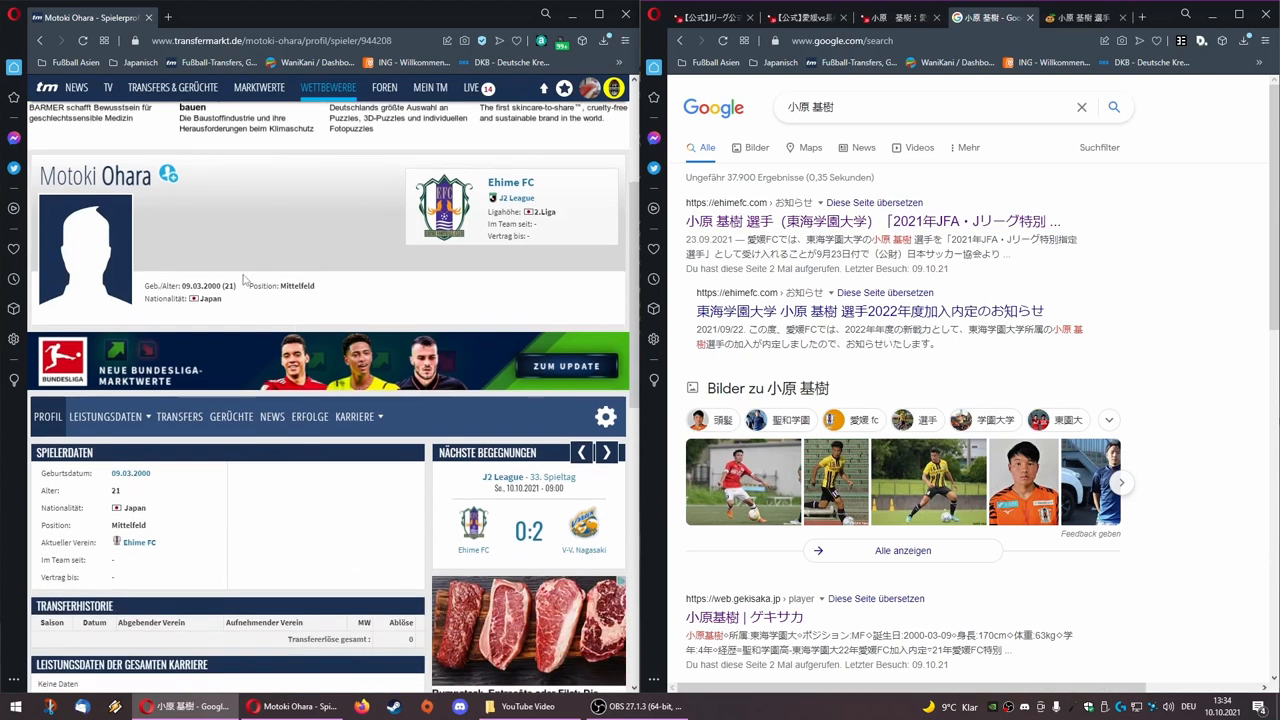
{"action": "mouse_move", "coordinate": [904, 221]}
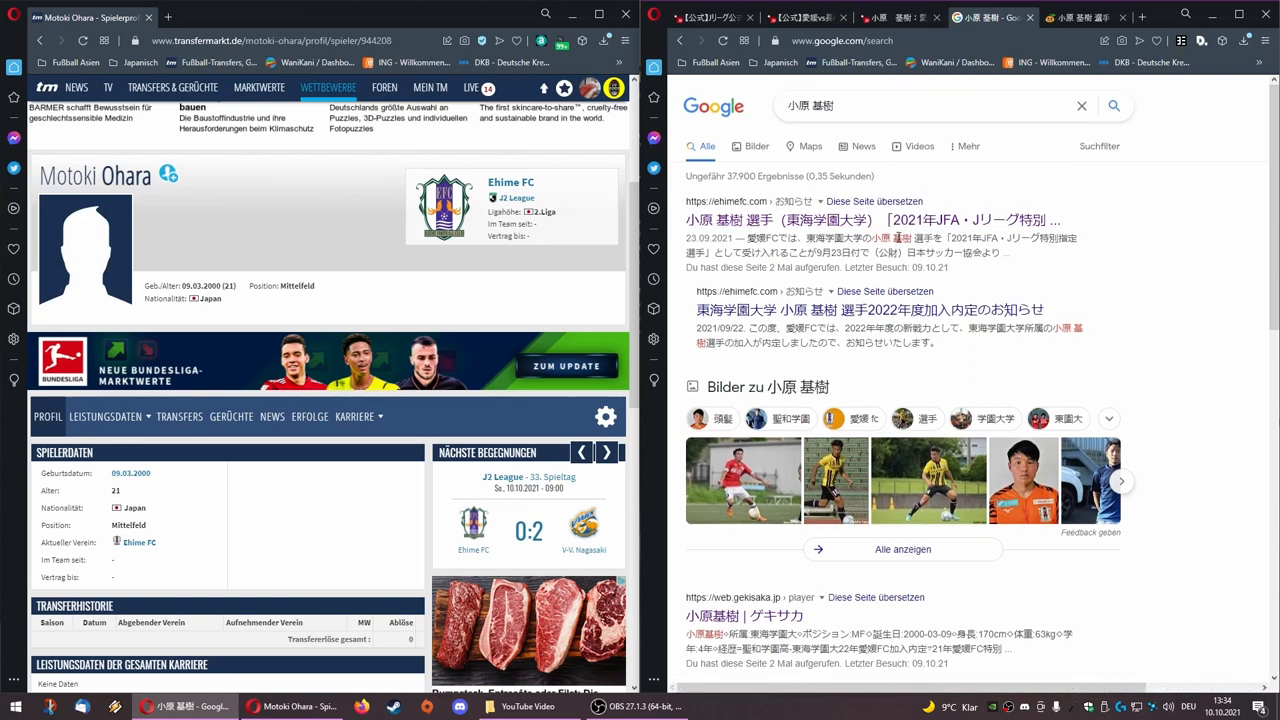
{"action": "scroll", "scroll_direction": "down", "scroll_amount": 3}
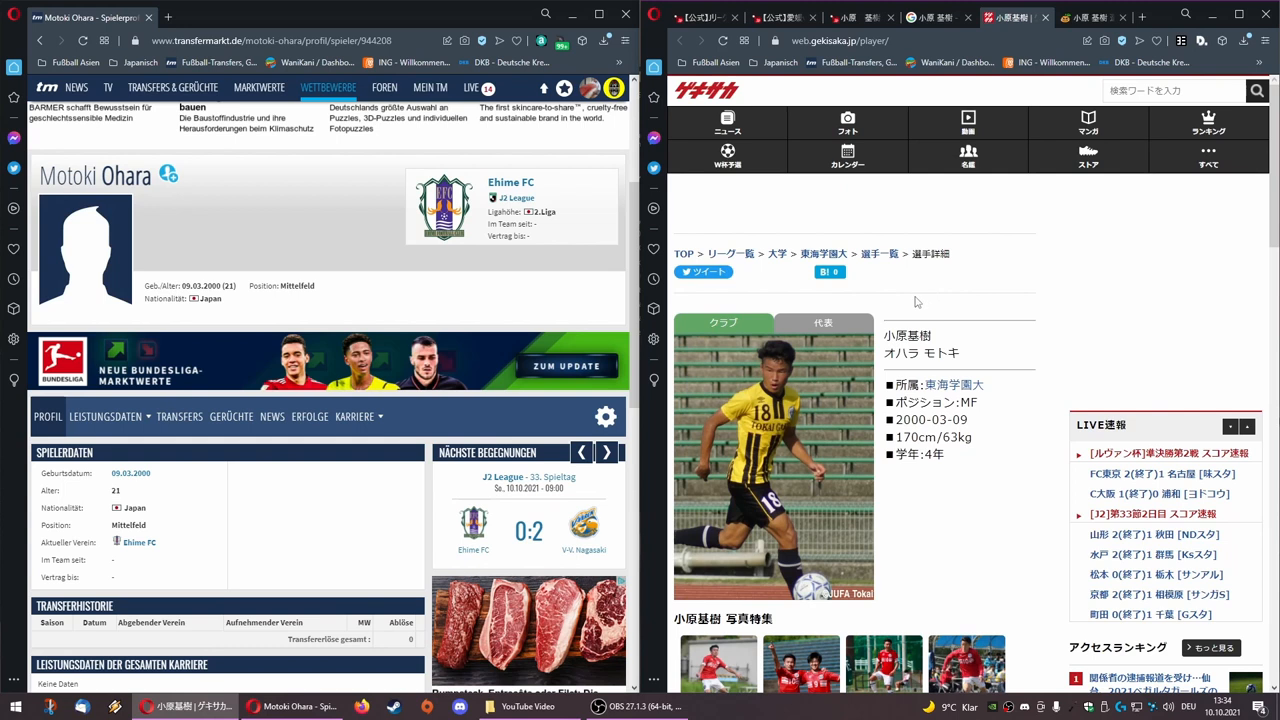
{"action": "scroll", "scroll_direction": "down", "scroll_amount": 3}
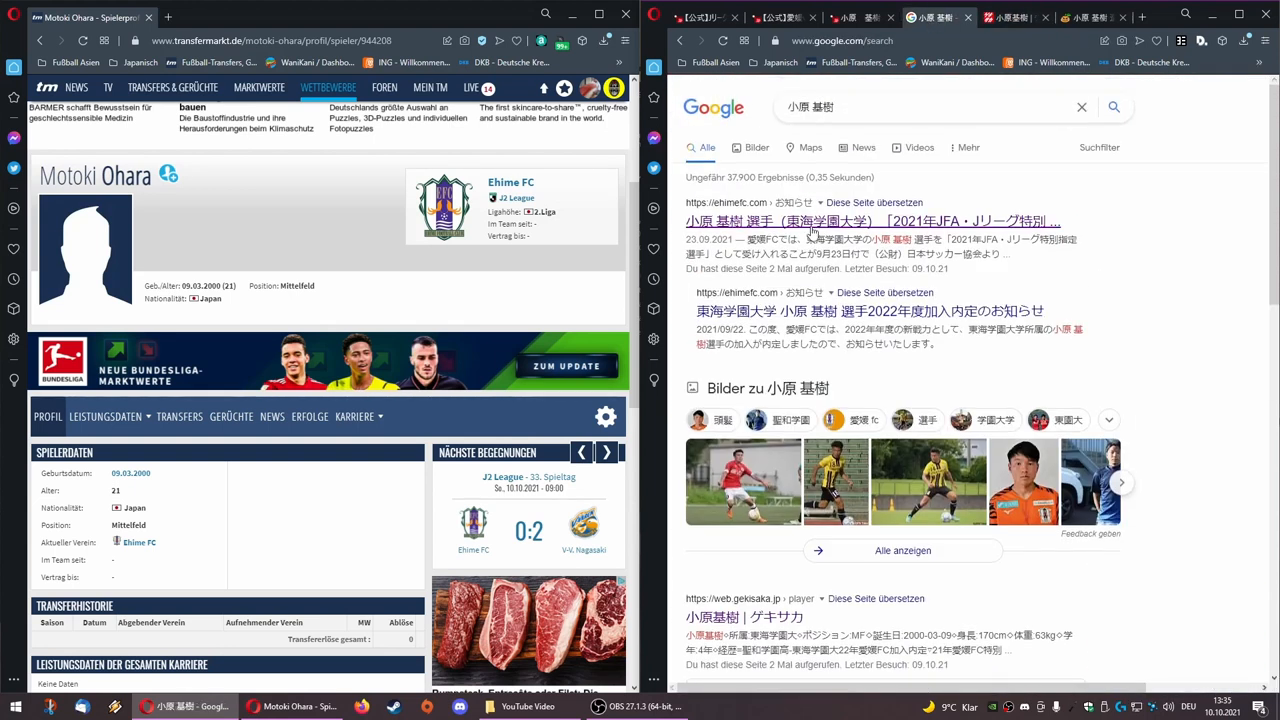
- Search his name plus 'gekisaka', then close the Google tab to show his Gekisaka profile
{"action": "left_click", "coordinate": [900, 107]}
{"action": "type", "text": " gekisaka"}
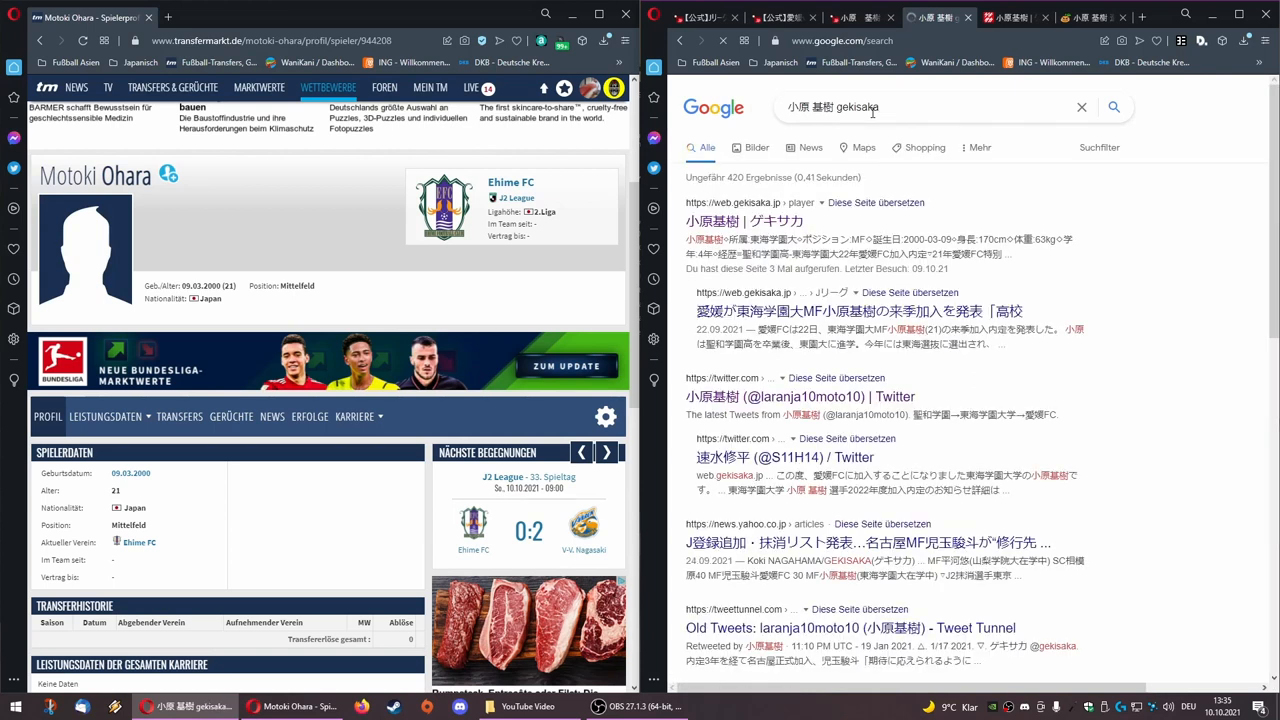
{"action": "mouse_move", "coordinate": [745, 221]}
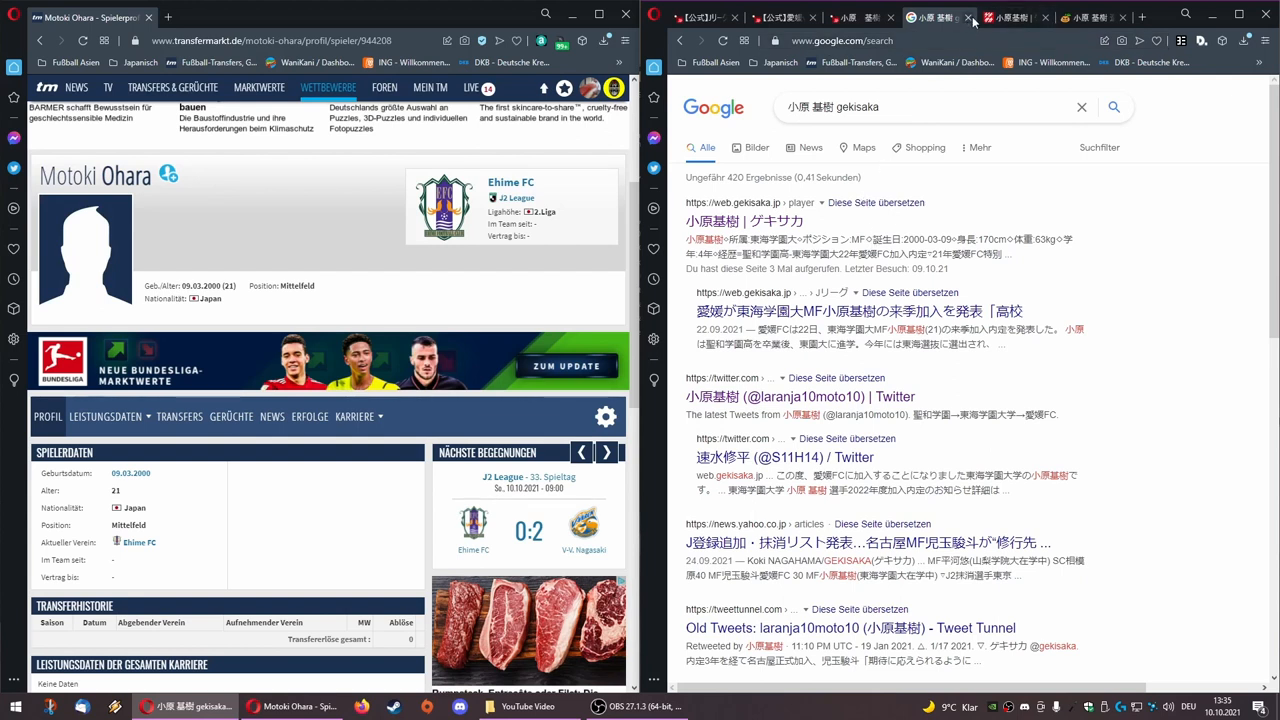
{"action": "mouse_move", "coordinate": [967, 18]}
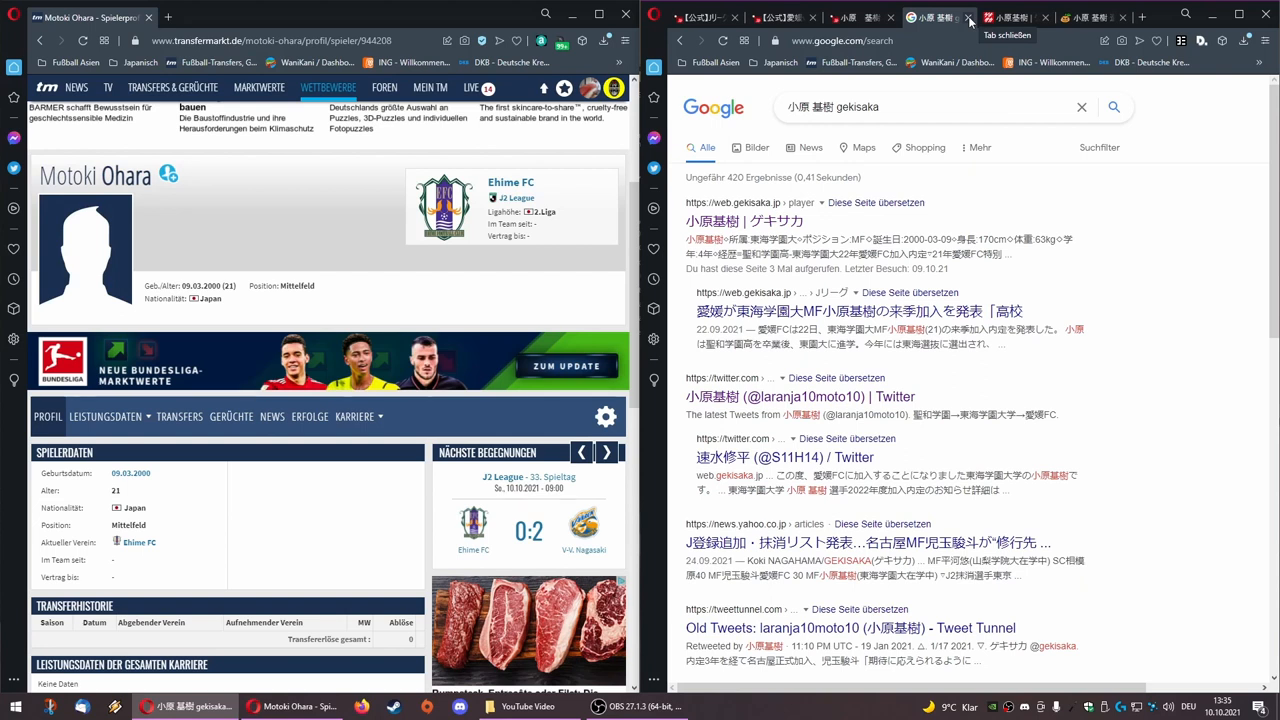
{"action": "left_click", "coordinate": [744, 220]}
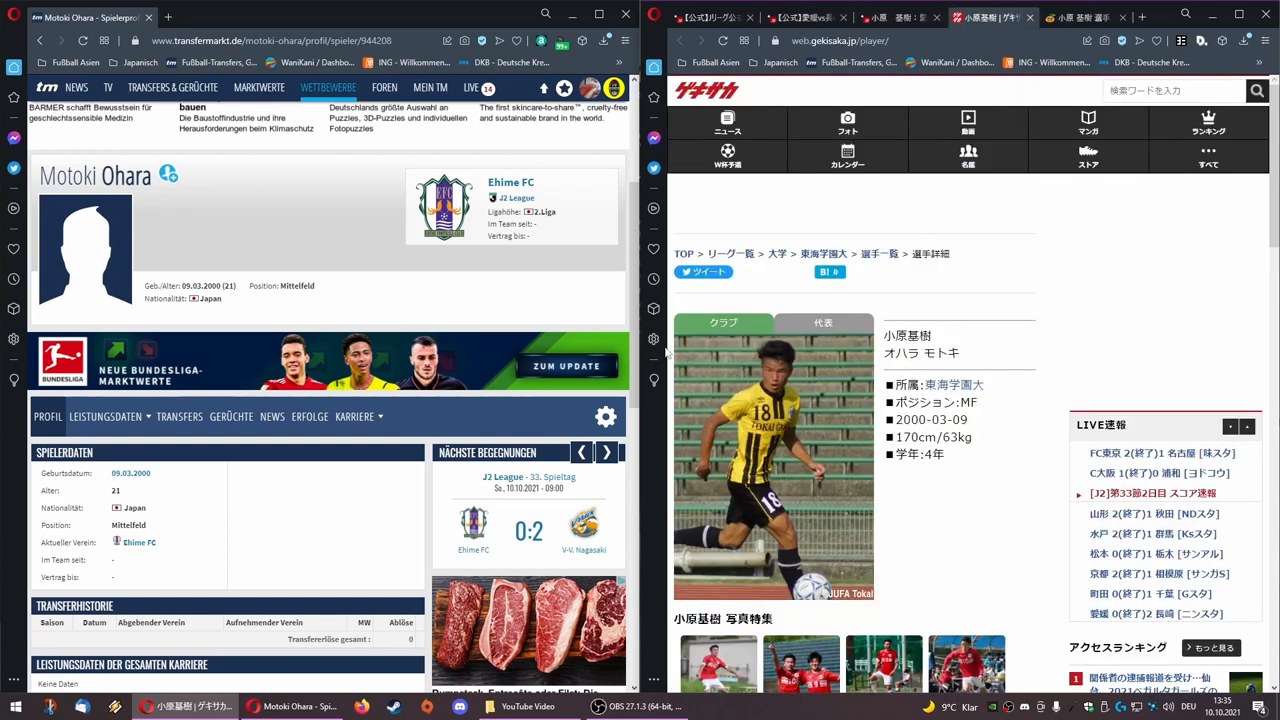
{"action": "double_click", "coordinate": [944, 353]}
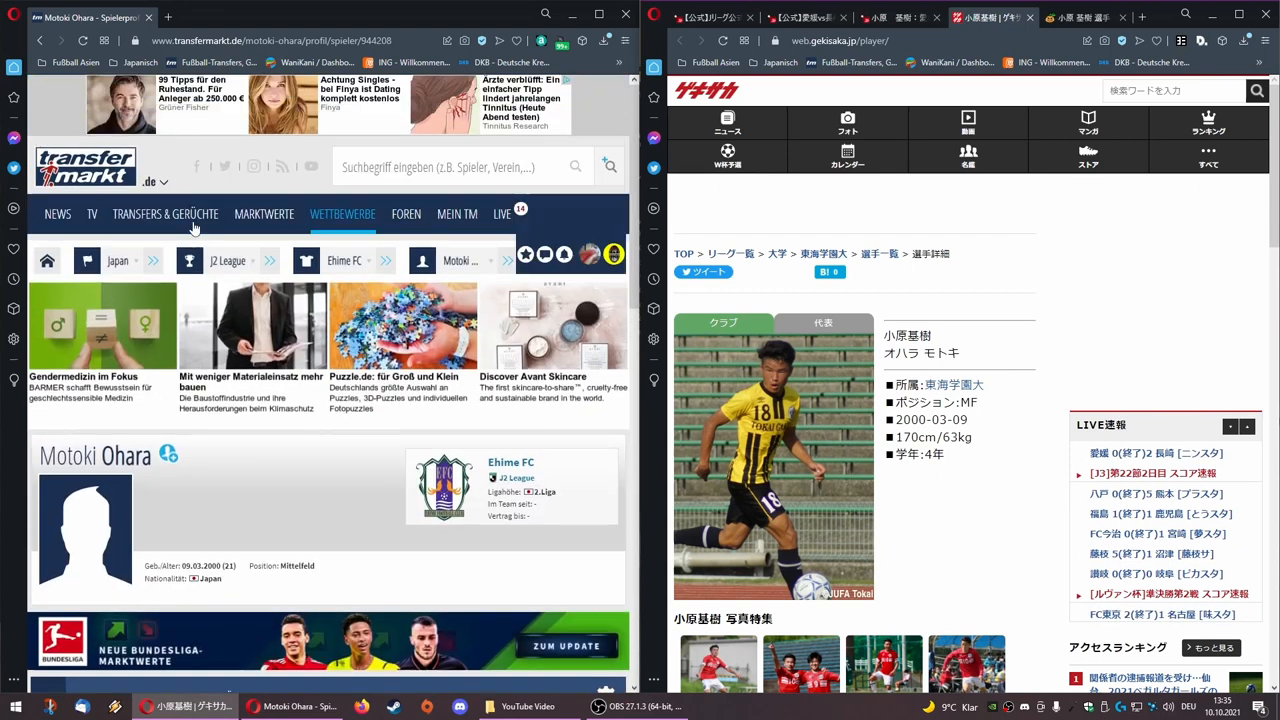
{"action": "left_click", "coordinate": [155, 182]}
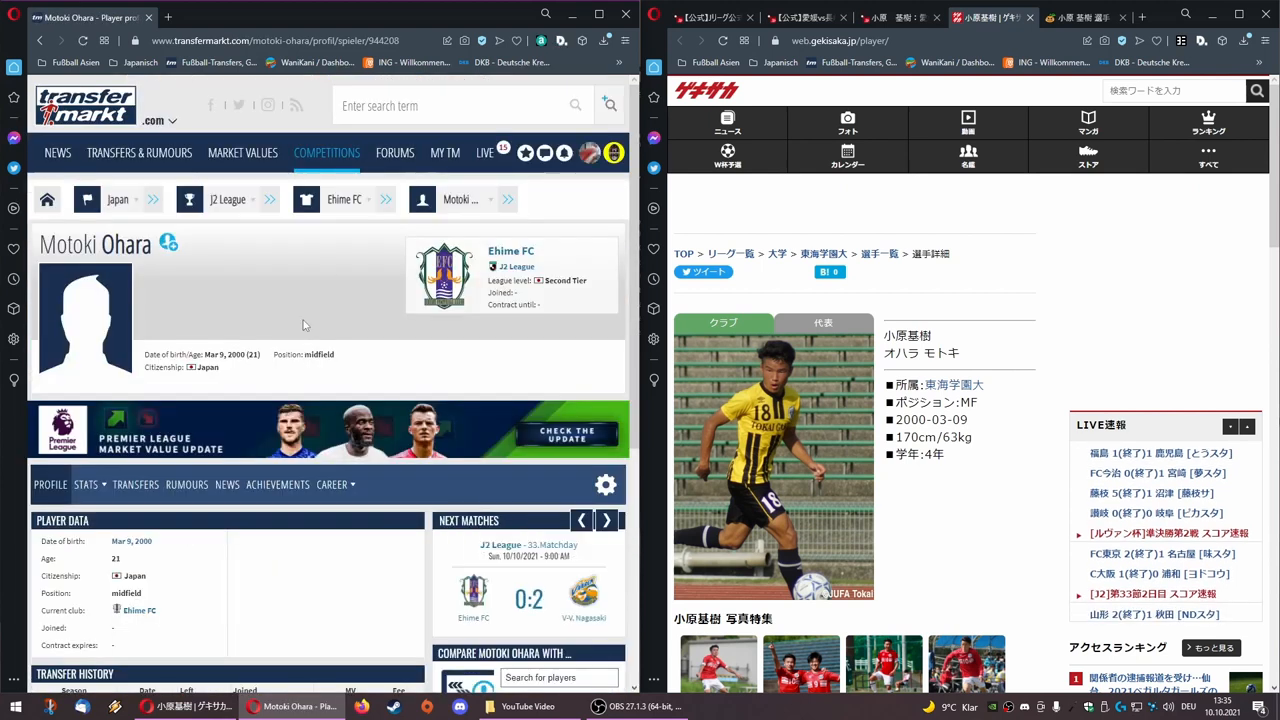
{"action": "scroll", "scroll_direction": "down", "scroll_amount": 3}
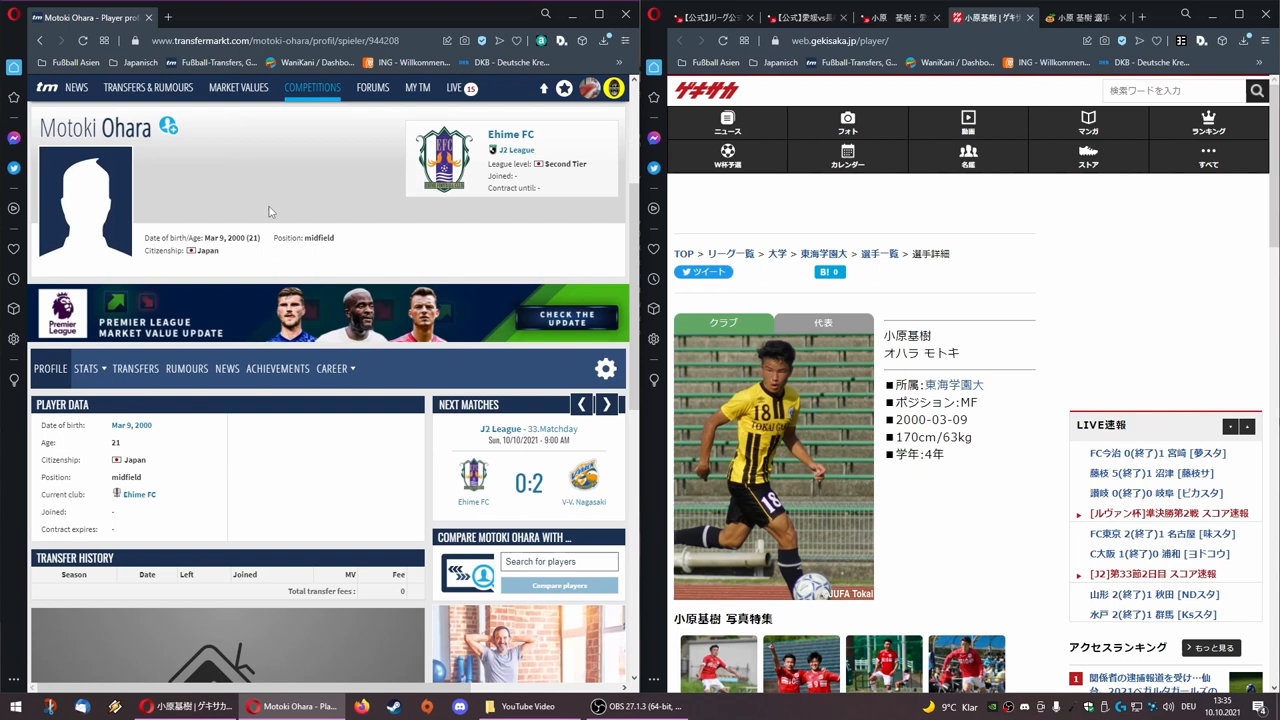
{"action": "scroll", "scroll_direction": "down", "scroll_amount": 3}
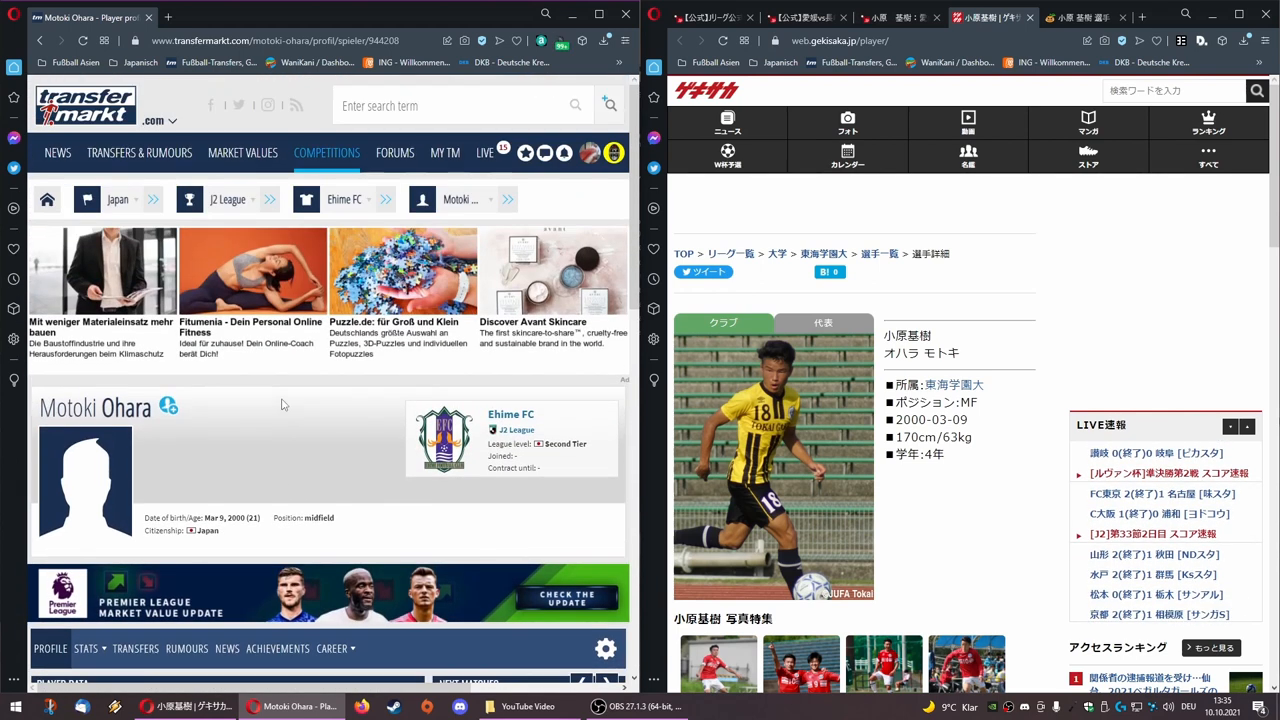
{"action": "scroll", "scroll_direction": "down", "scroll_amount": 3}
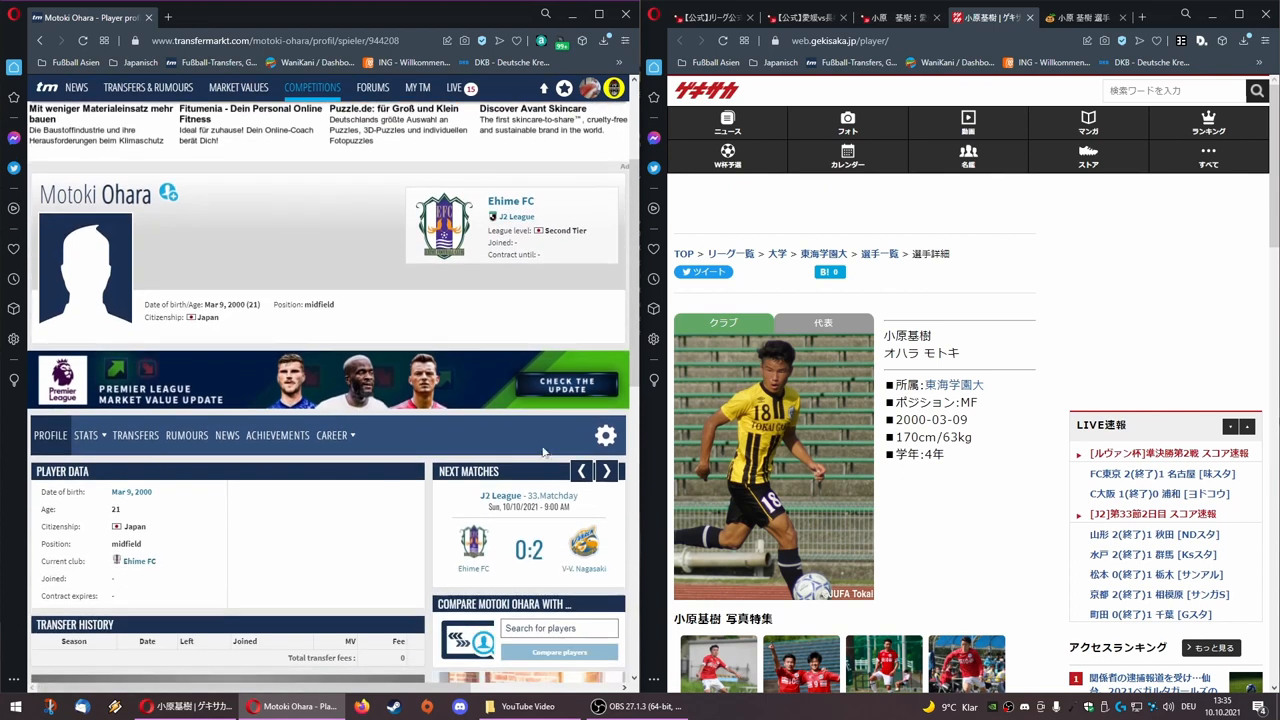
{"action": "left_click", "coordinate": [605, 435]}
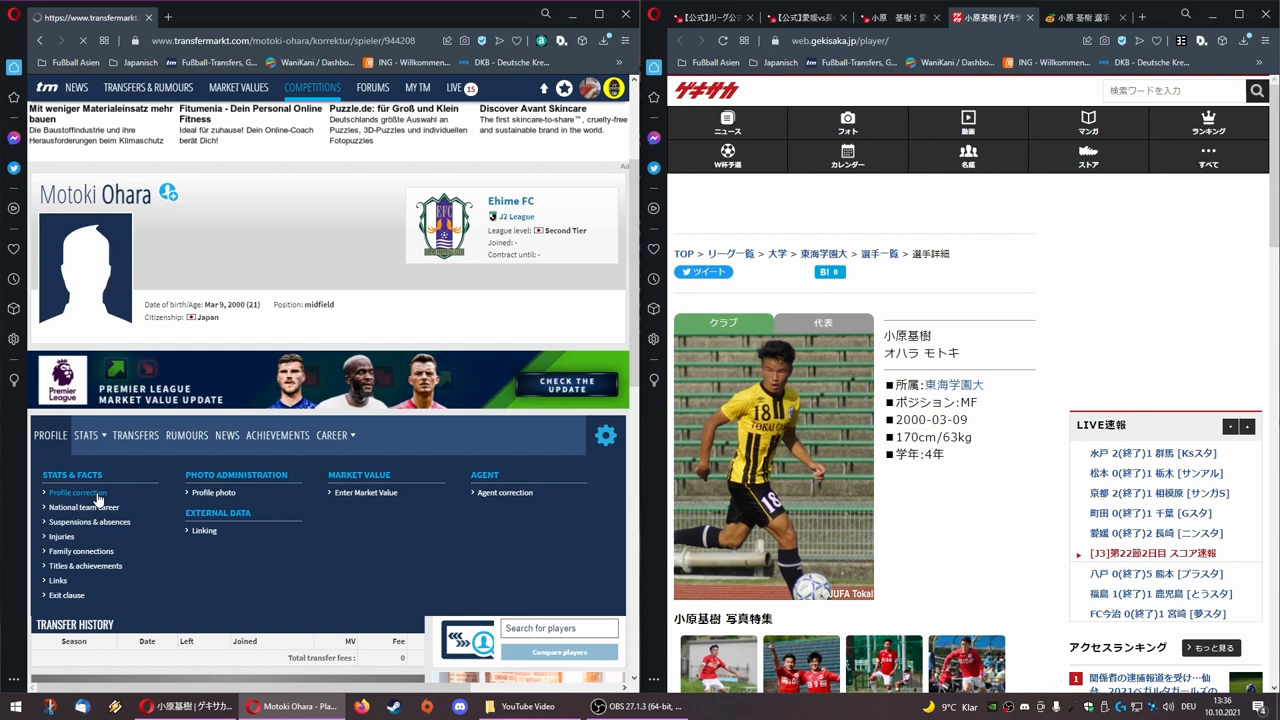
- Open Profile correction and scroll down to the name fields
{"action": "left_click", "coordinate": [74, 492]}
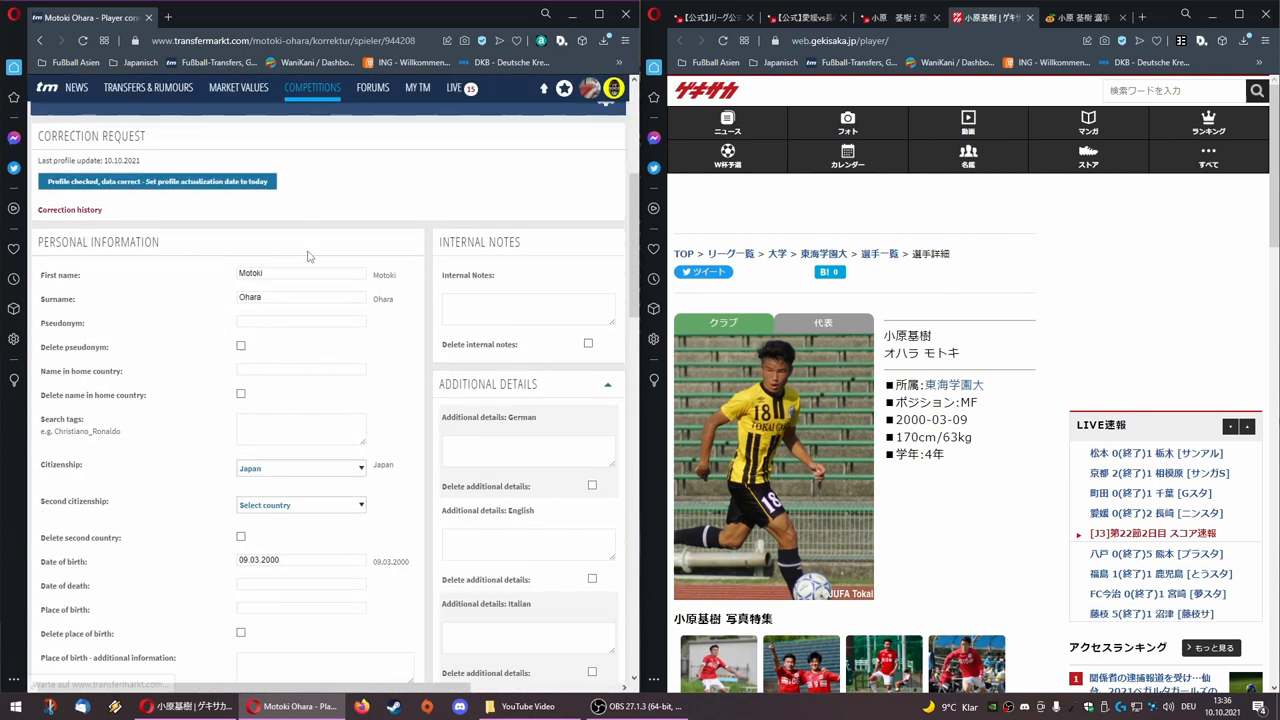
{"action": "scroll", "scroll_direction": "down", "scroll_amount": 3}
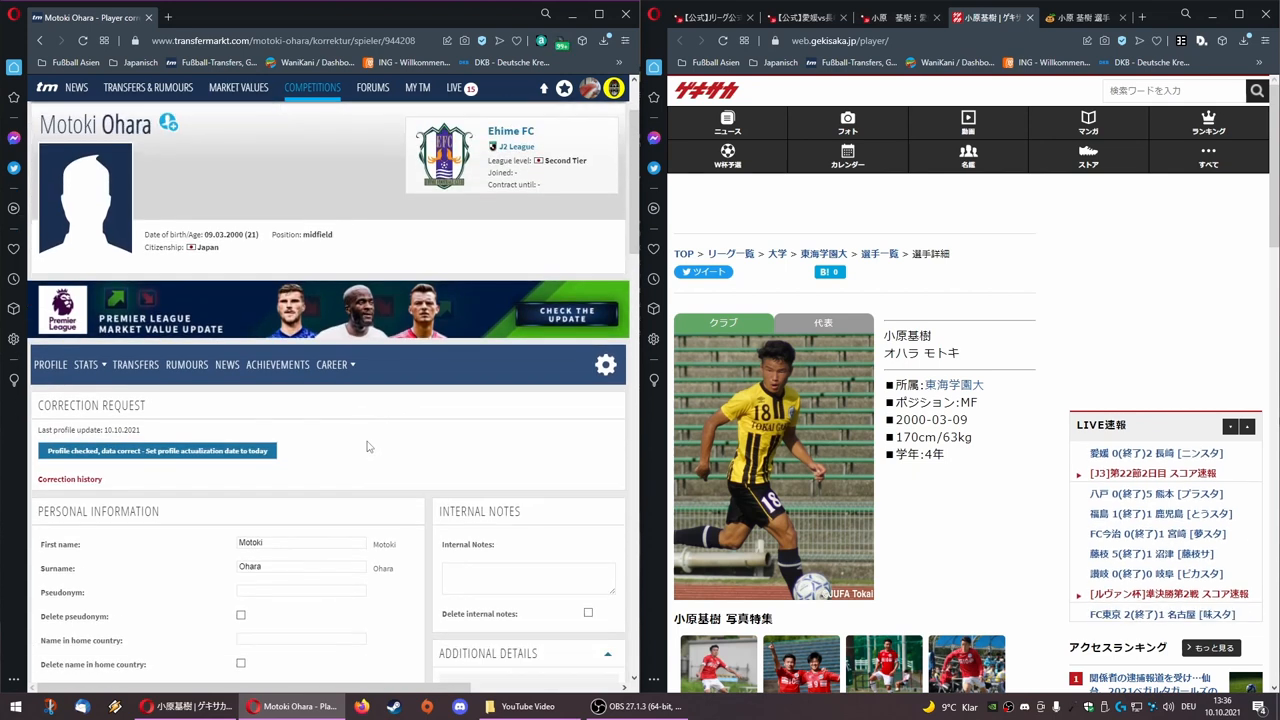
{"action": "scroll", "scroll_direction": "down", "scroll_amount": 3}
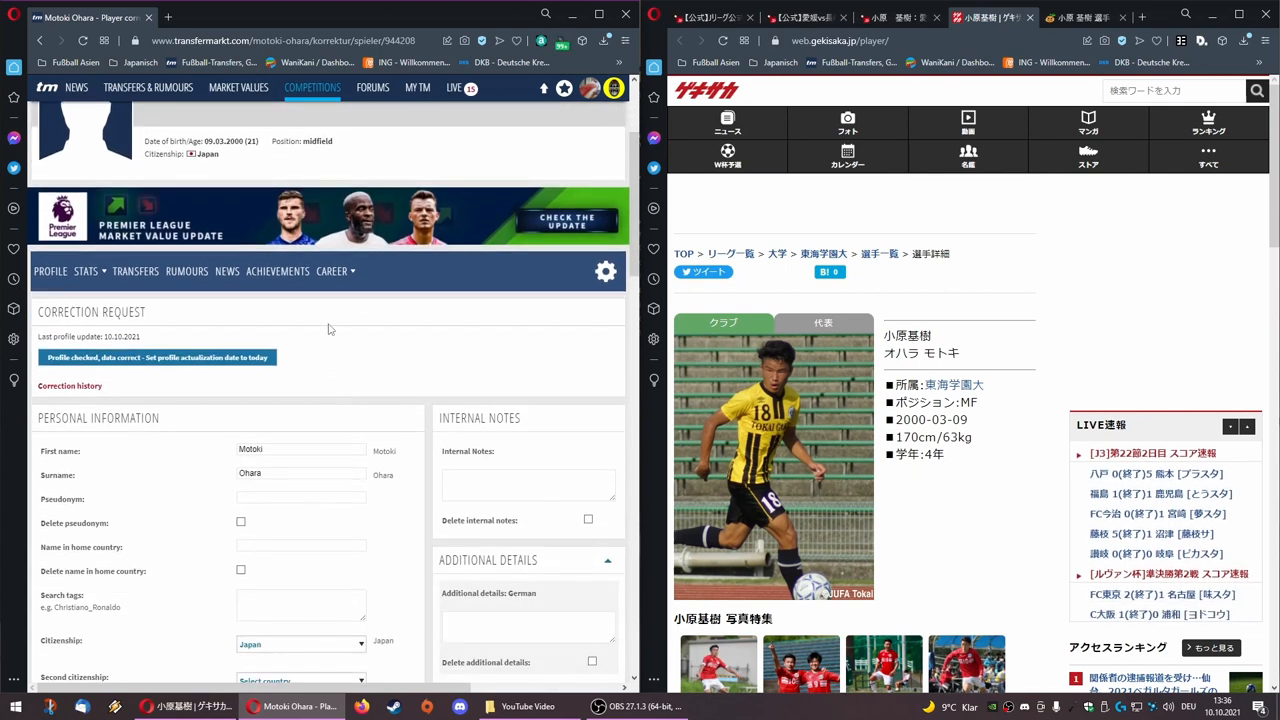
{"action": "scroll", "scroll_direction": "down", "scroll_amount": 3}
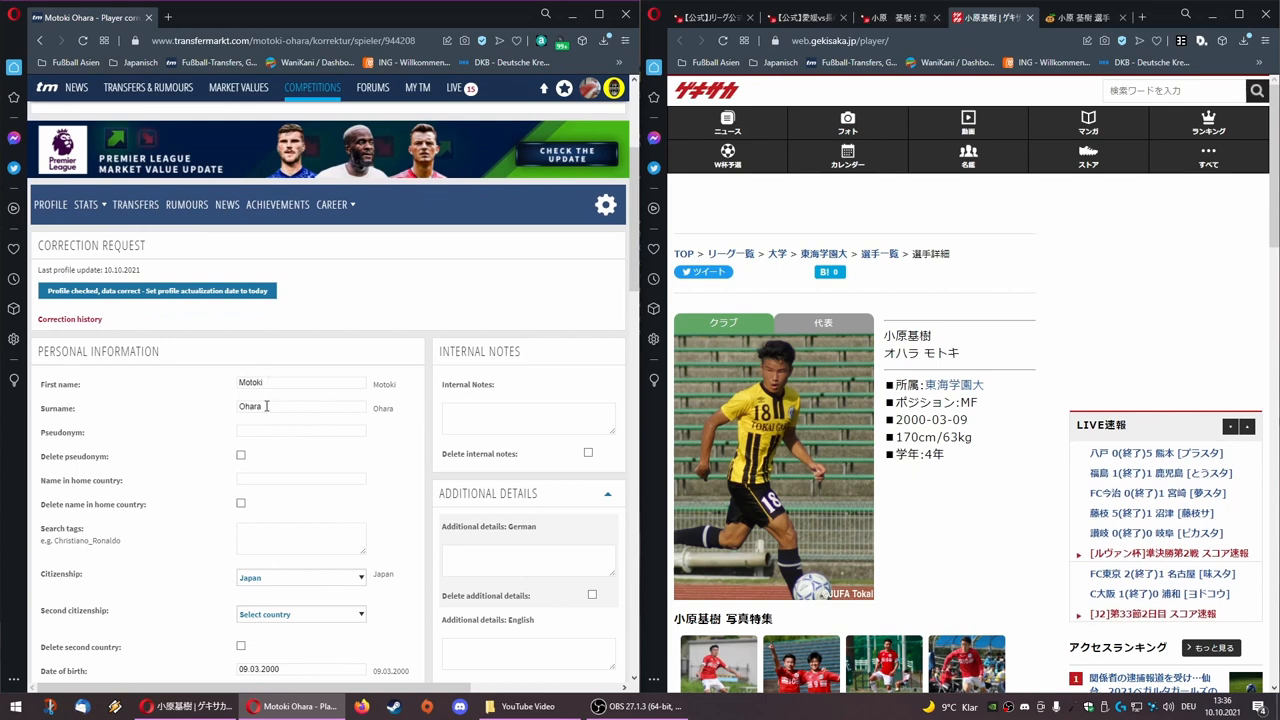
- Try surnames Obara and Ohata, then restore the surname to Ohara
{"action": "left_click", "coordinate": [300, 408]}
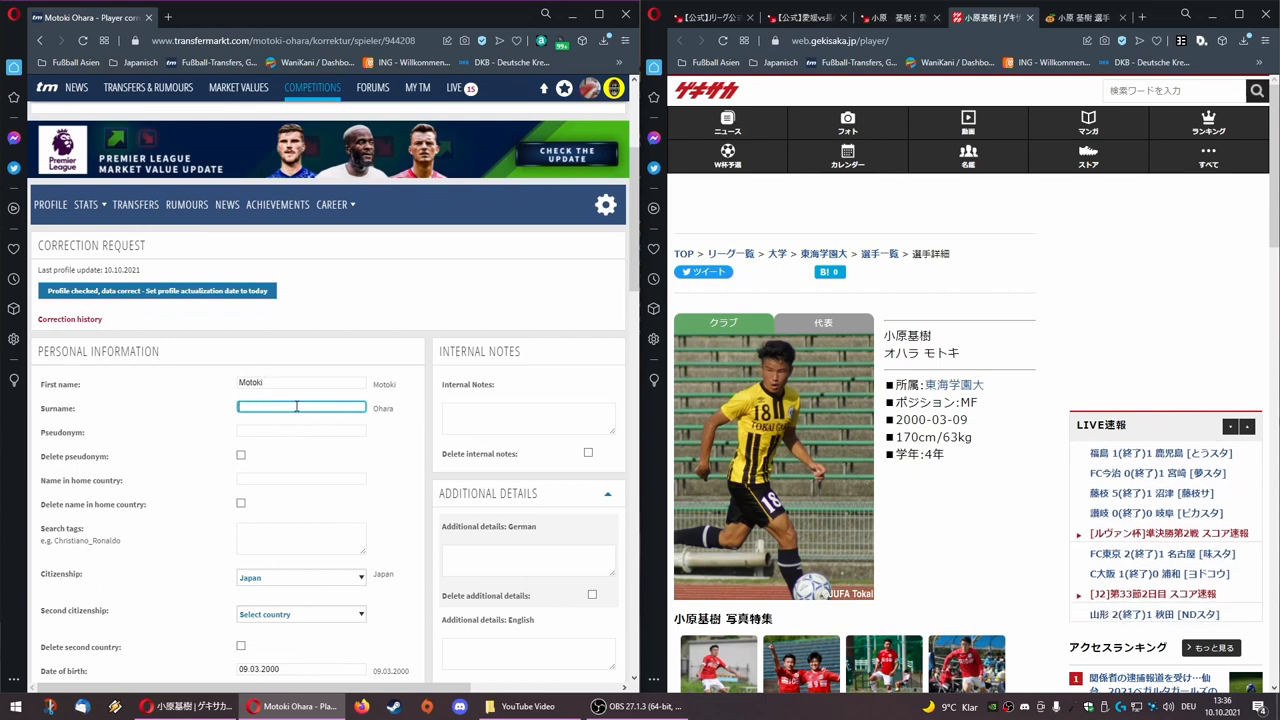
{"action": "type", "text": "Obara"}
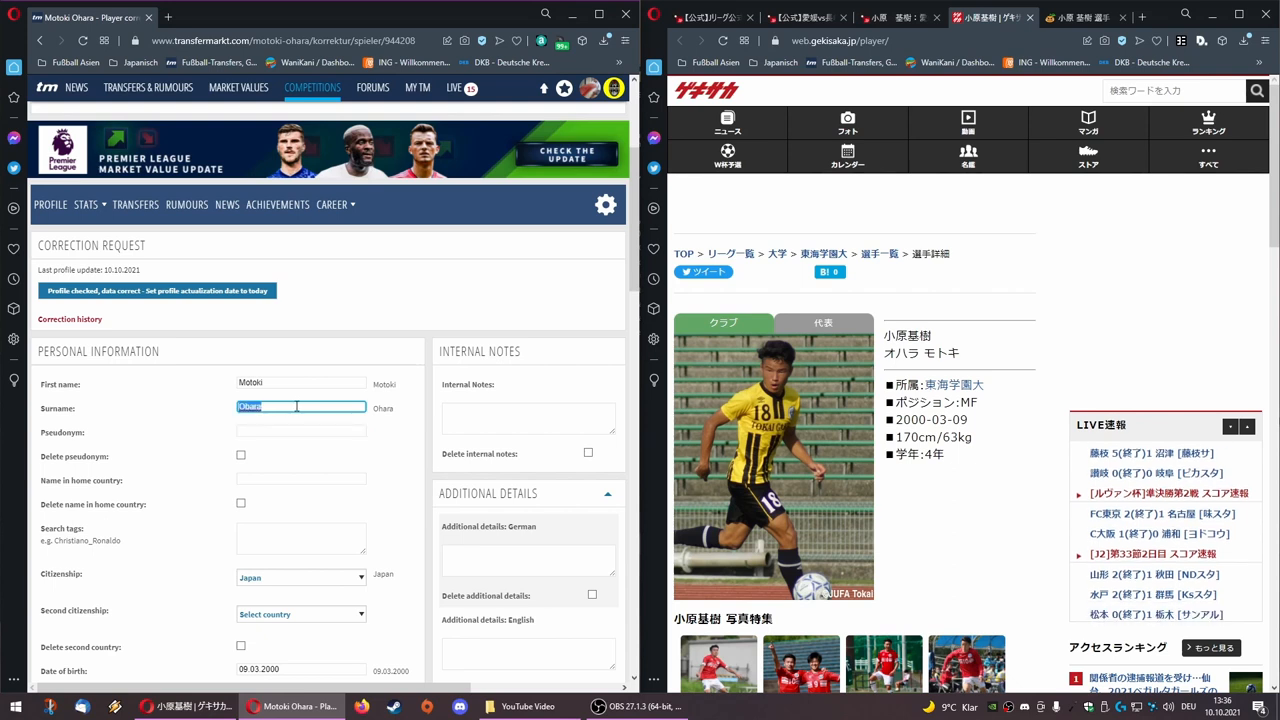
{"action": "type", "text": "Ohata"}
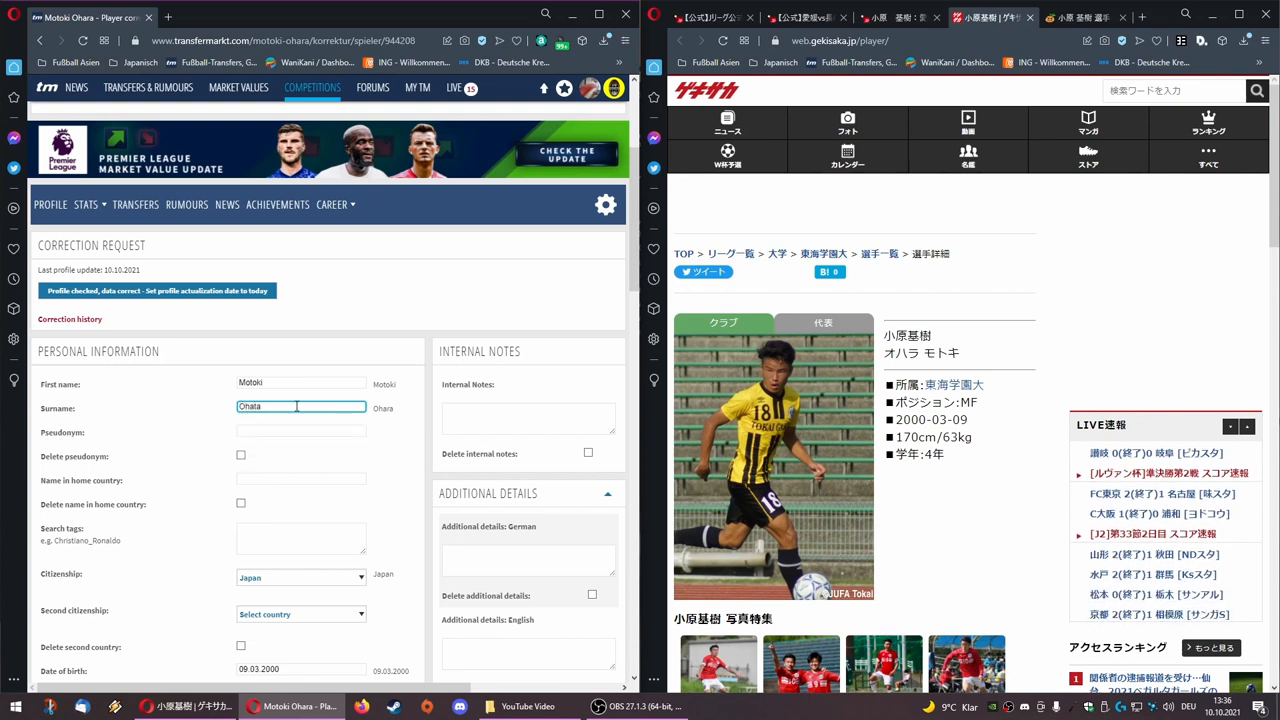
{"action": "double_click", "coordinate": [249, 407]}
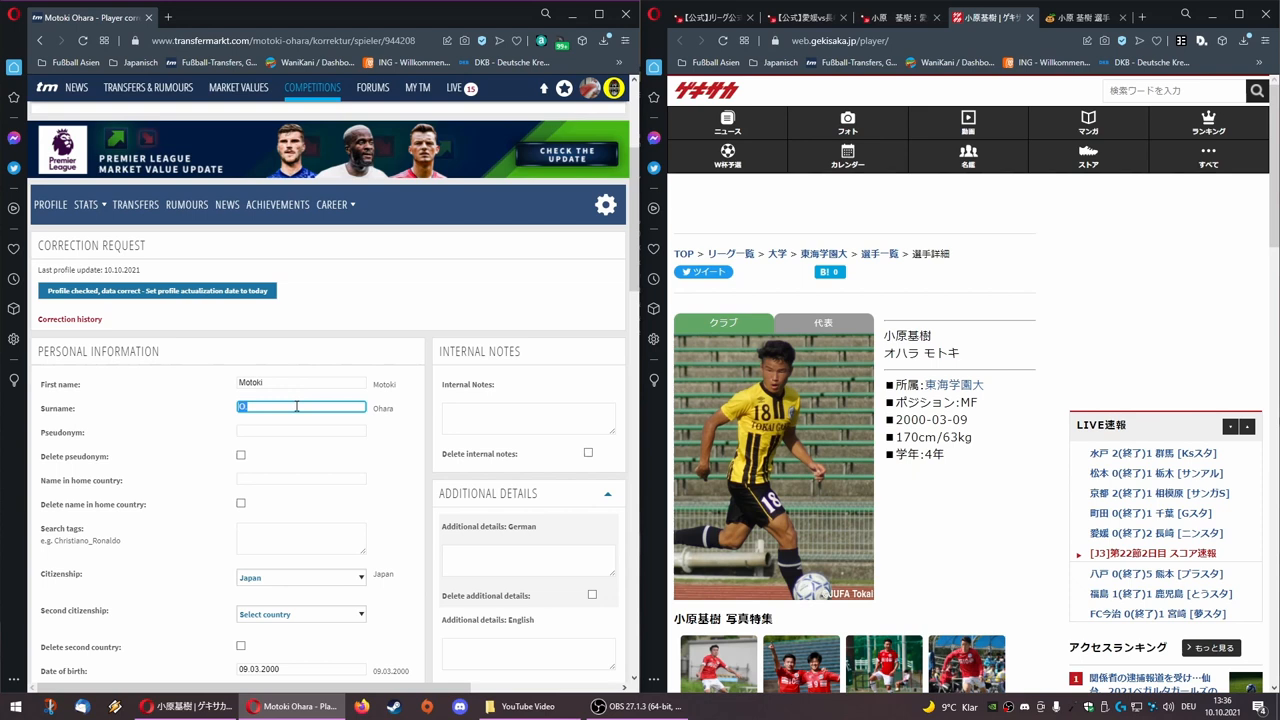
{"action": "type", "text": "Ohara"}
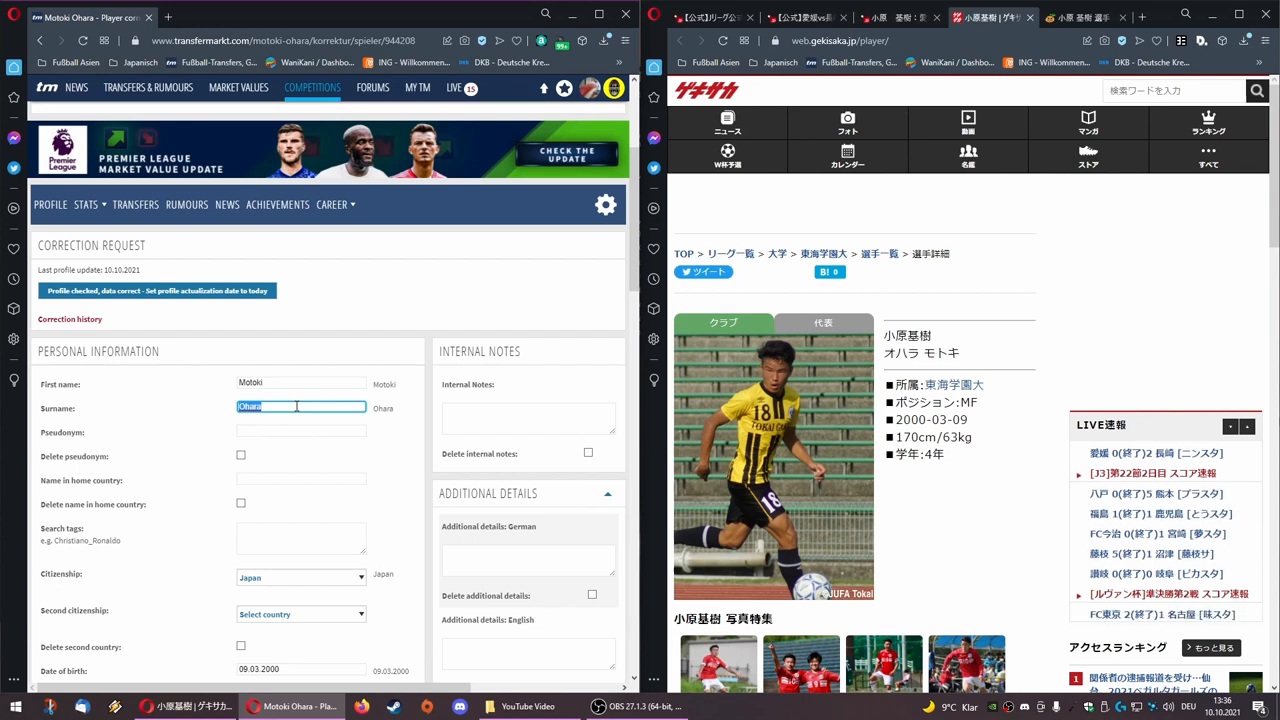
{"action": "type", "text": "Unknown"}
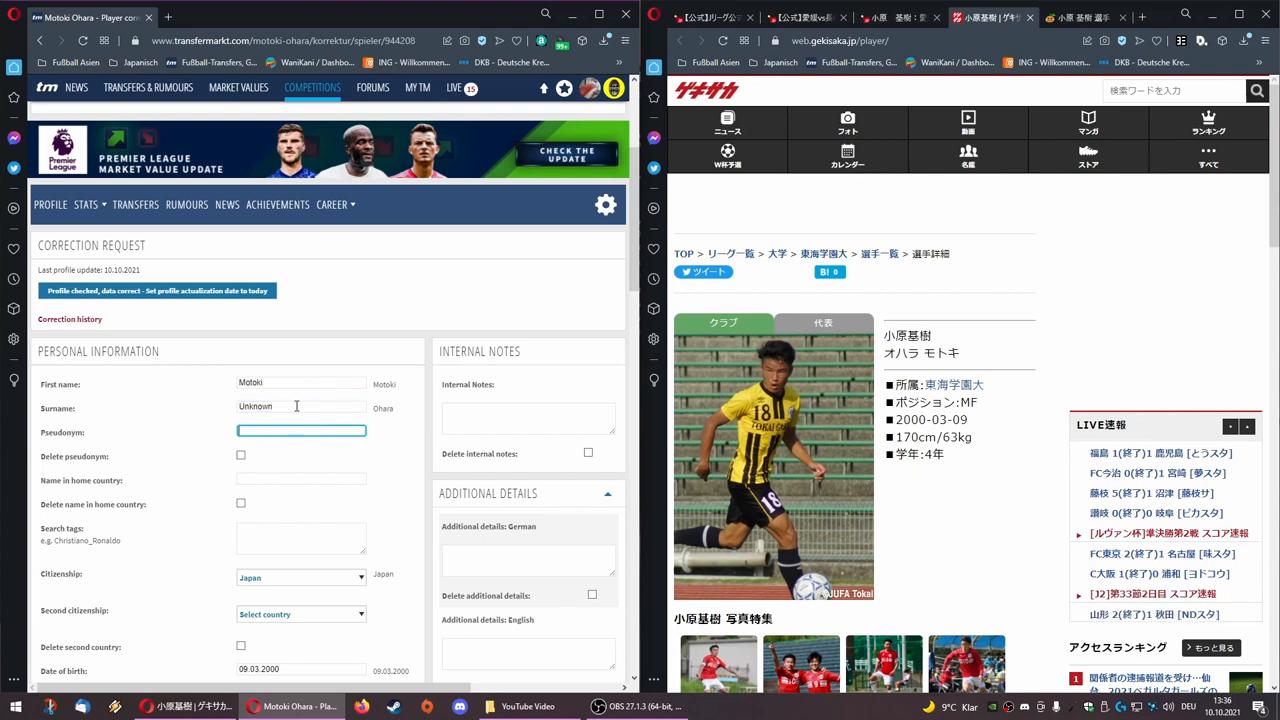
{"action": "type", "text": "Motoki O."}
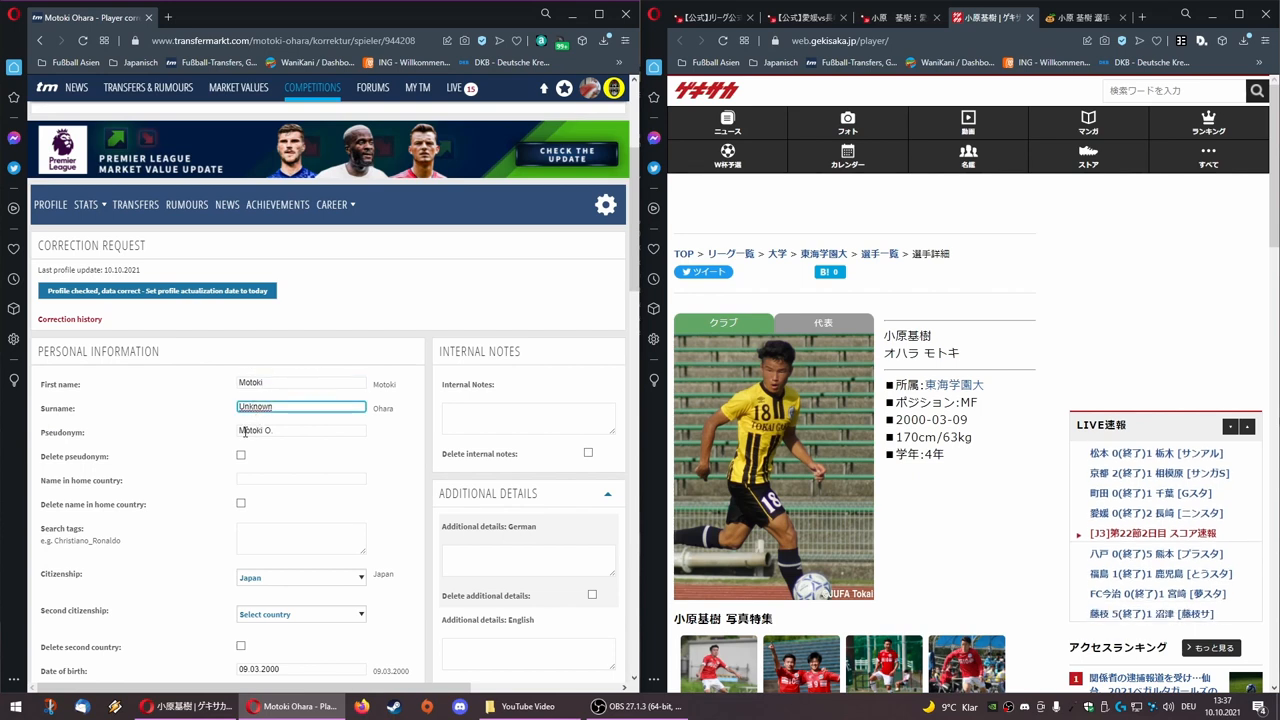
{"action": "left_click", "coordinate": [300, 430]}
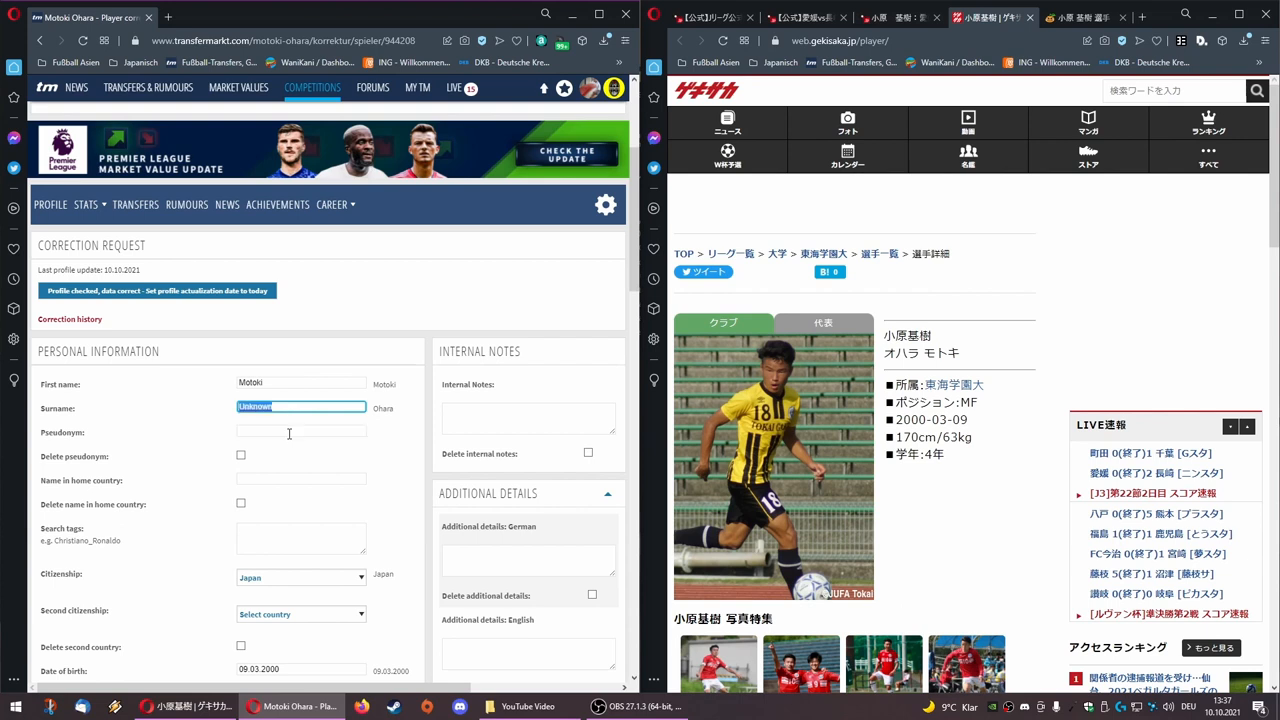
{"action": "type", "text": "Ohara"}
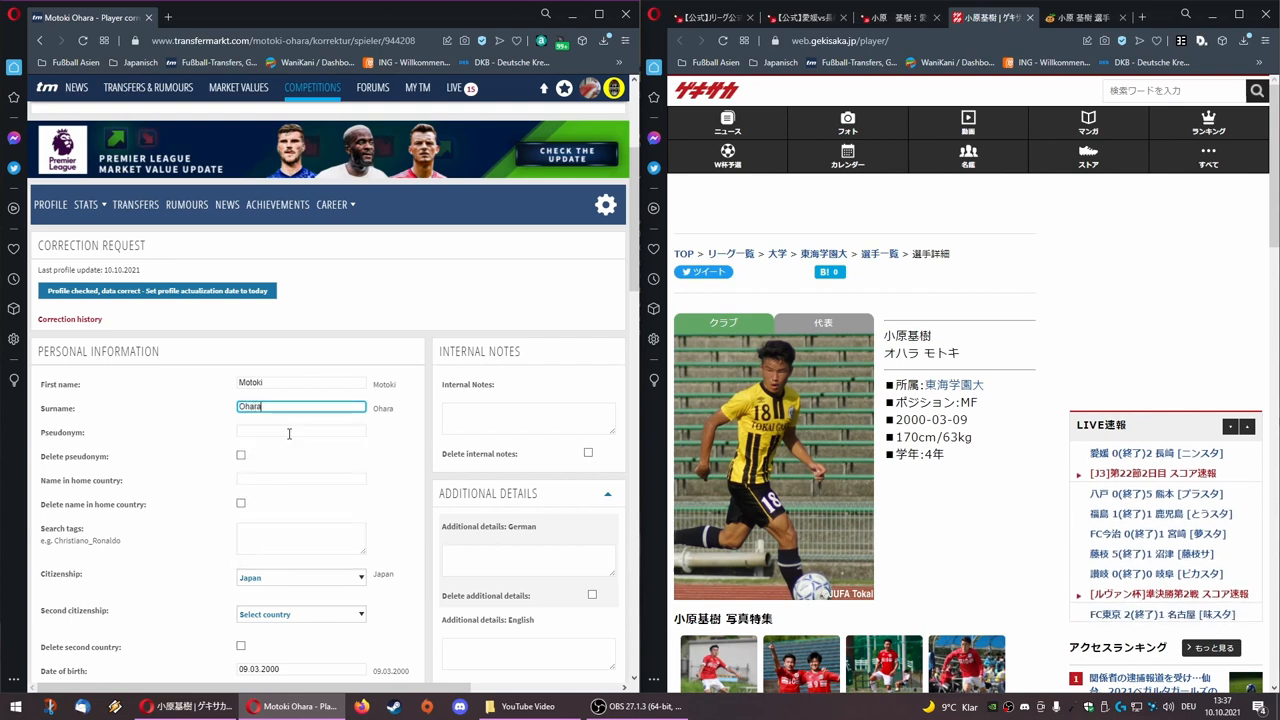
{"action": "left_click", "coordinate": [300, 478]}
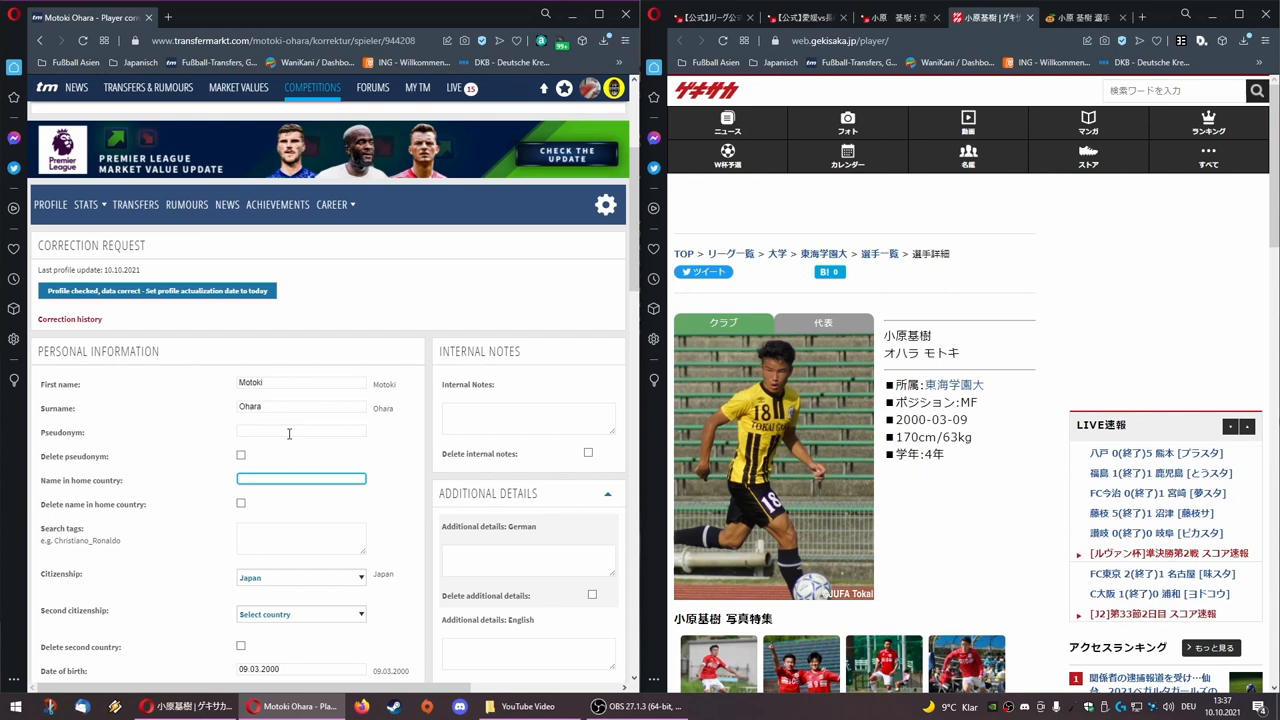
- Enter 小原 基樹 as name in home country, correcting 基規 after checking Gekisaka
{"action": "type", "text": "小原 基規"}
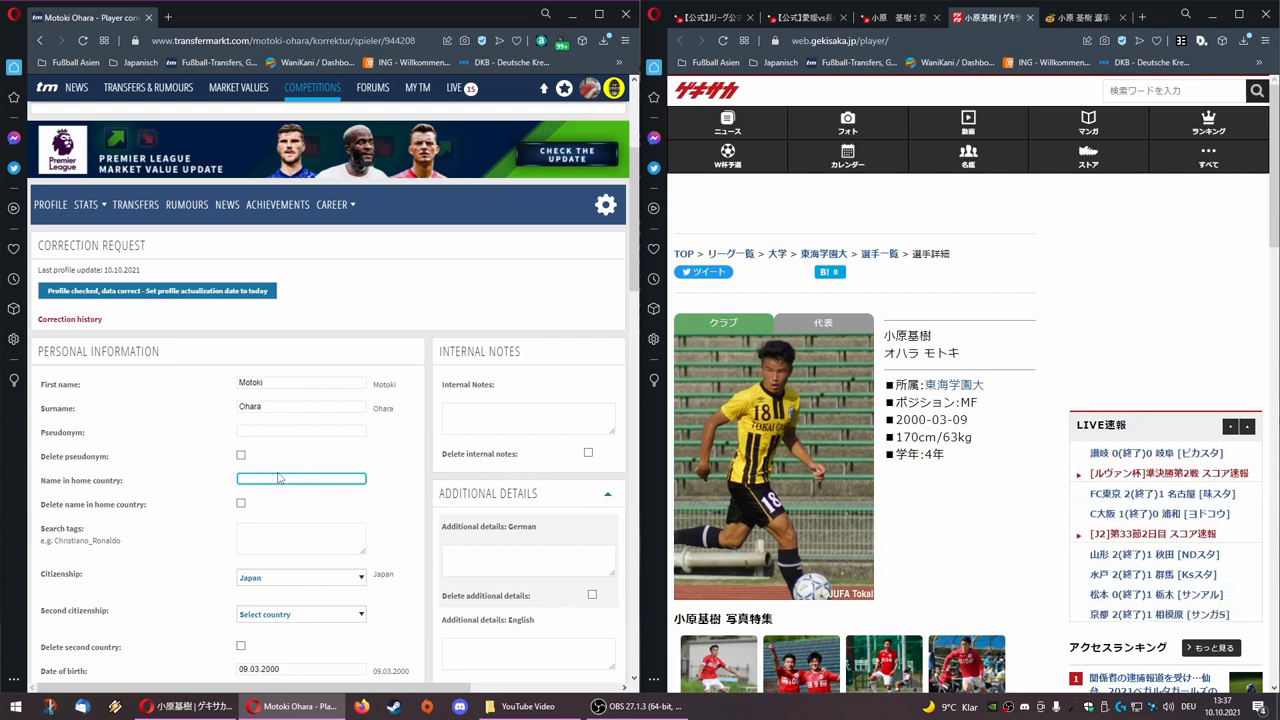
{"action": "type", "text": "小原　基樹"}
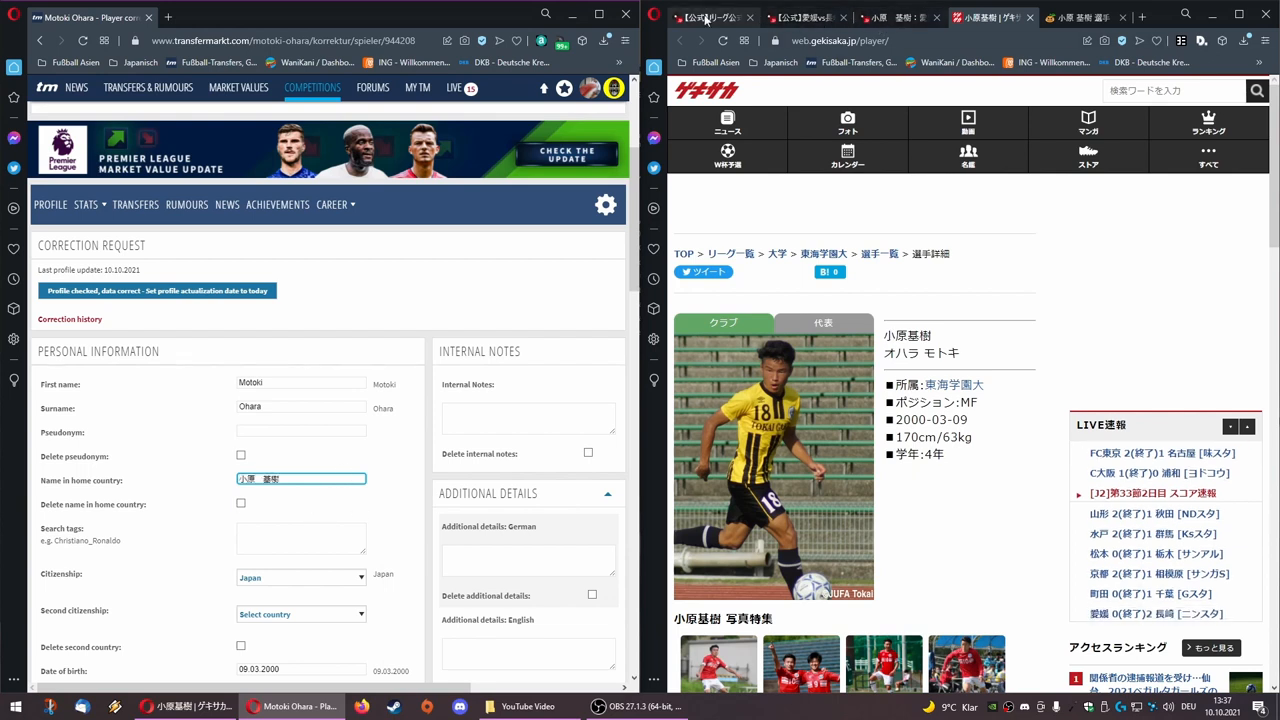
{"action": "left_click", "coordinate": [873, 17]}
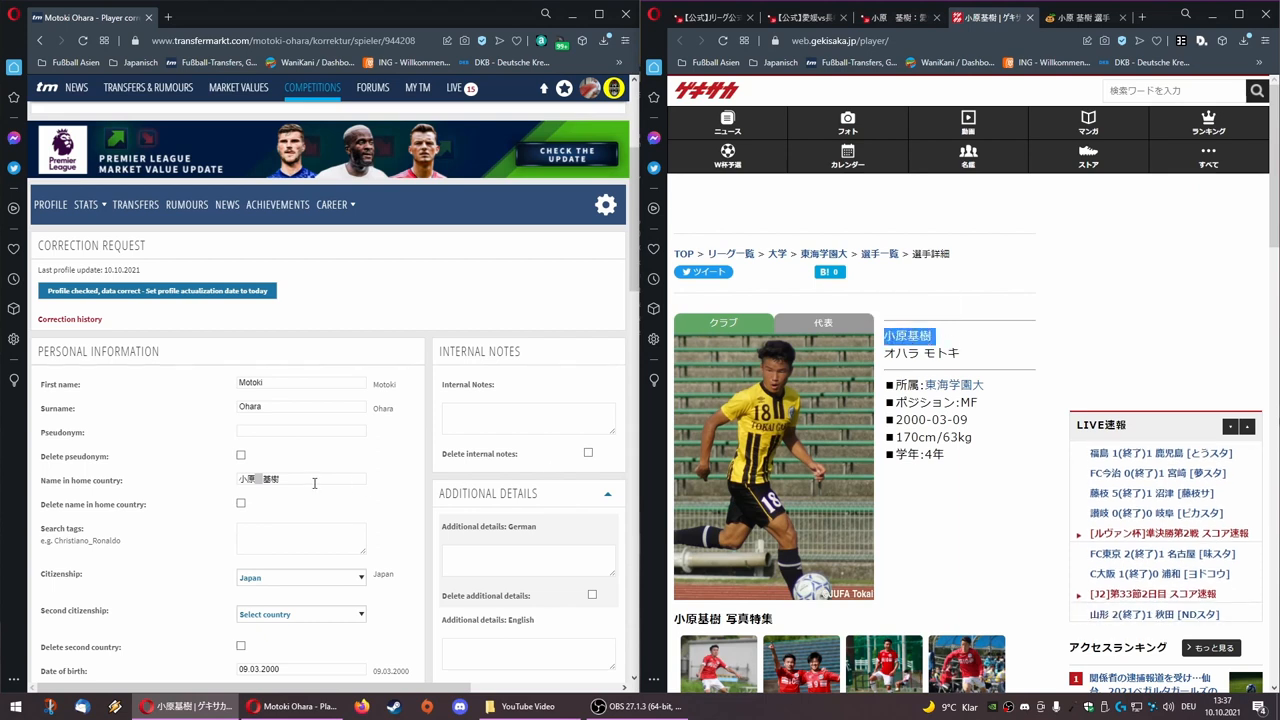
{"action": "left_click", "coordinate": [300, 479]}
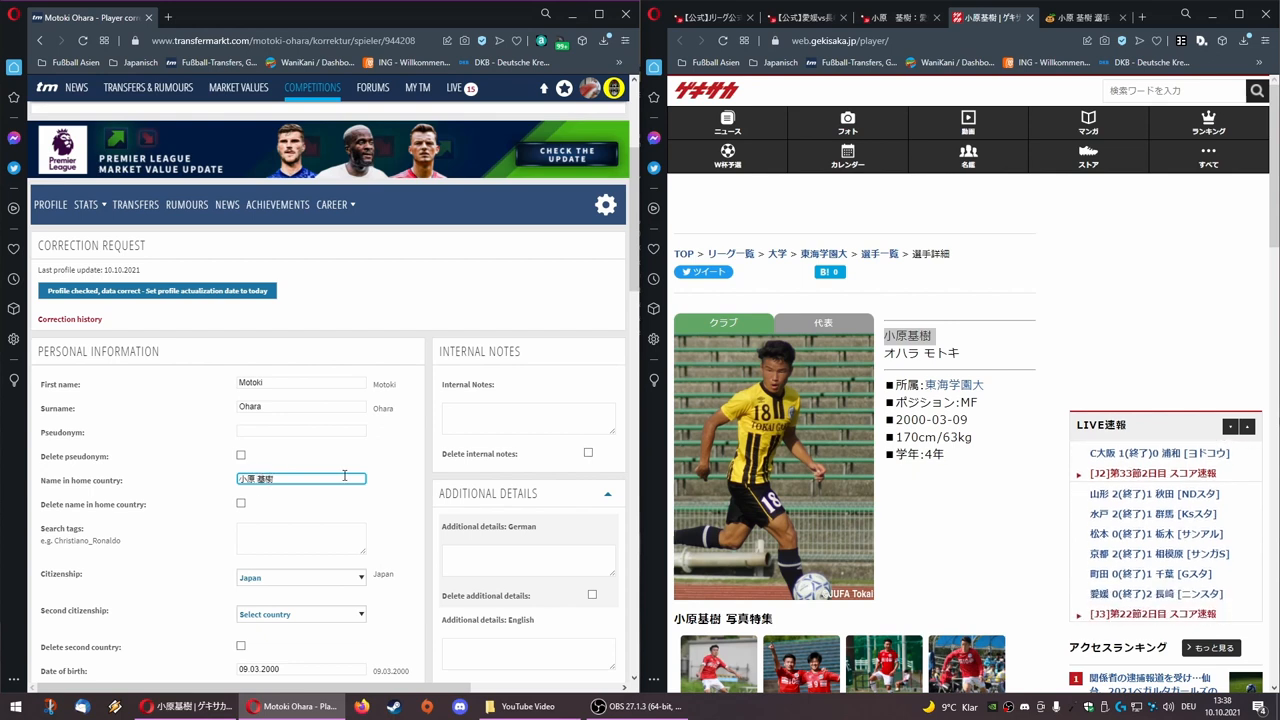
{"action": "scroll", "scroll_direction": "down", "scroll_amount": 3}
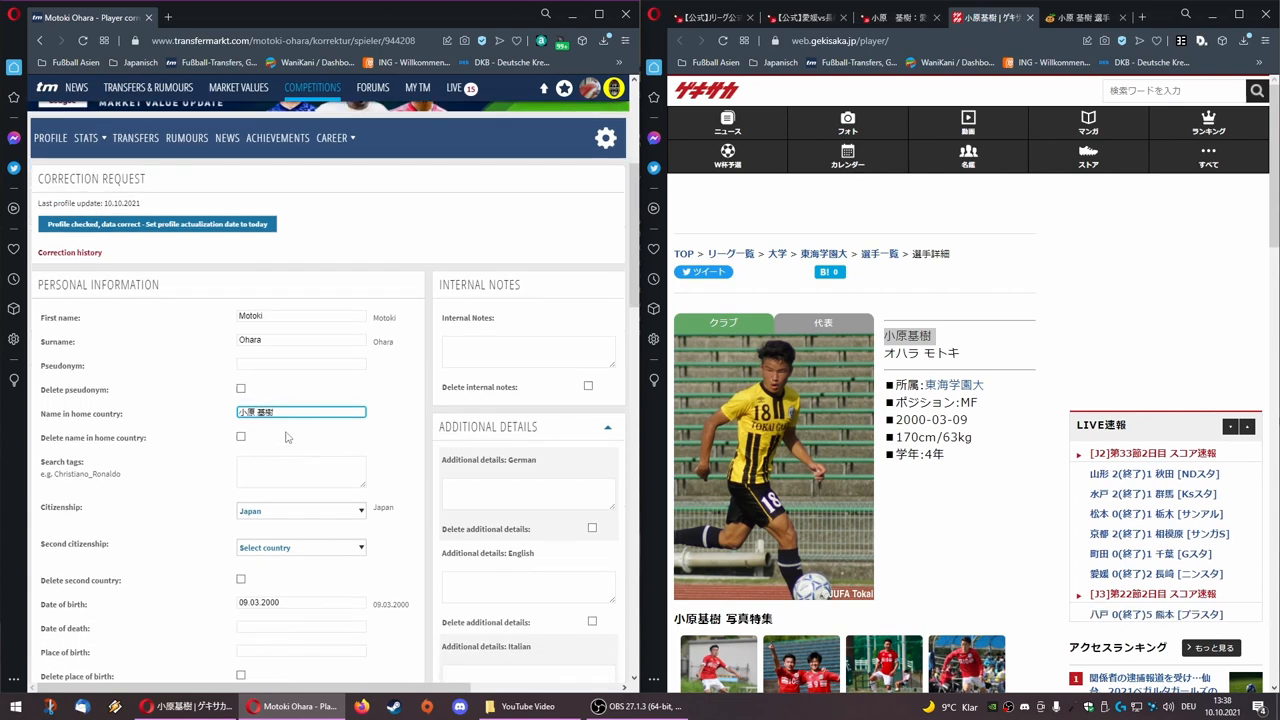
{"action": "left_click", "coordinate": [300, 471]}
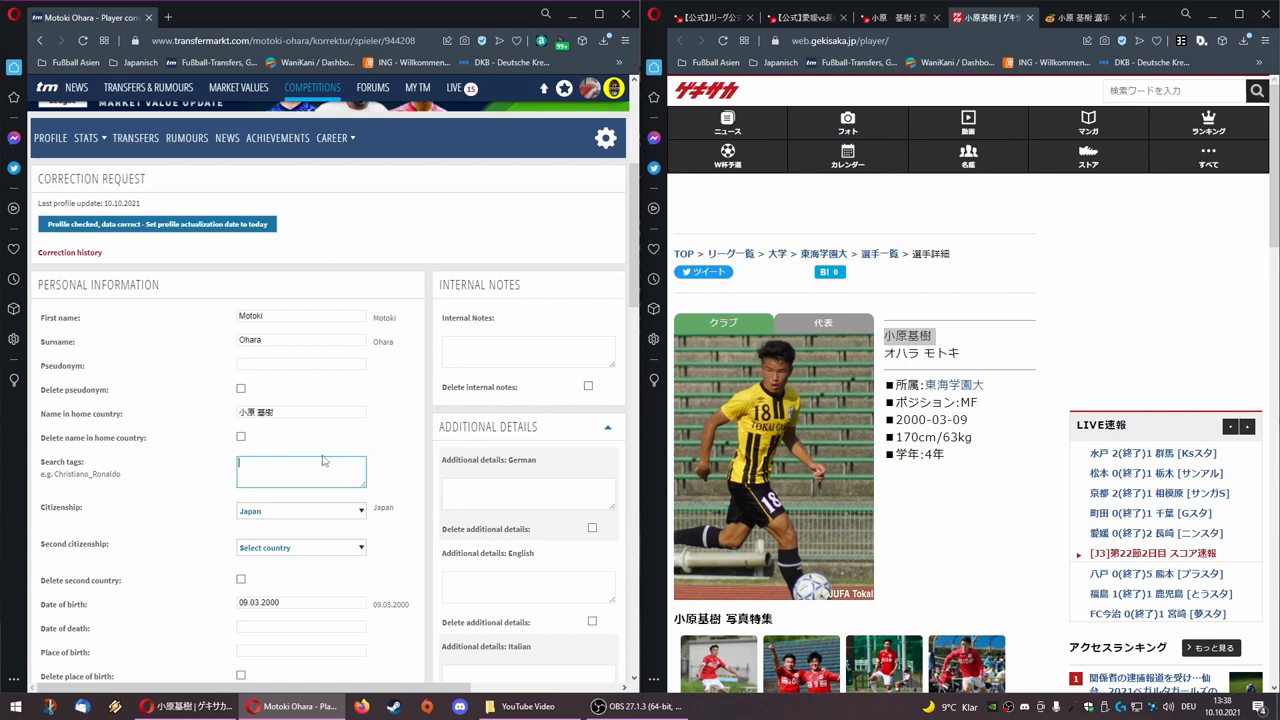
{"action": "type", "text": "O"}
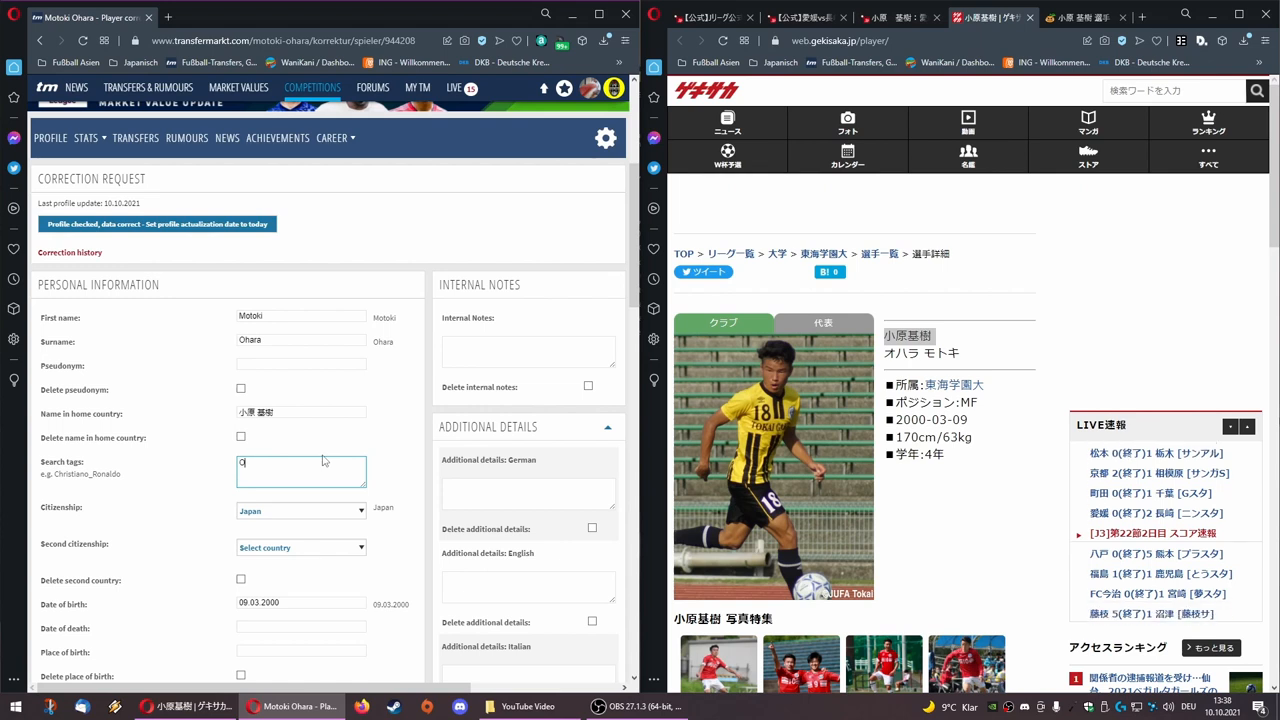
{"action": "type", "text": "Oohara"}
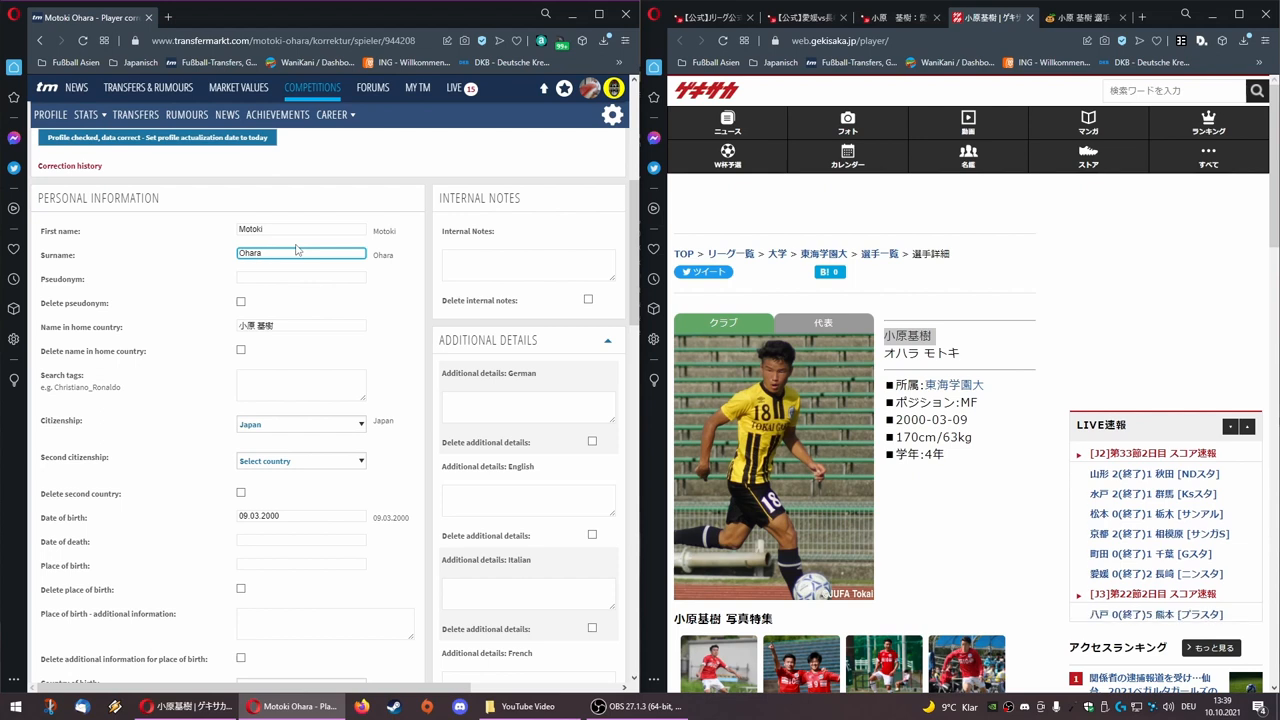
{"action": "left_click", "coordinate": [300, 252]}
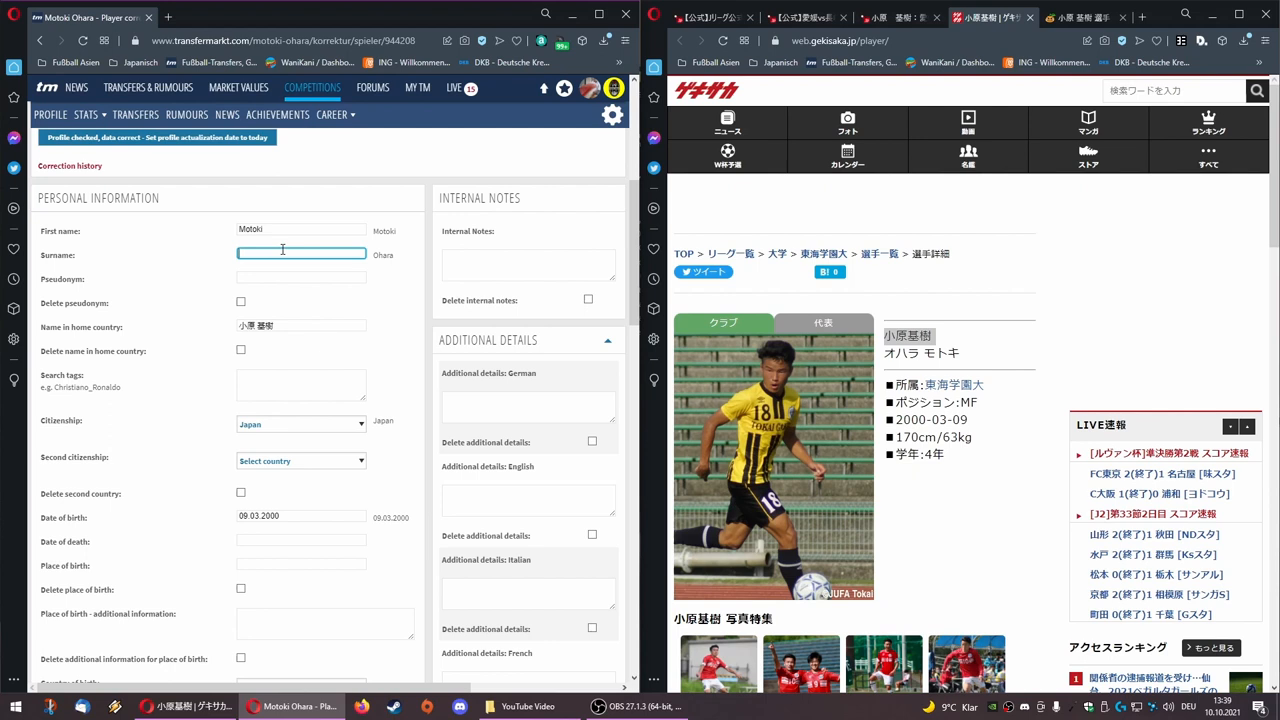
{"action": "type", "text": "Sho"}
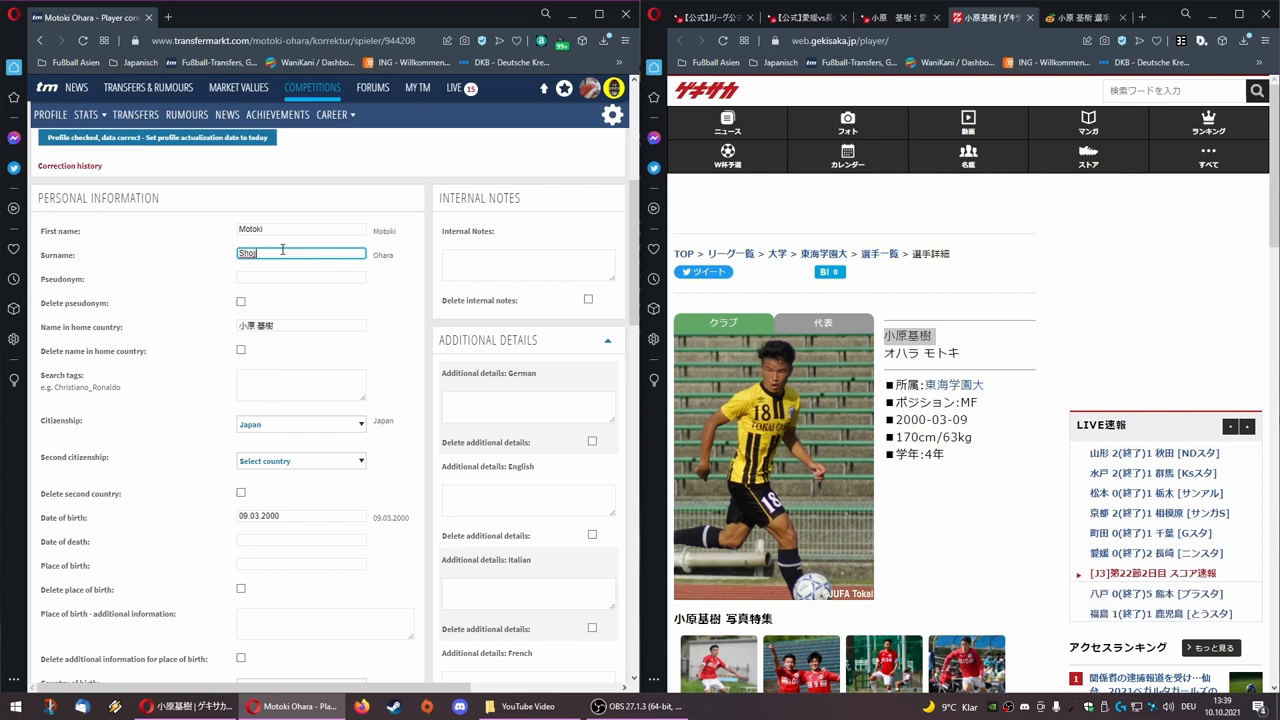
{"action": "type", "text": "j"}
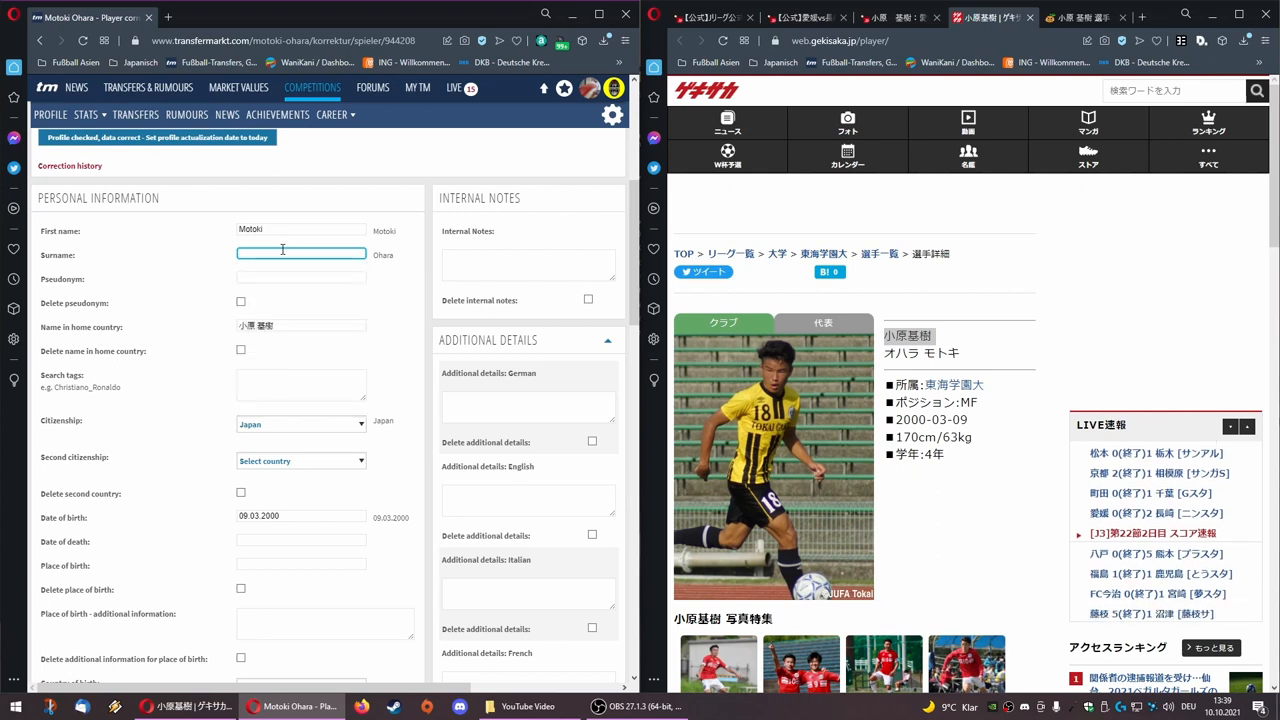
{"action": "type", "text": "S"}
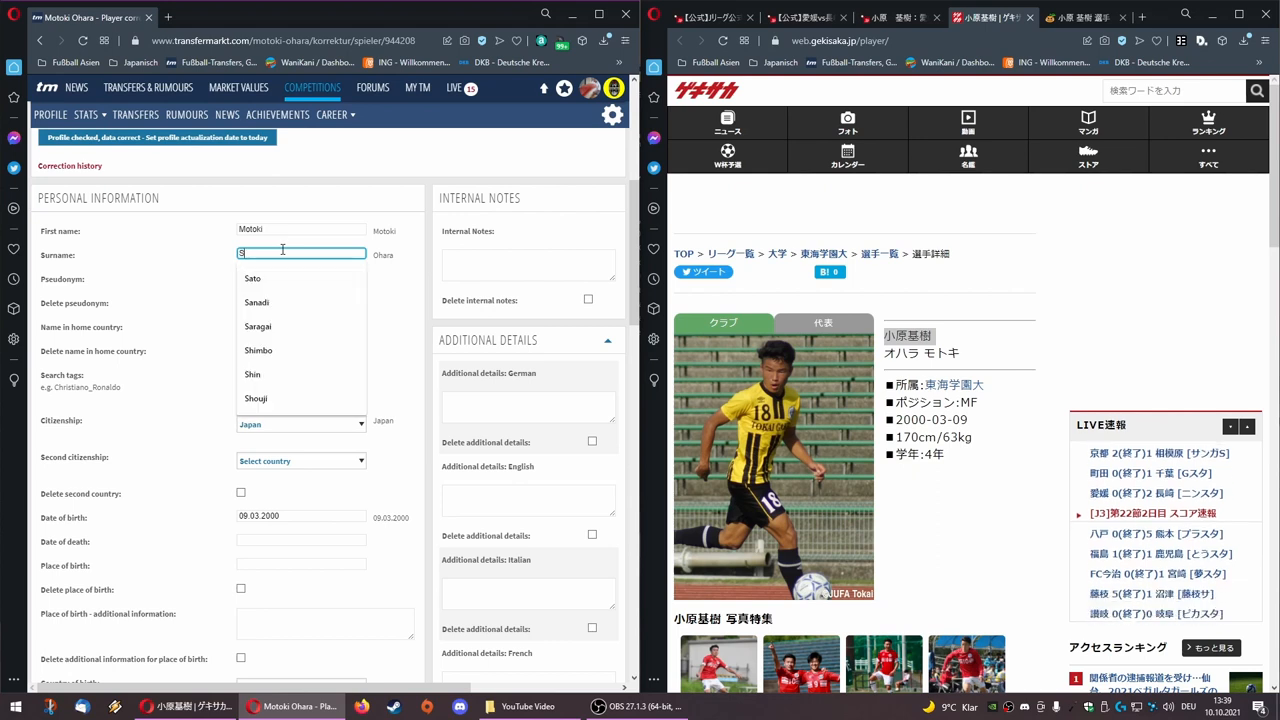
{"action": "type", "text": "h"}
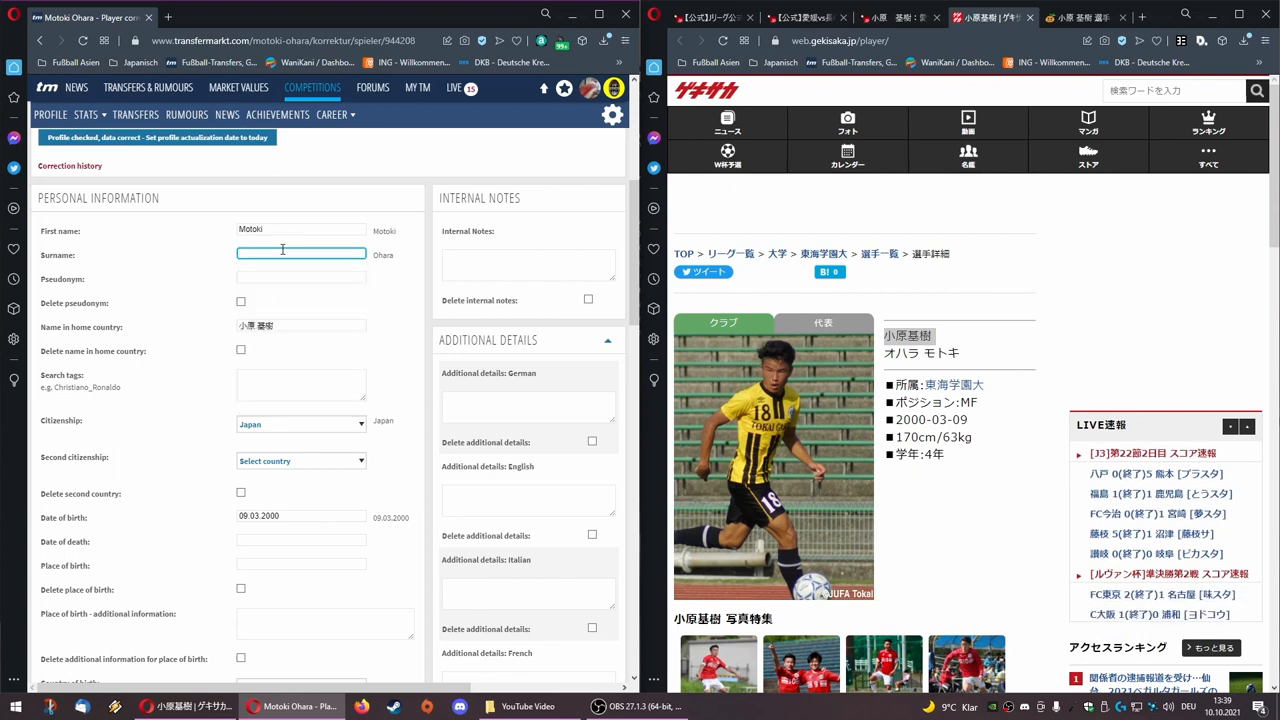
{"action": "type", "text": "Shou"}
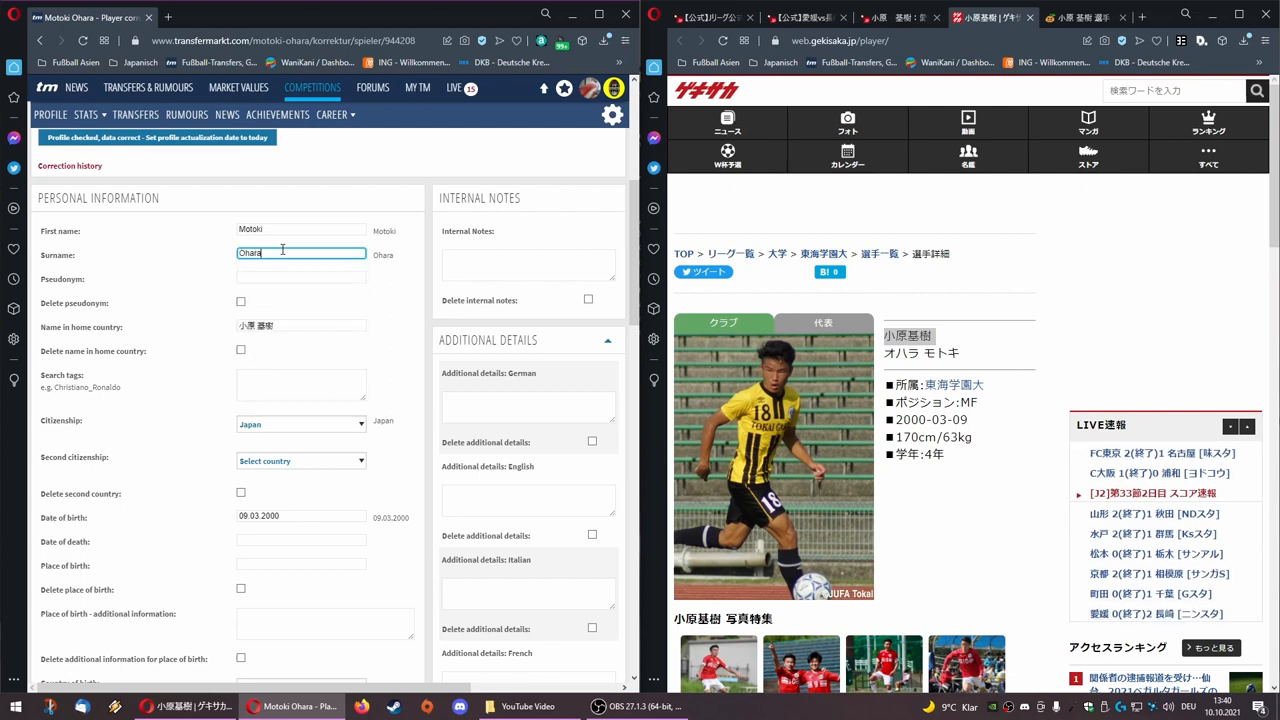
{"action": "left_click", "coordinate": [300, 277]}
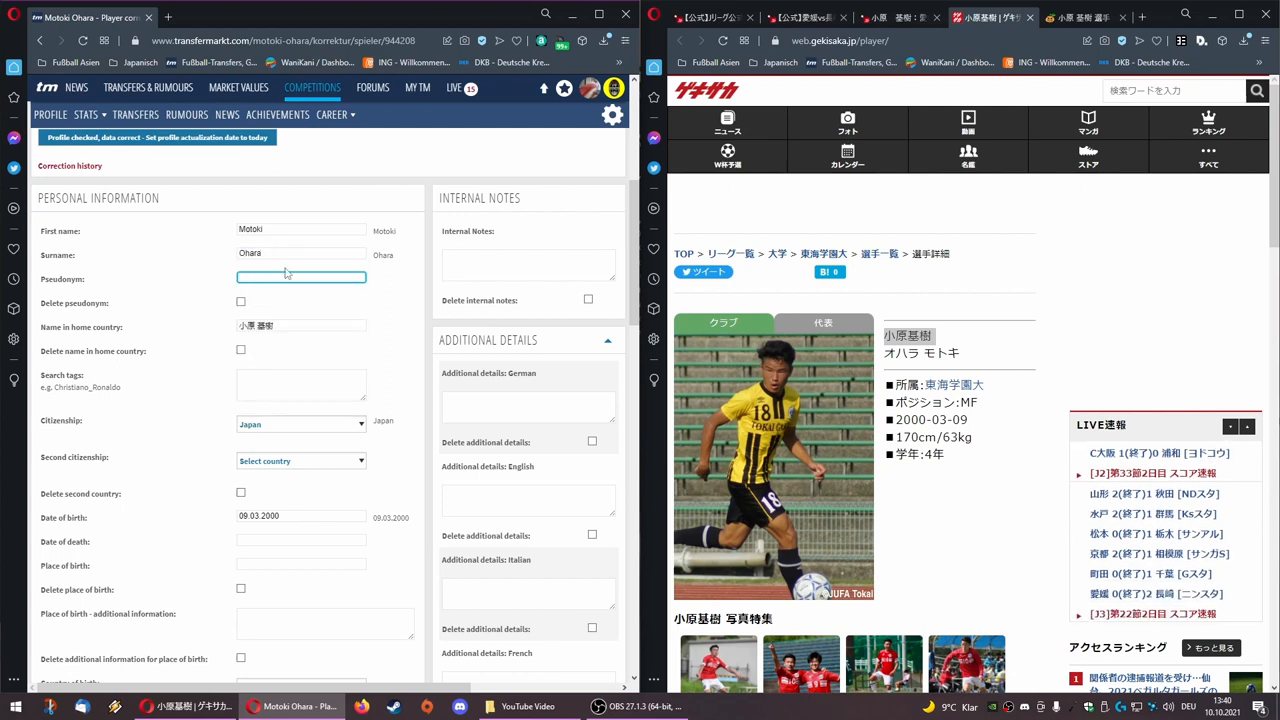
- Load transfermarkt.com in a new tab and search for 'Gotoku Sakai'
{"action": "scroll", "scroll_direction": "down", "scroll_amount": 3}
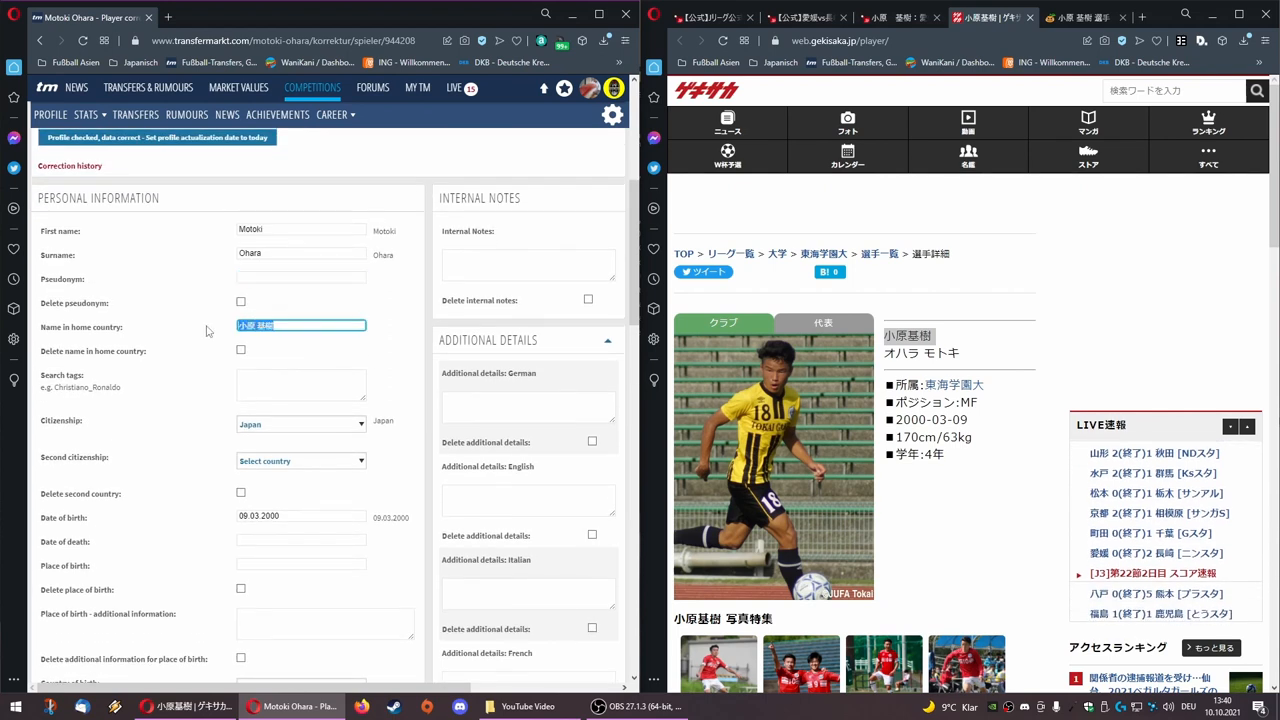
{"action": "scroll", "scroll_direction": "down", "scroll_amount": 3}
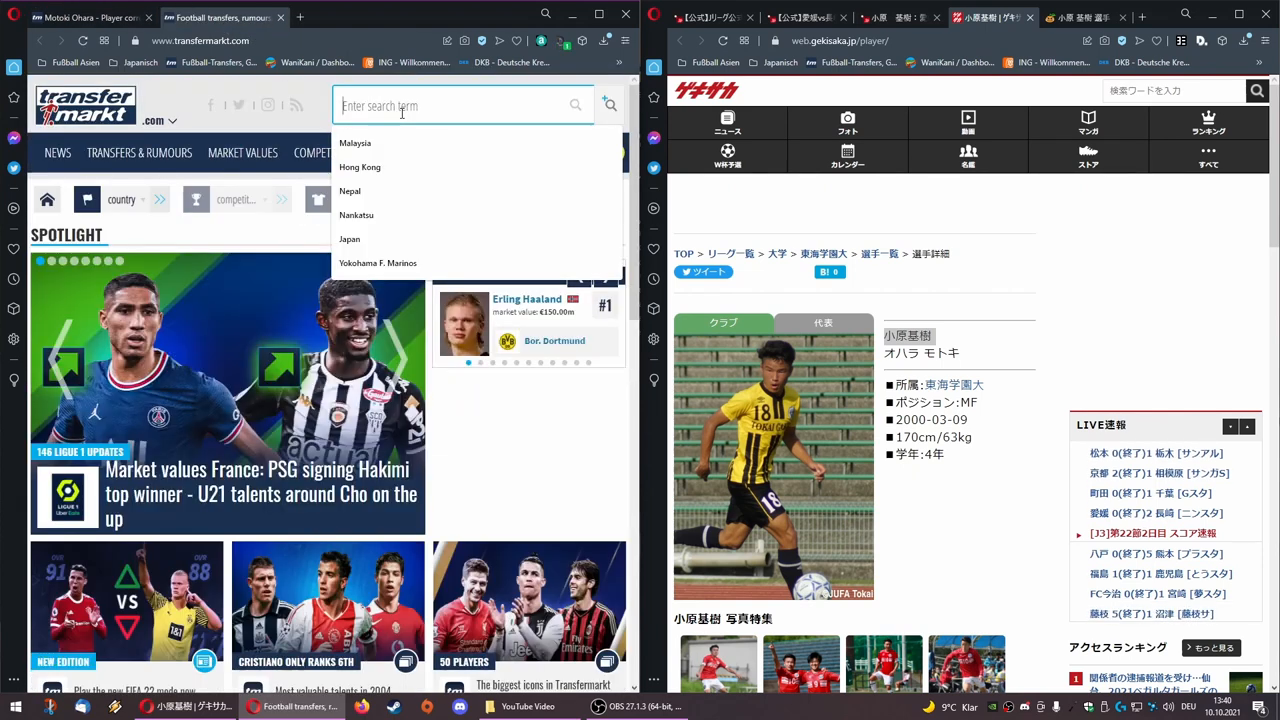
{"action": "type", "text": "Gotoku Sakai"}
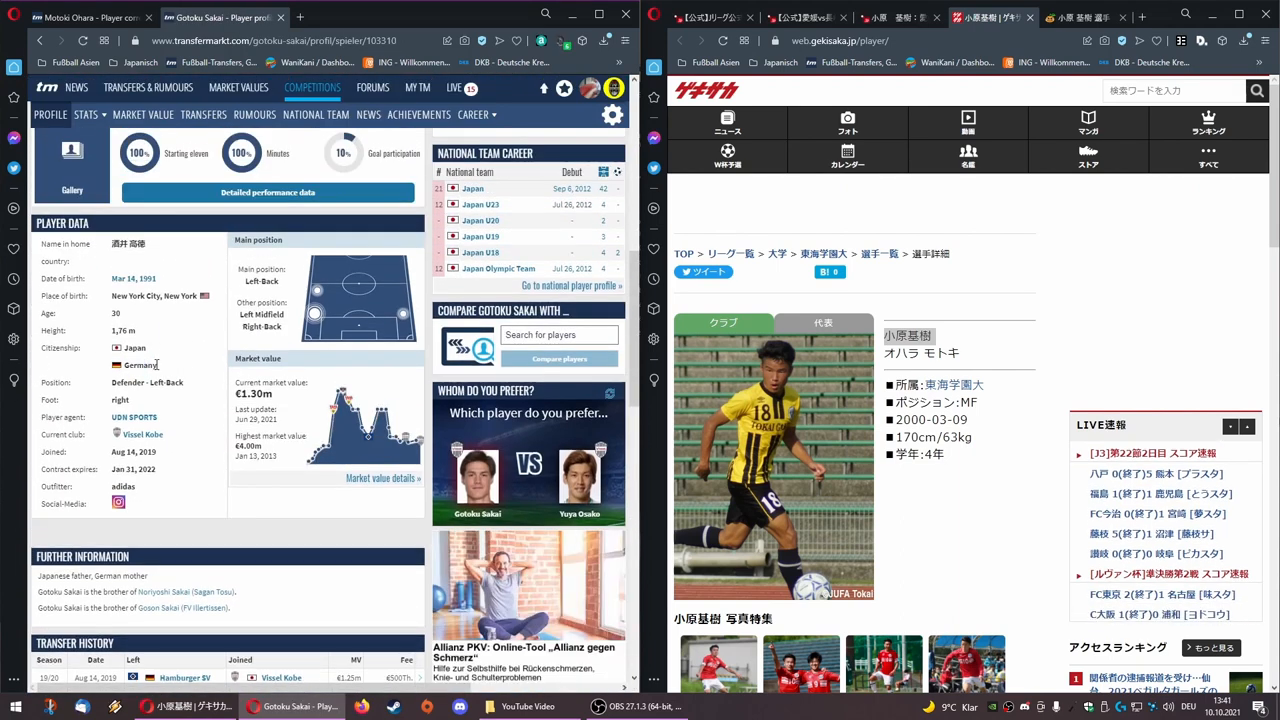
{"action": "double_click", "coordinate": [140, 365]}
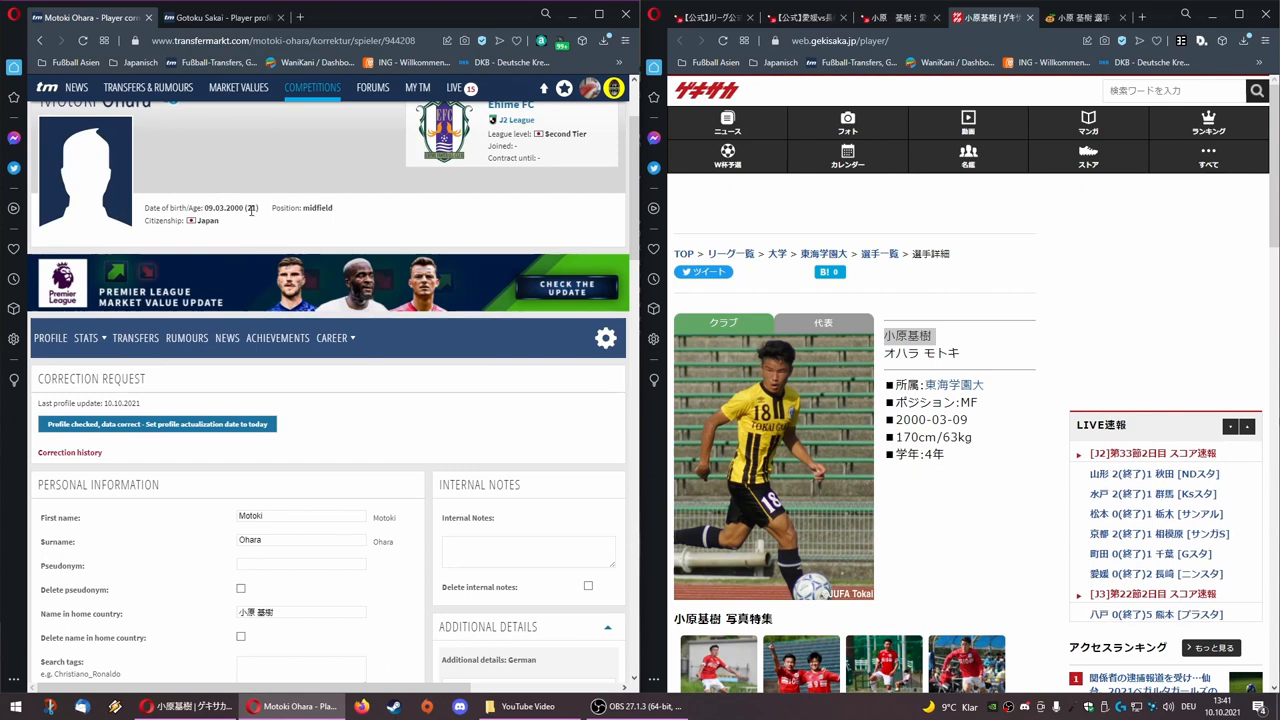
- Pick Nigeria as second citizenship, then reset it to Select country
{"action": "scroll", "scroll_direction": "down", "scroll_amount": 3}
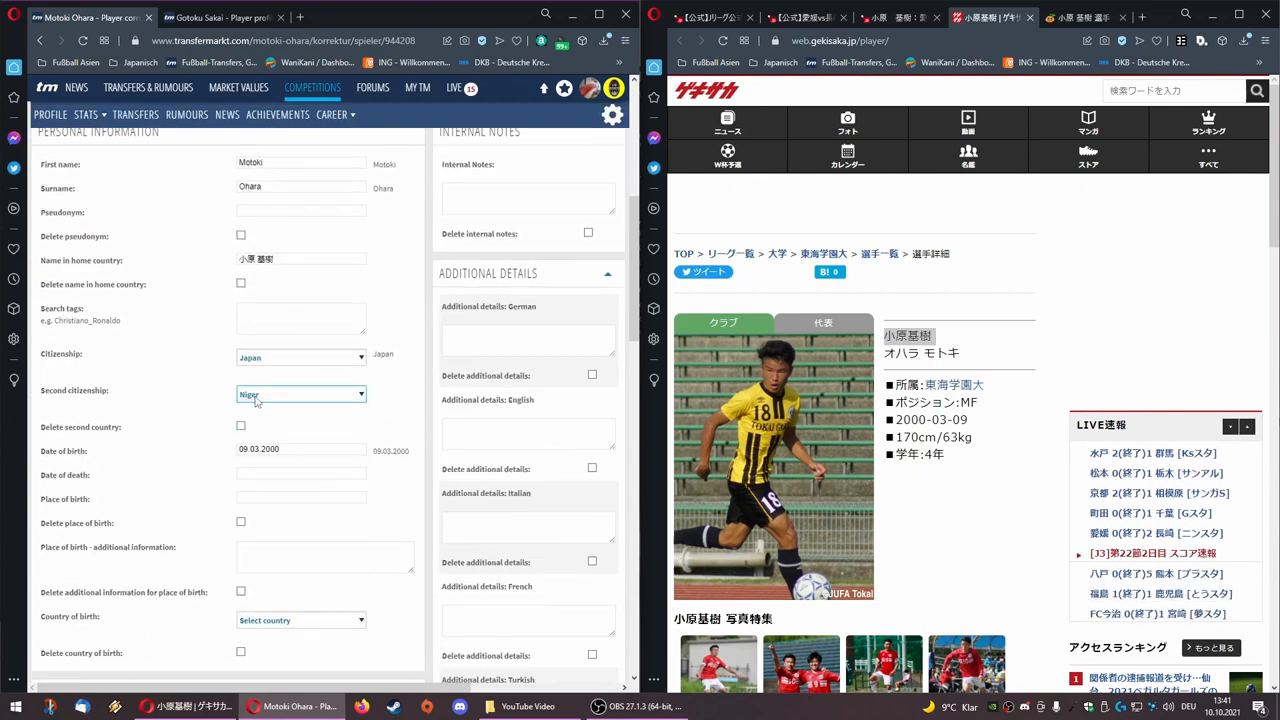
{"action": "left_click", "coordinate": [300, 393]}
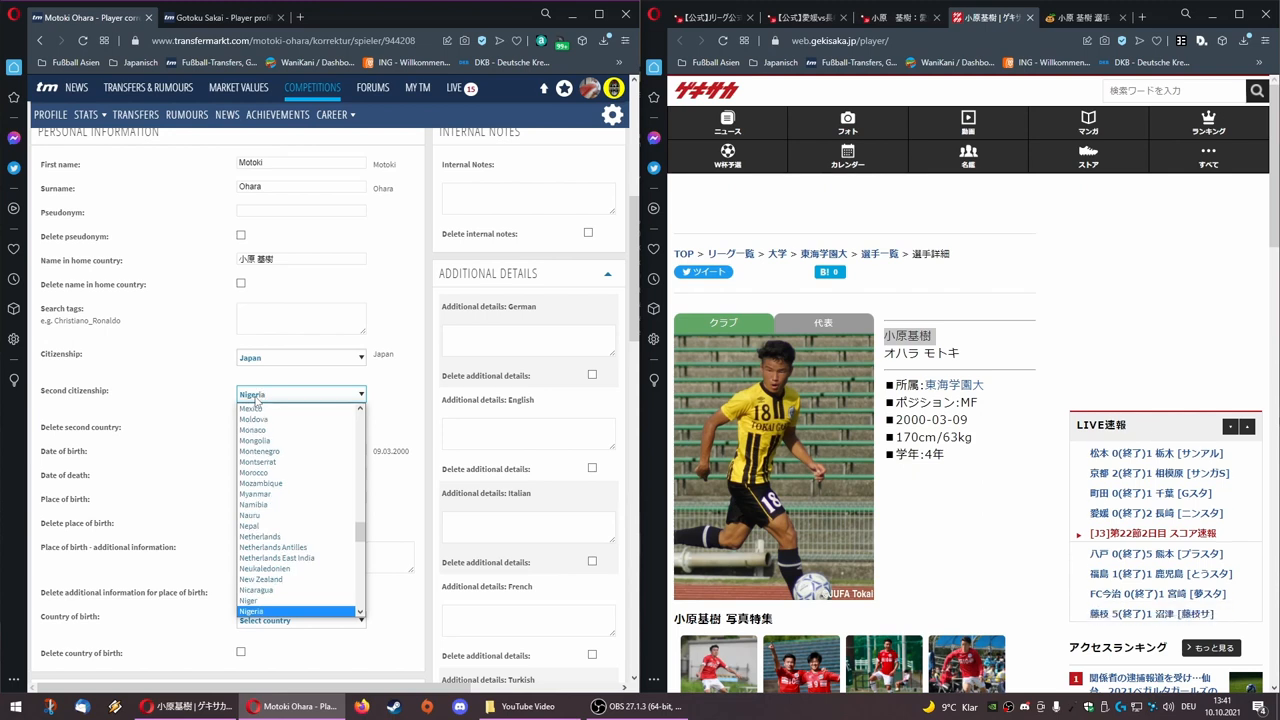
{"action": "left_click", "coordinate": [251, 611]}
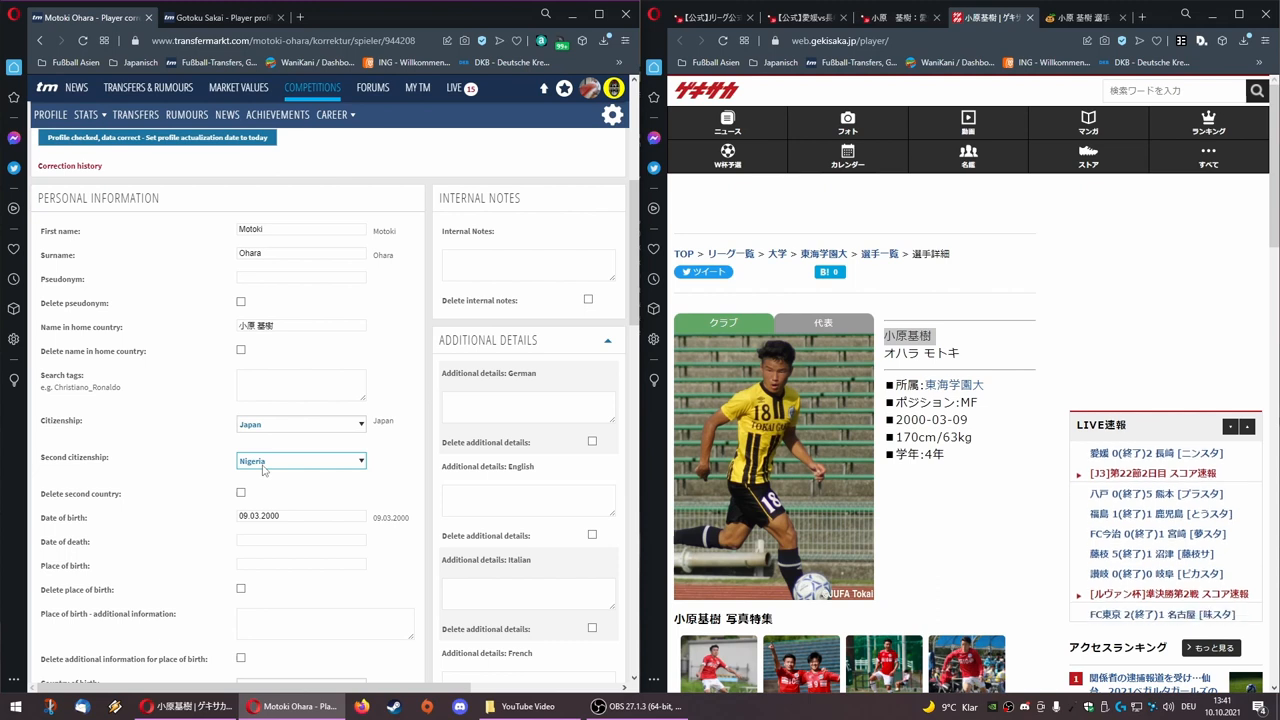
{"action": "left_click", "coordinate": [300, 460]}
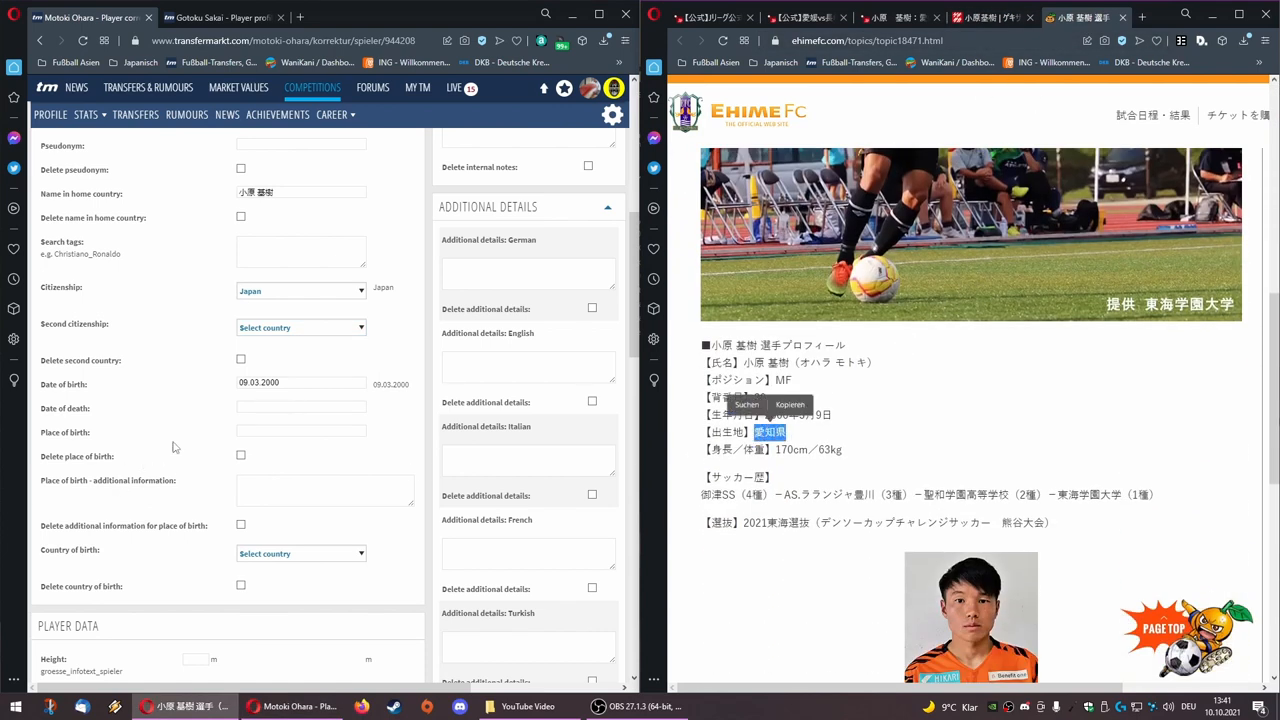
- Type 'Ehime' into Place of birth and pick the '---, Ehime' suggestion
{"action": "left_click", "coordinate": [301, 431]}
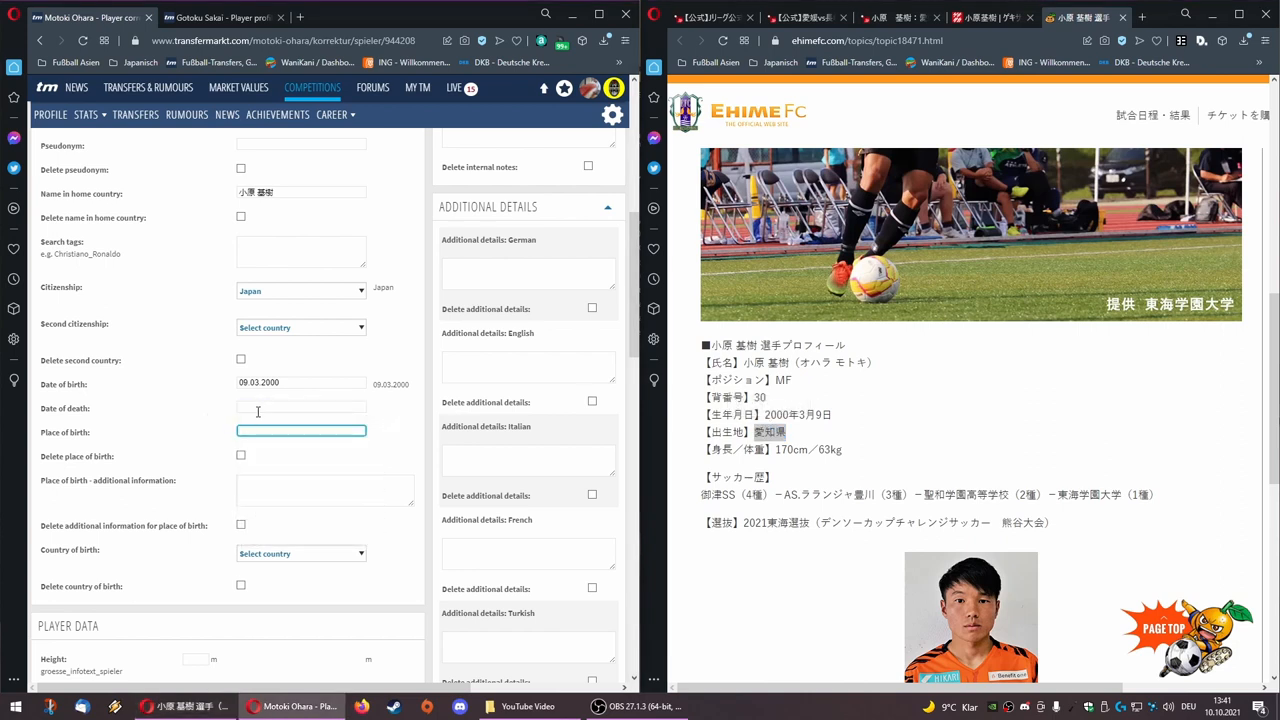
{"action": "left_click", "coordinate": [300, 430]}
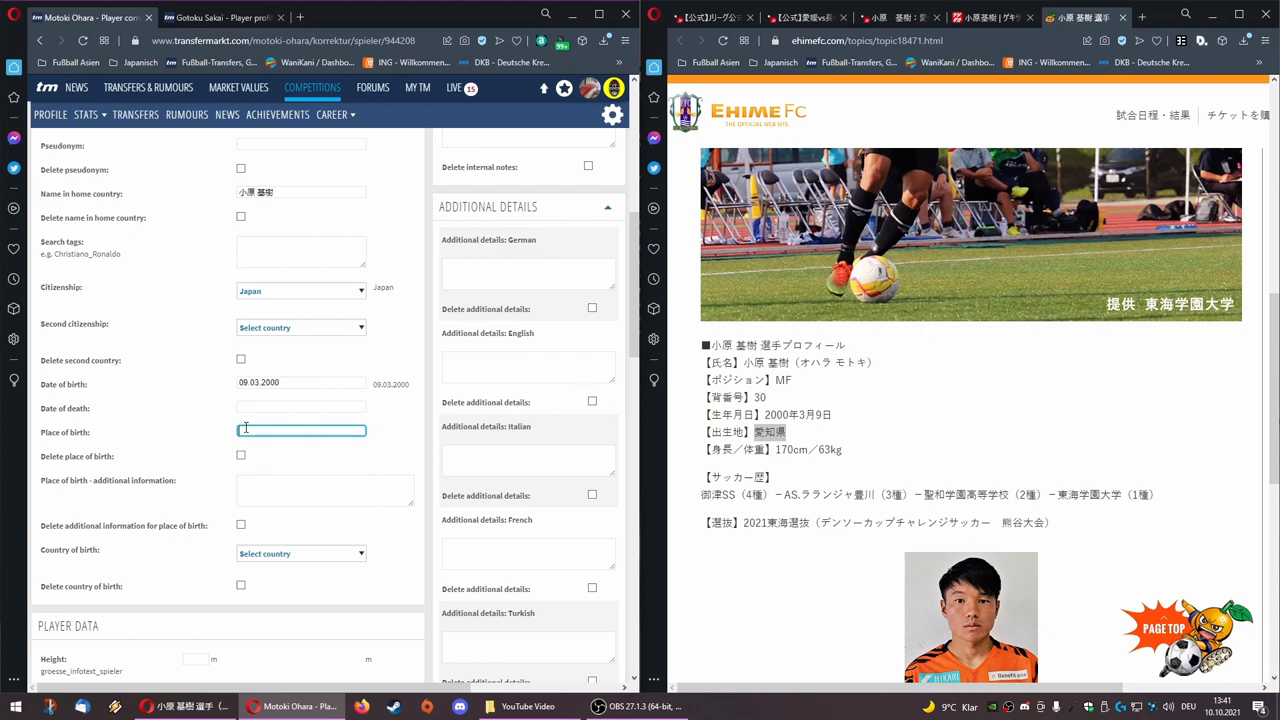
{"action": "left_click", "coordinate": [300, 430]}
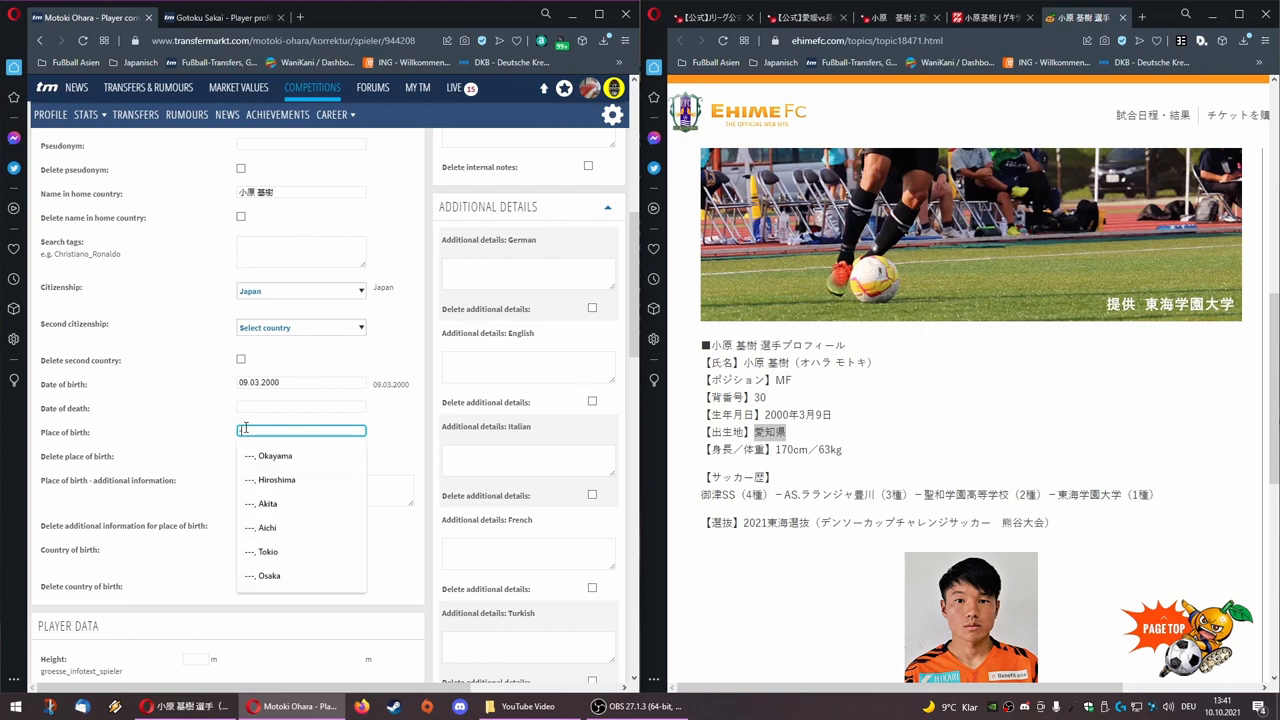
{"action": "type", "text": "Ehime"}
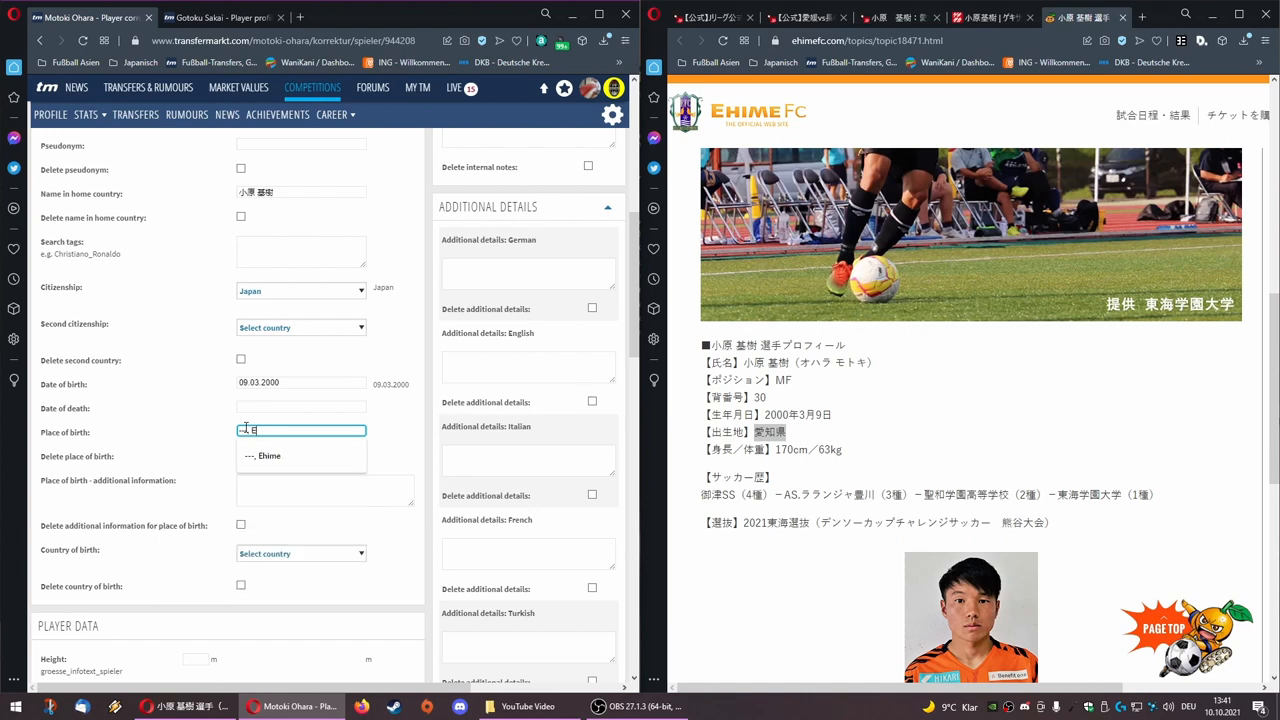
{"action": "left_click", "coordinate": [263, 455]}
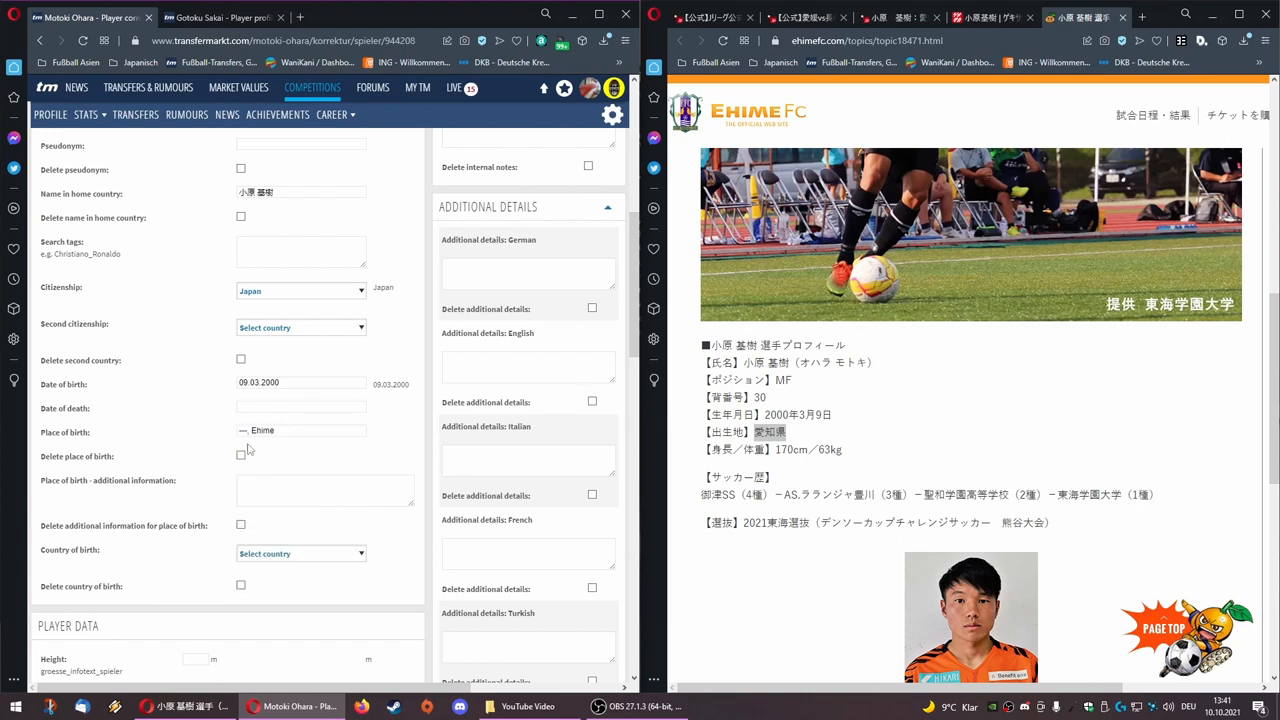
{"action": "left_click", "coordinate": [300, 431]}
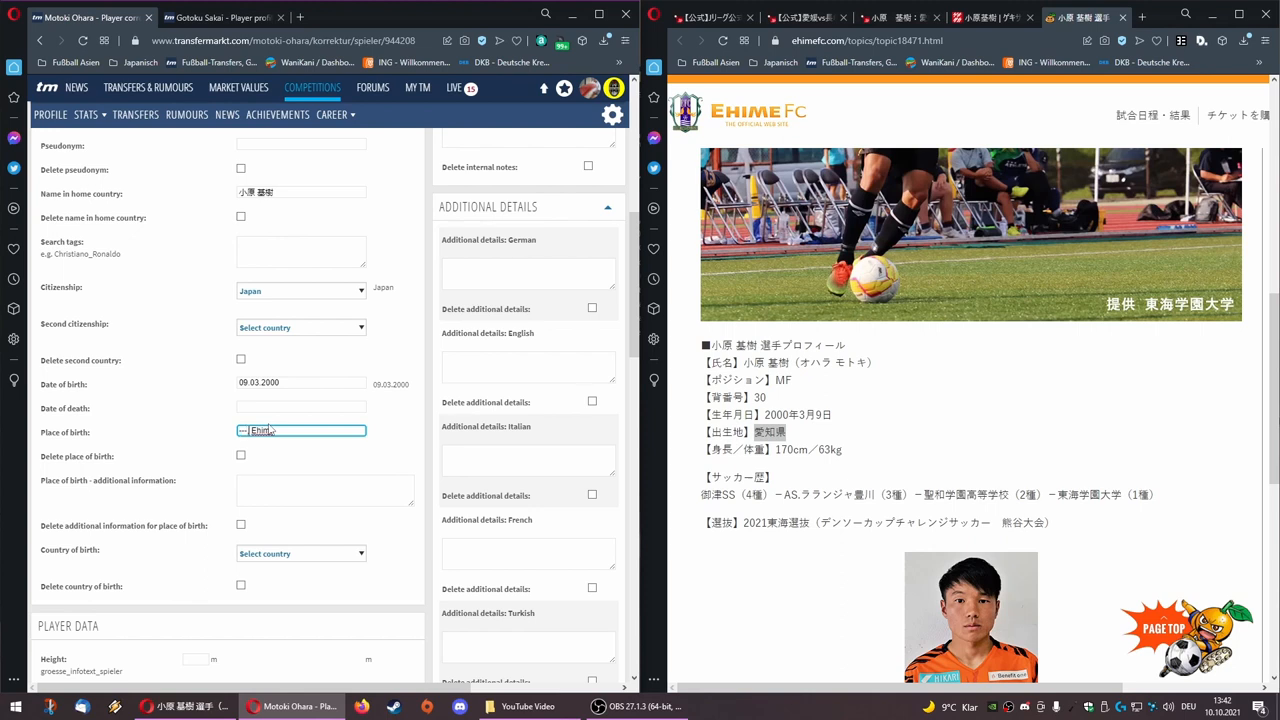
{"action": "type", "text": "Ehime"}
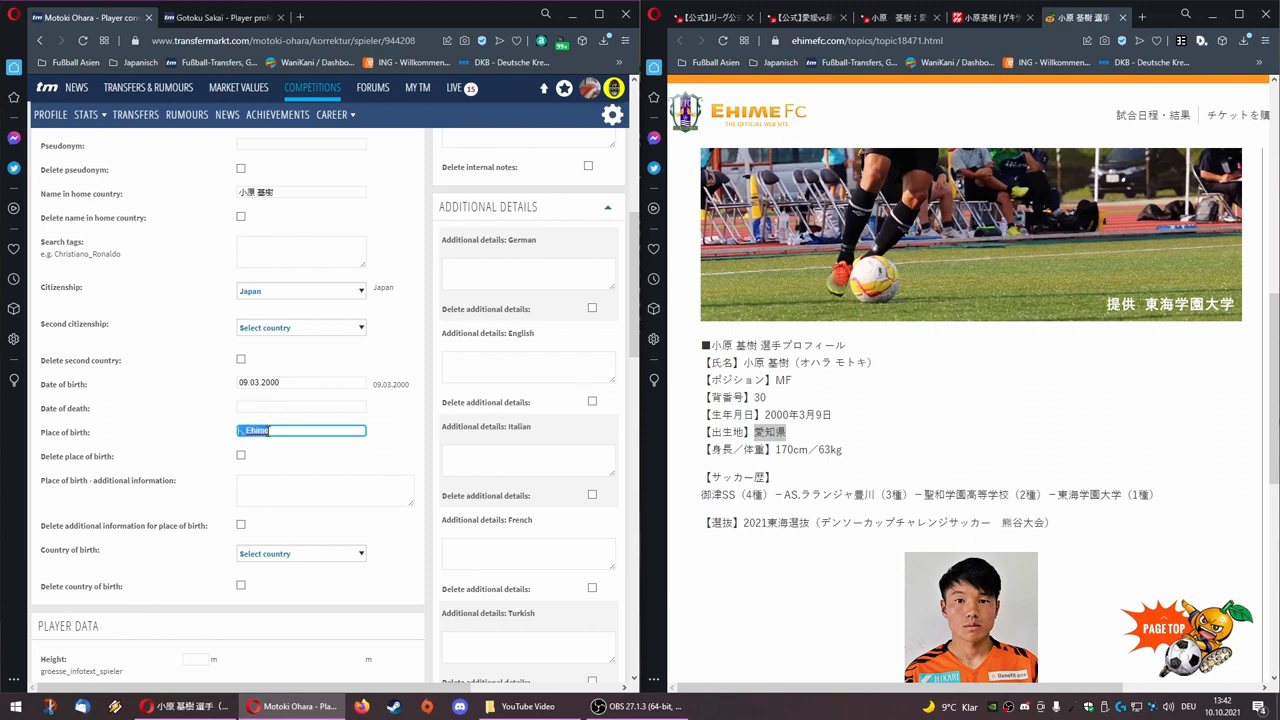
- Try 'Saitama, Saitama' as place of birth, then retype Ehime
{"action": "type", "text": "Saitama"}
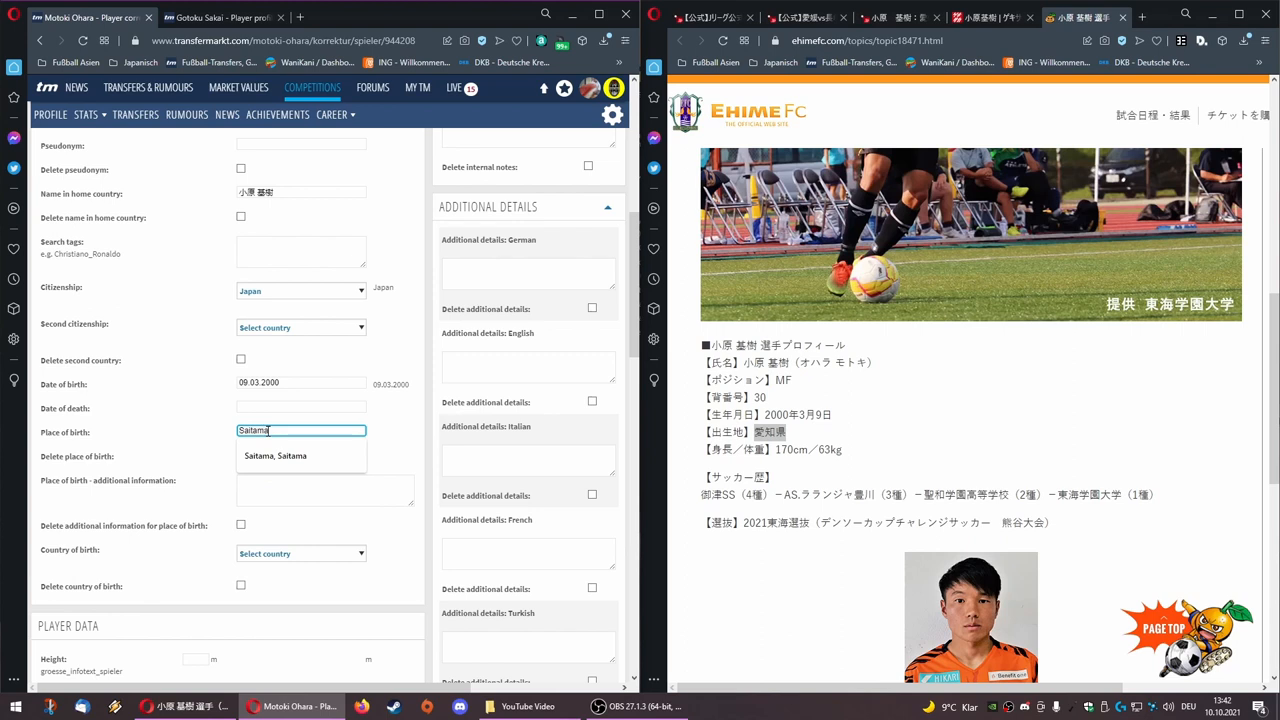
{"action": "left_click", "coordinate": [275, 455]}
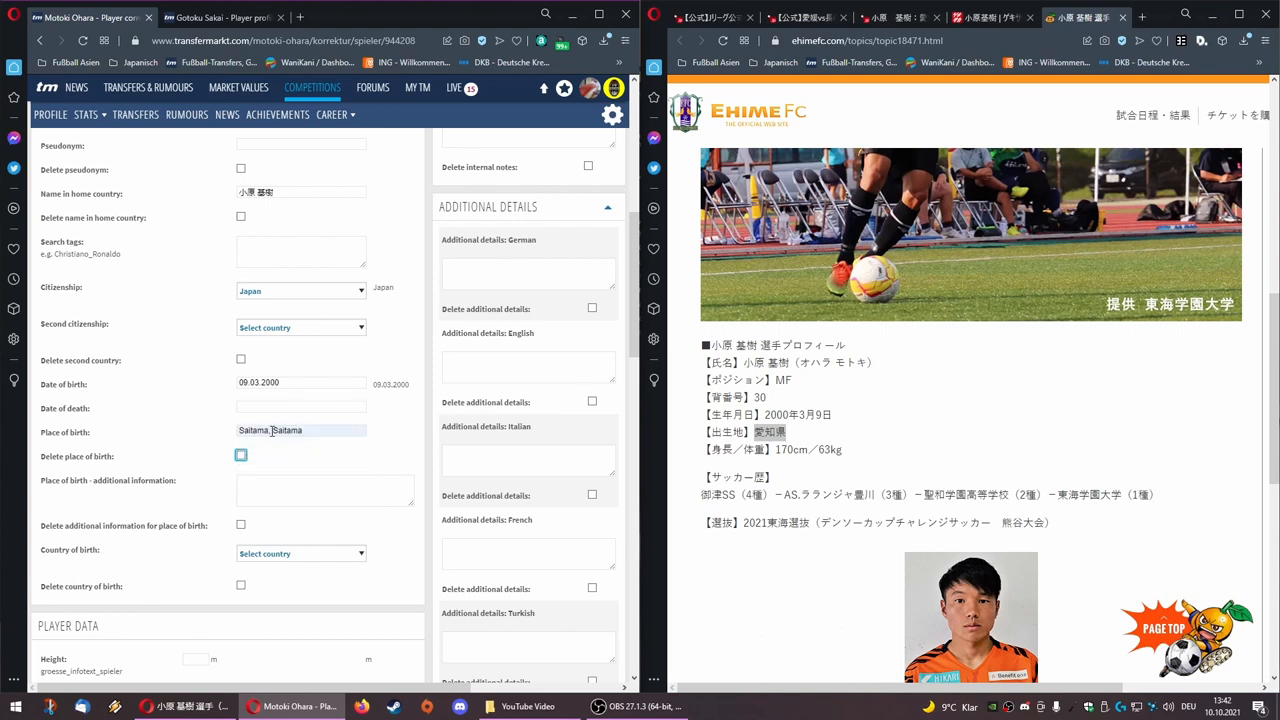
{"action": "double_click", "coordinate": [252, 430]}
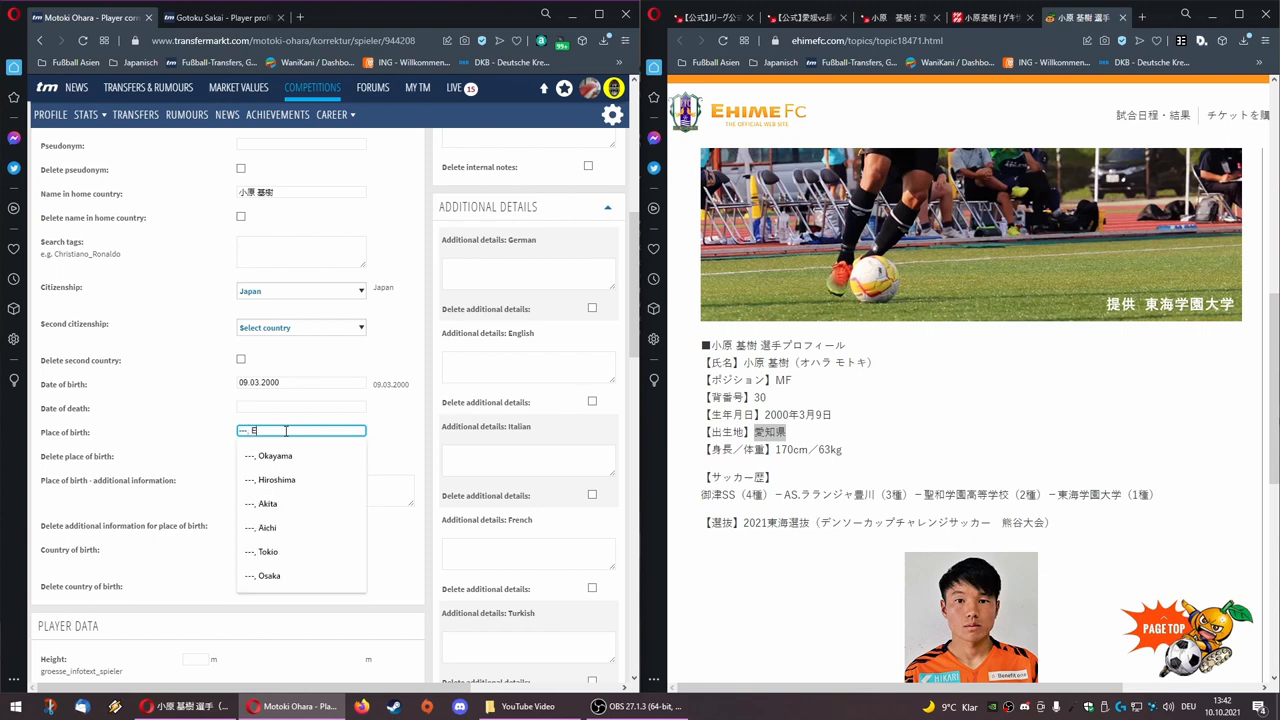
{"action": "type", "text": "hime"}
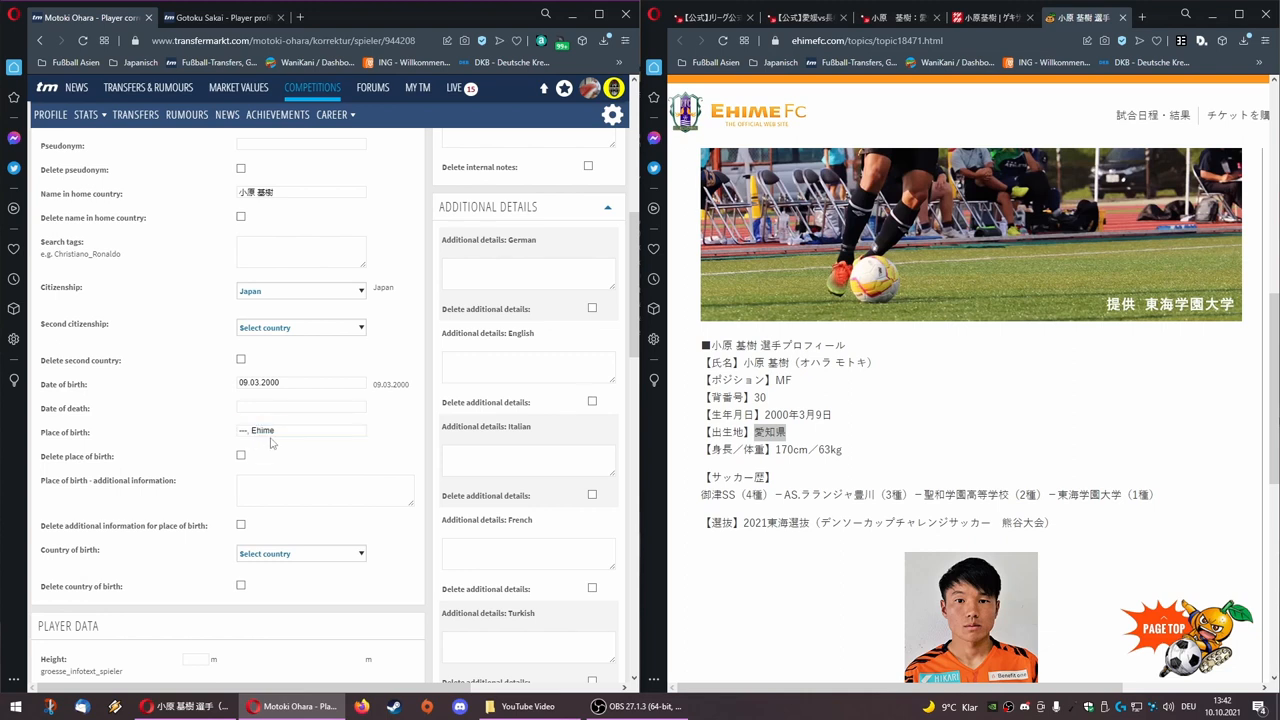
- Enter 'Tokio, Tokio' as place of birth
{"action": "left_click", "coordinate": [324, 489]}
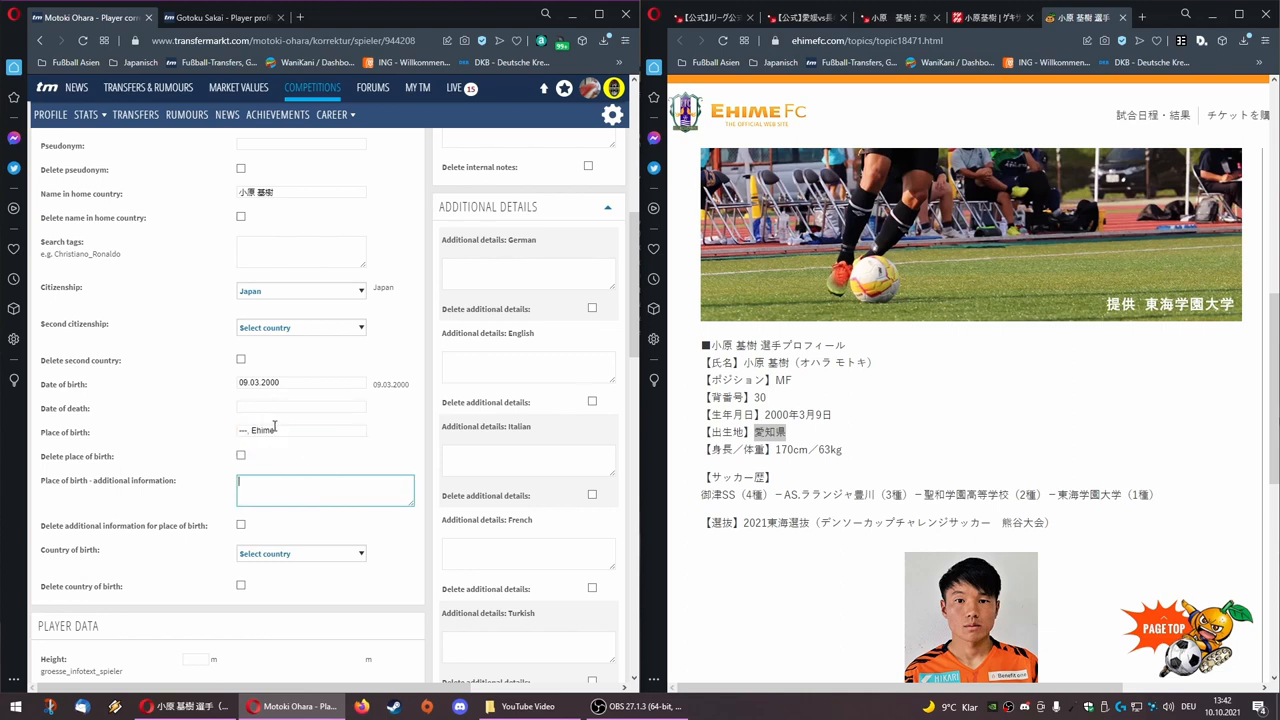
{"action": "type", "text": "Tokio"}
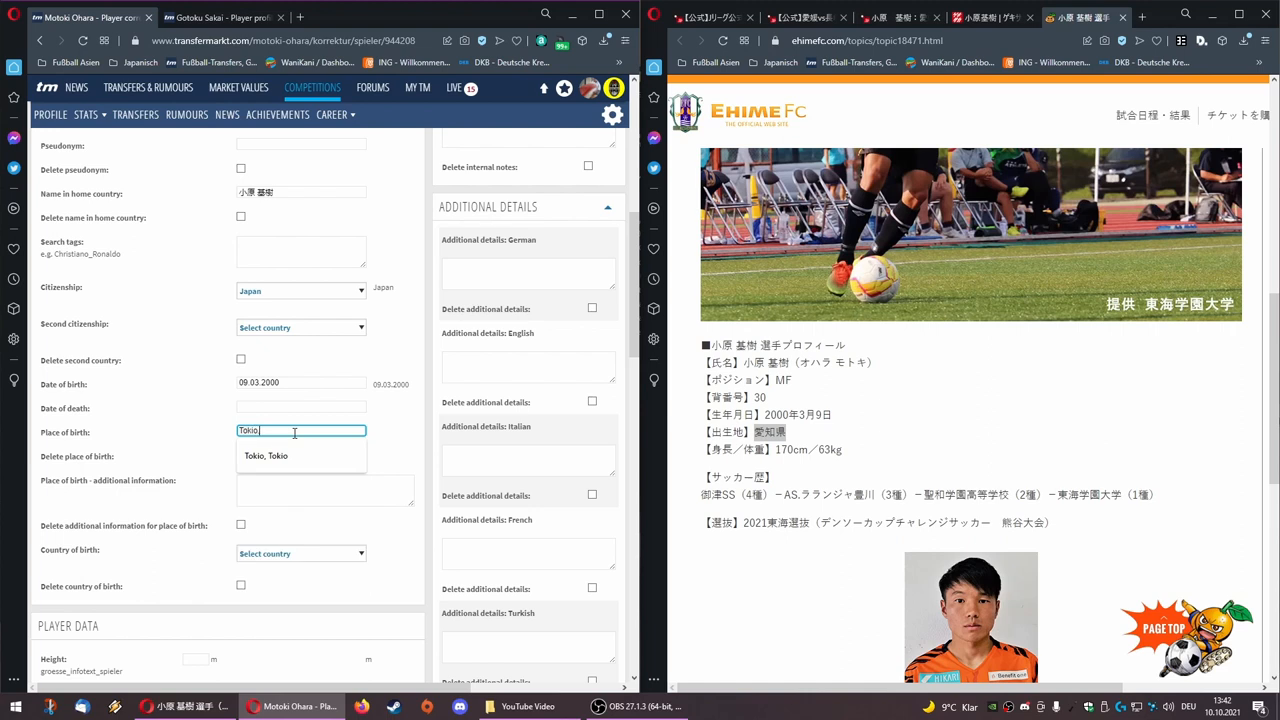
{"action": "type", "text": ", Tokio"}
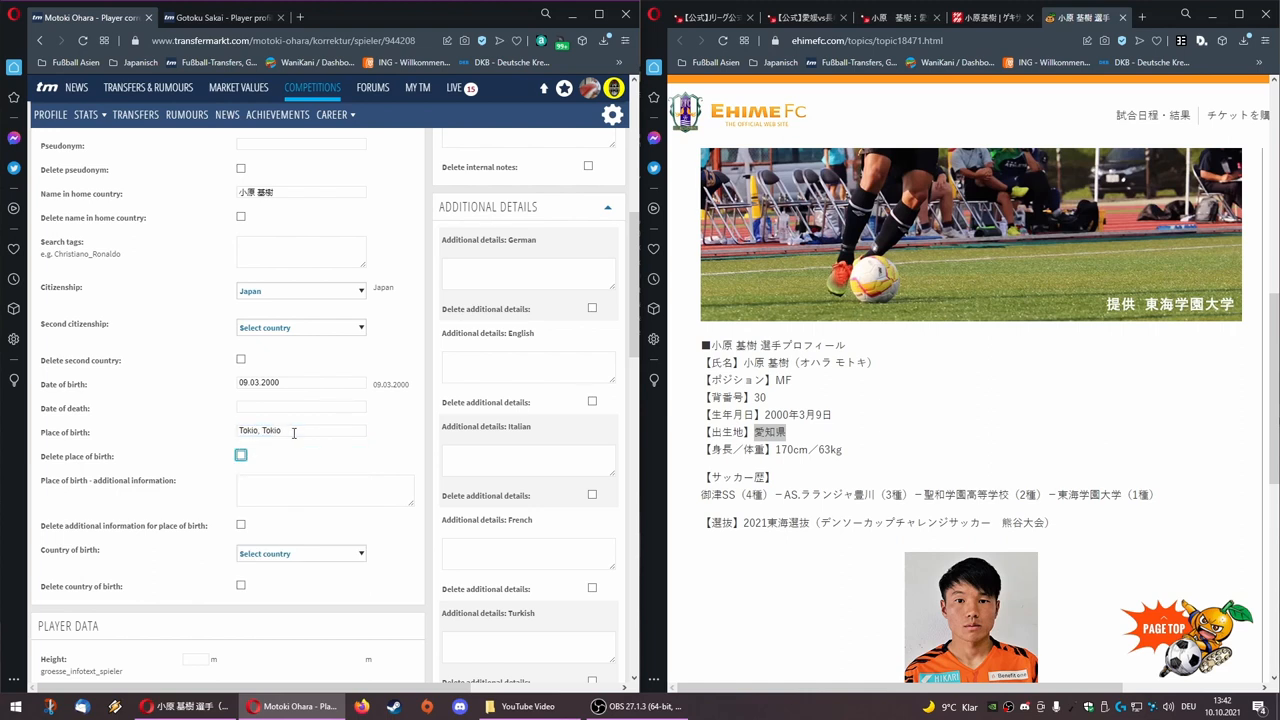
{"action": "left_click", "coordinate": [300, 430]}
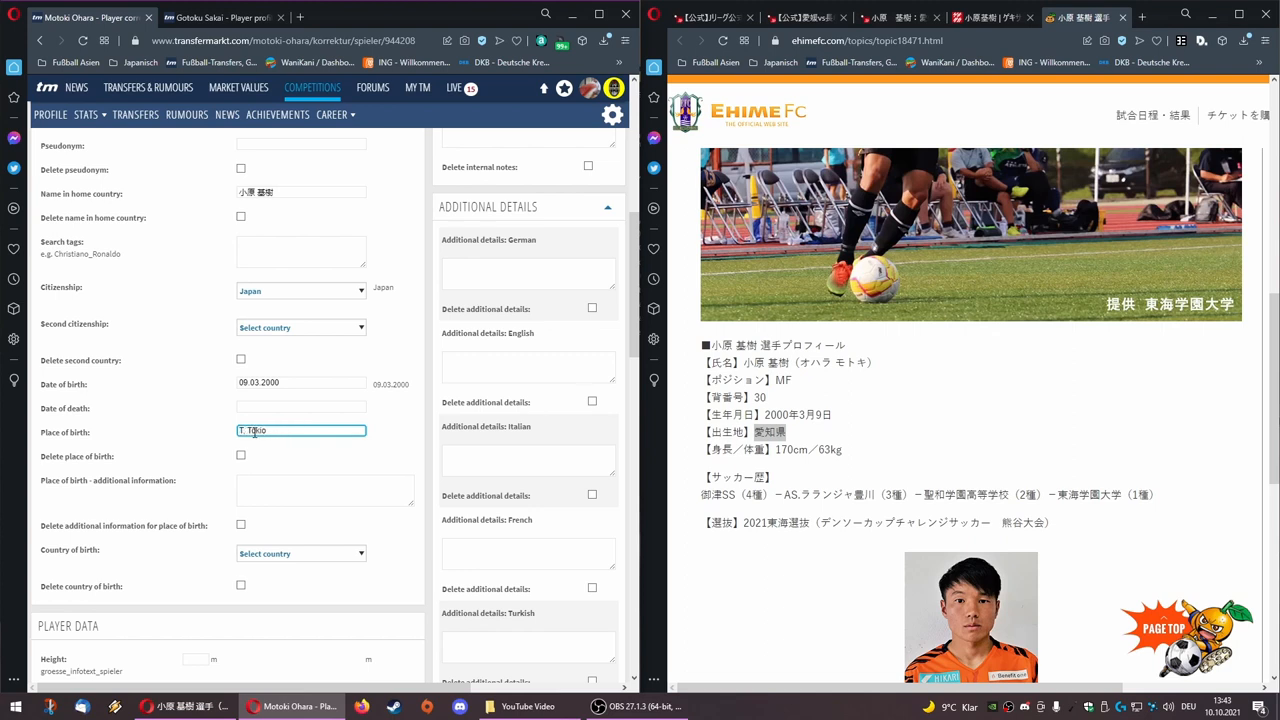
- Clear the Tokio and Asakusa entries and restore place of birth to '---, Ehime'
{"action": "type", "text": "Tokio, Tokio"}
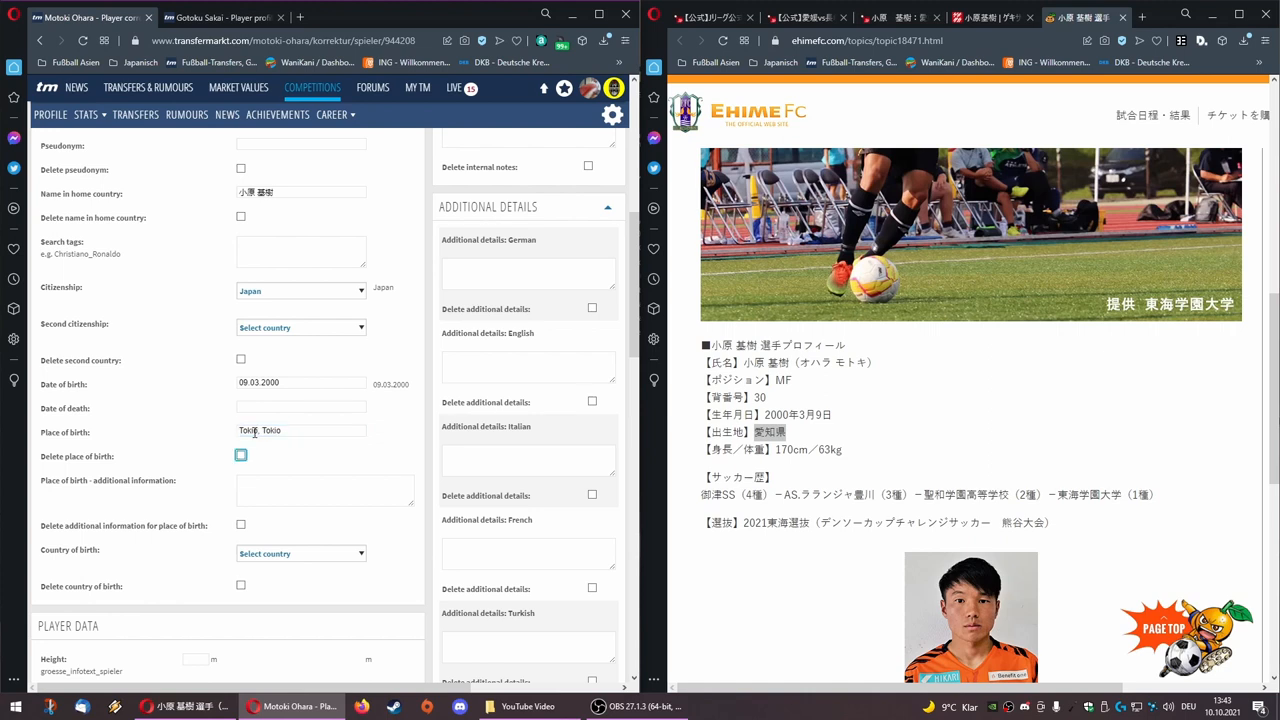
{"action": "type", "text": "Asakusa-ku"}
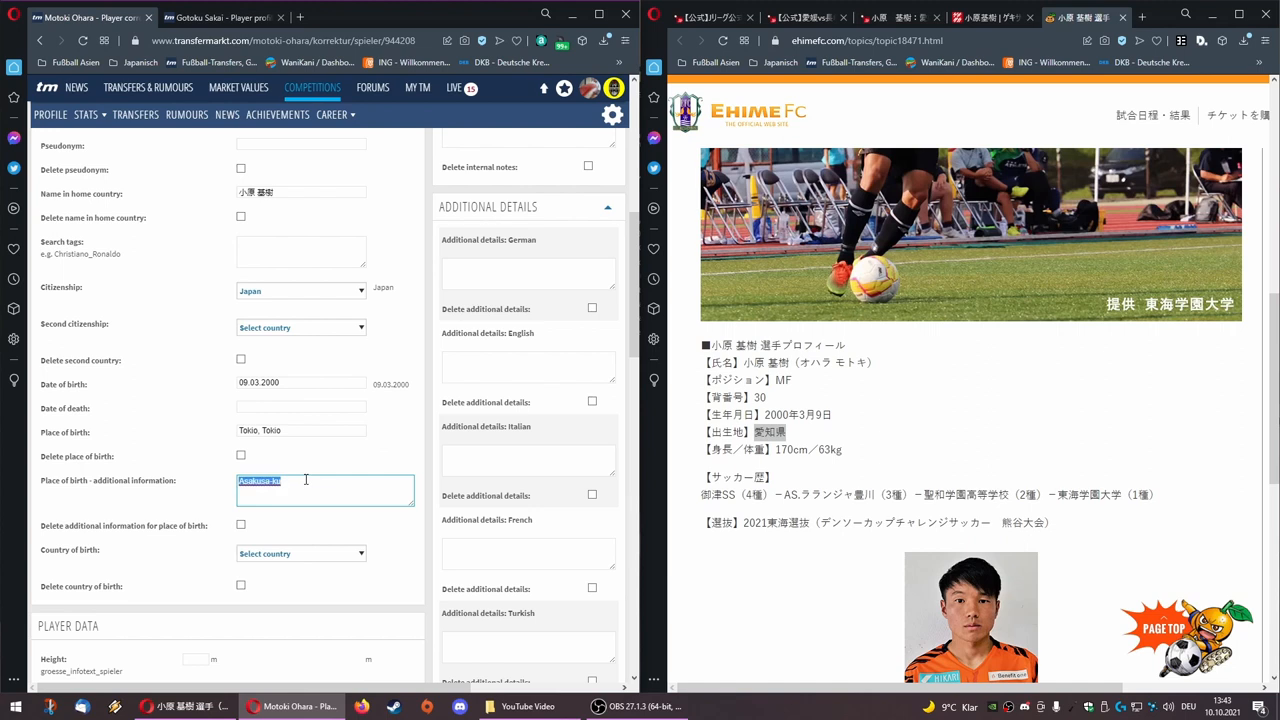
{"action": "left_click", "coordinate": [300, 432]}
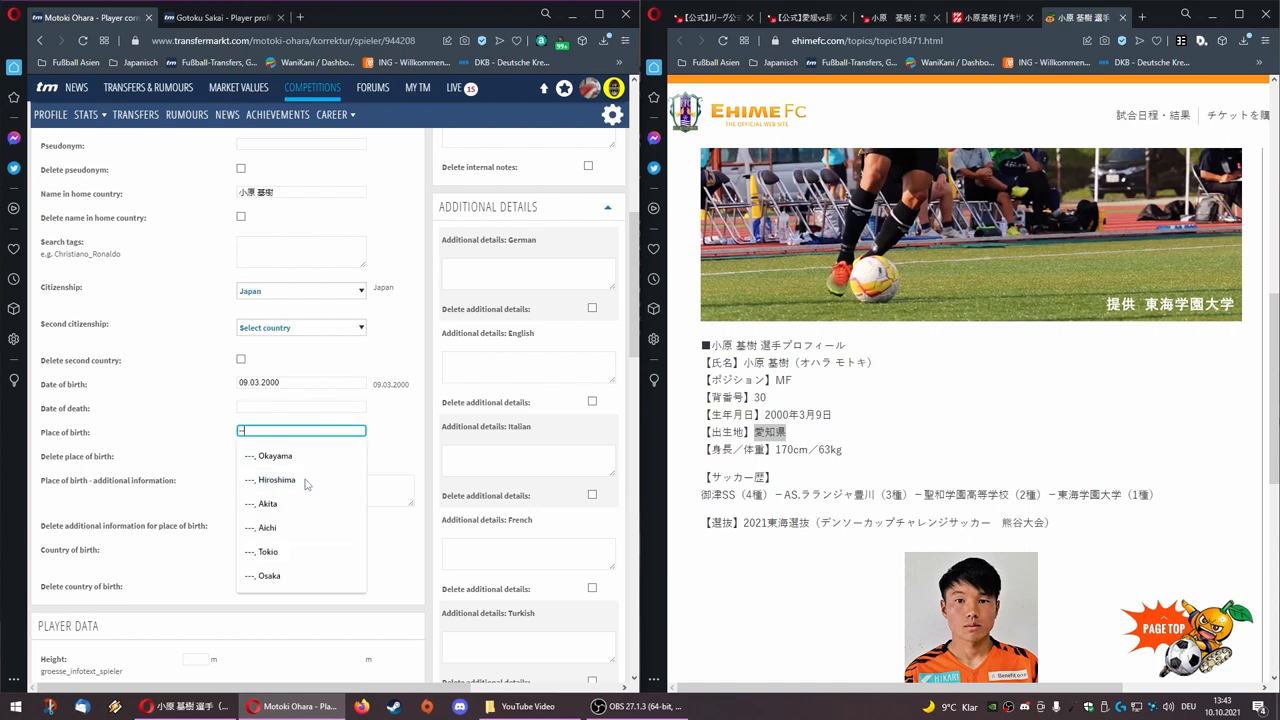
{"action": "type", "text": "Ch"}
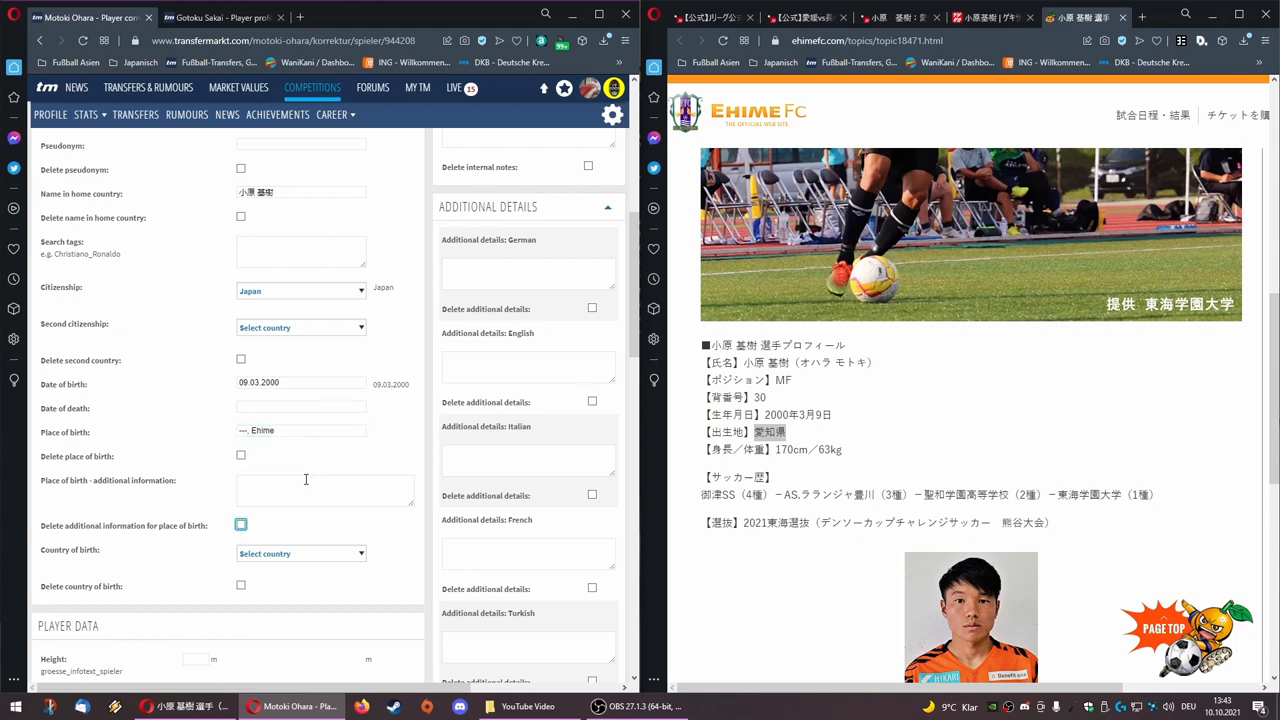
- Set the country of birth to Japan
{"action": "left_click", "coordinate": [240, 524]}
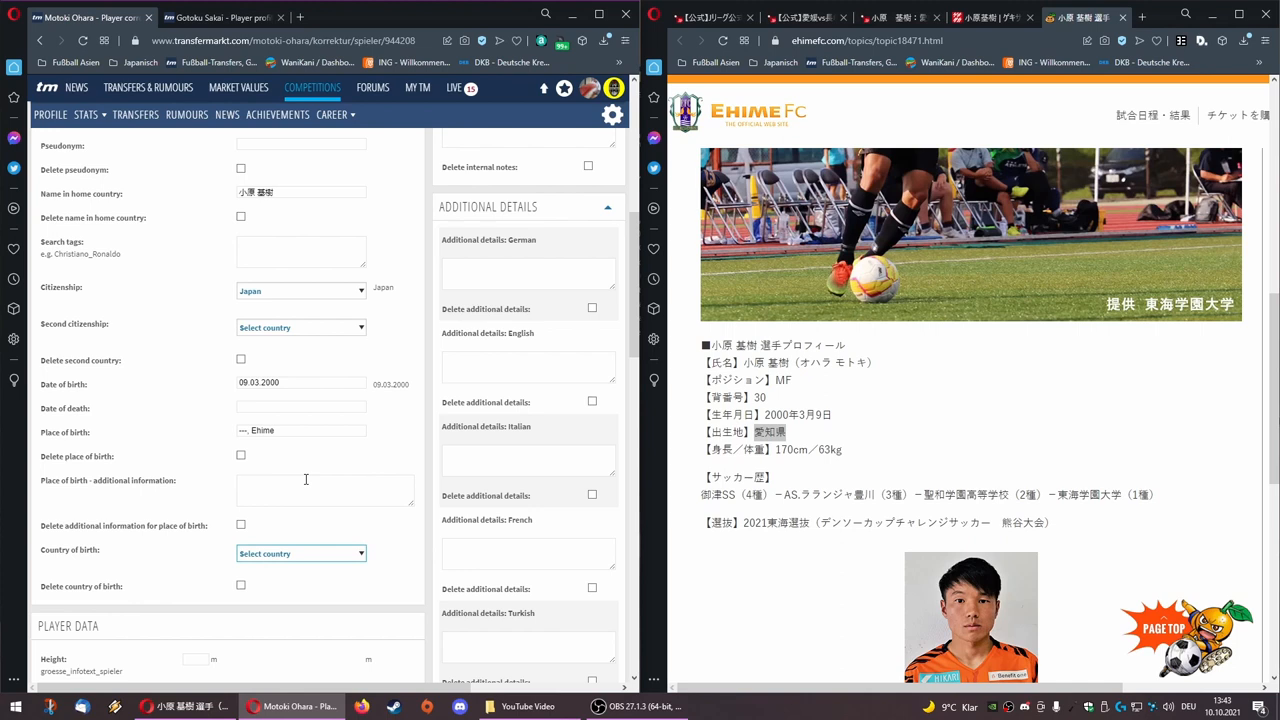
{"action": "left_click", "coordinate": [300, 553]}
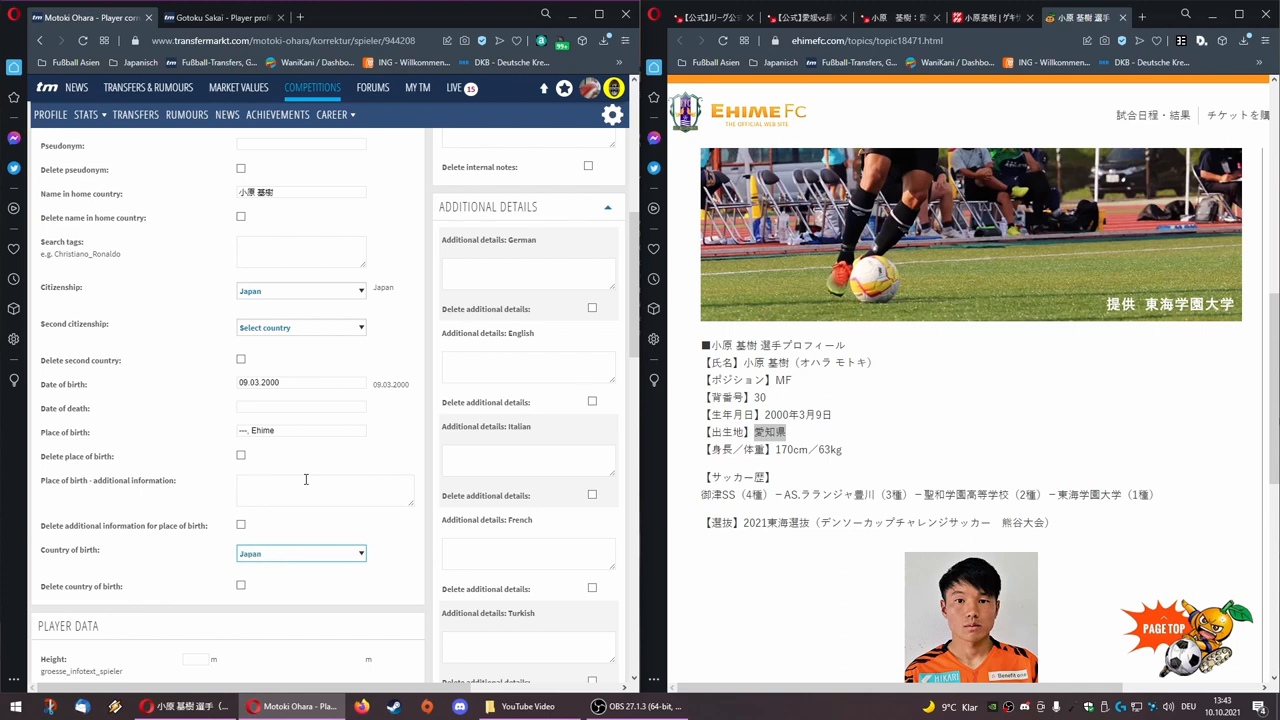
{"action": "scroll", "scroll_direction": "down", "scroll_amount": 3}
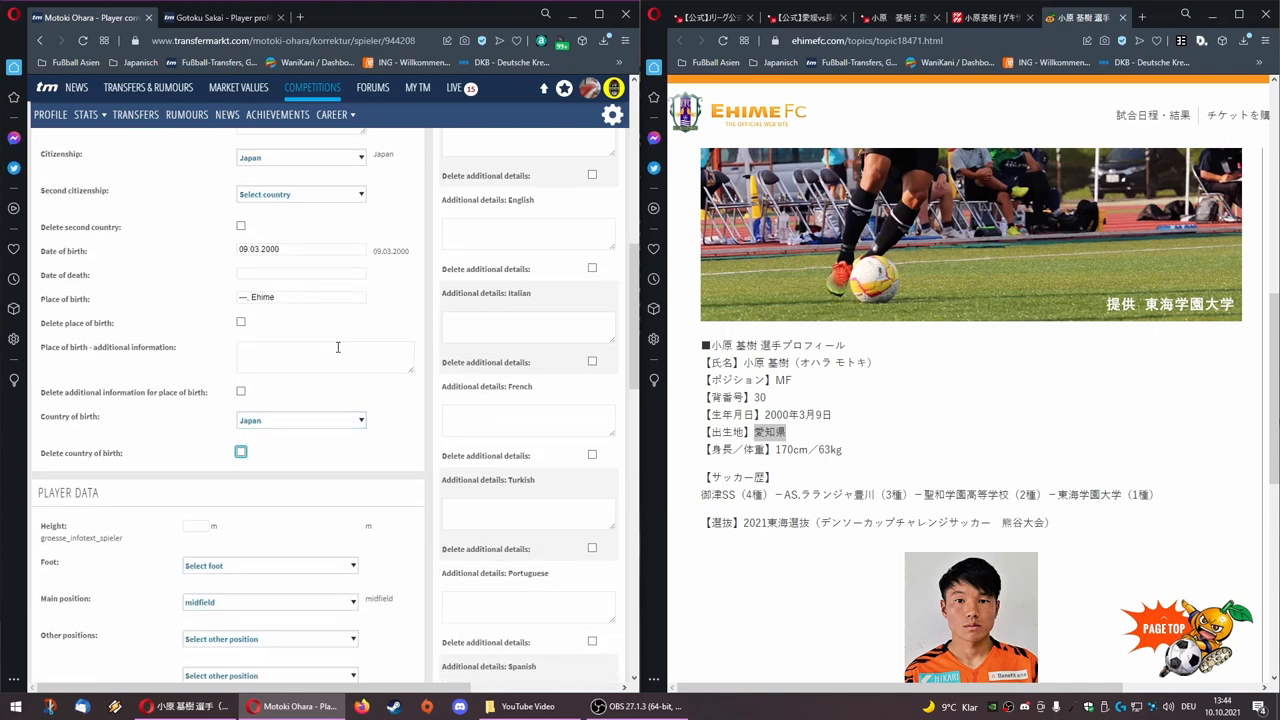